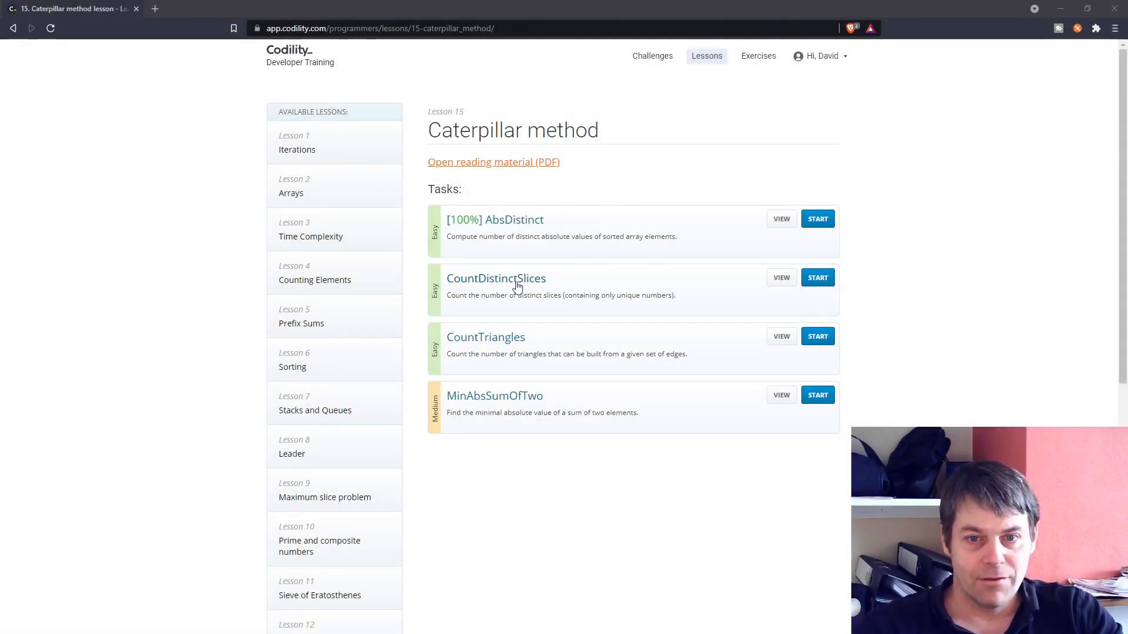
mouse_move(522, 268)
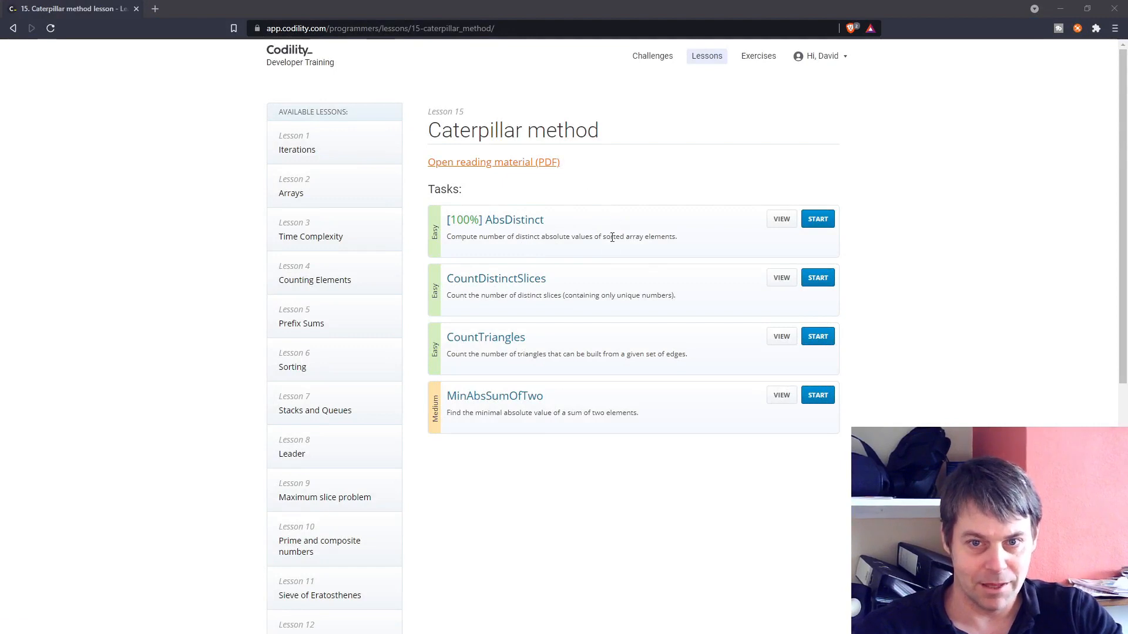
mouse_move(508, 294)
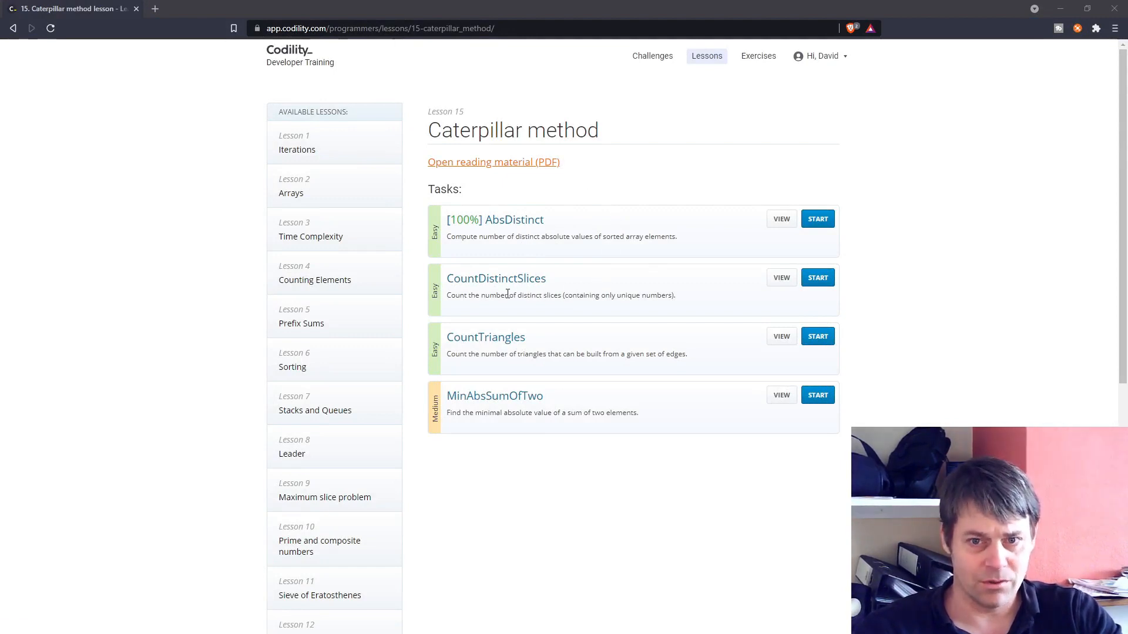
mouse_move(762, 270)
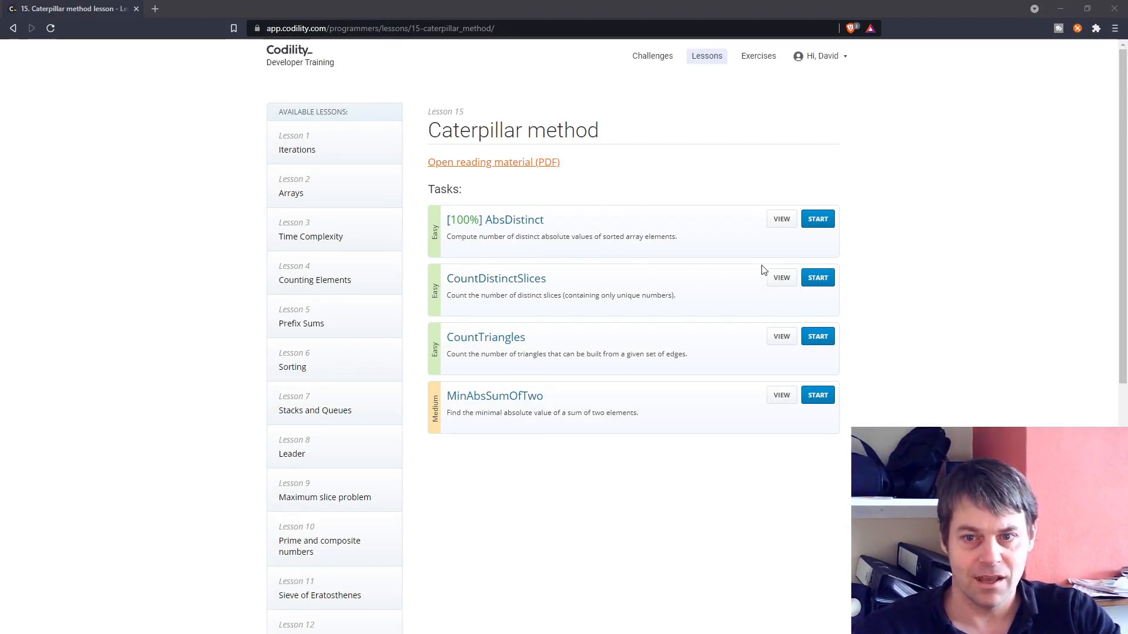
- Start the CountDistinctSlices training task and begin its test
left_click(817, 277)
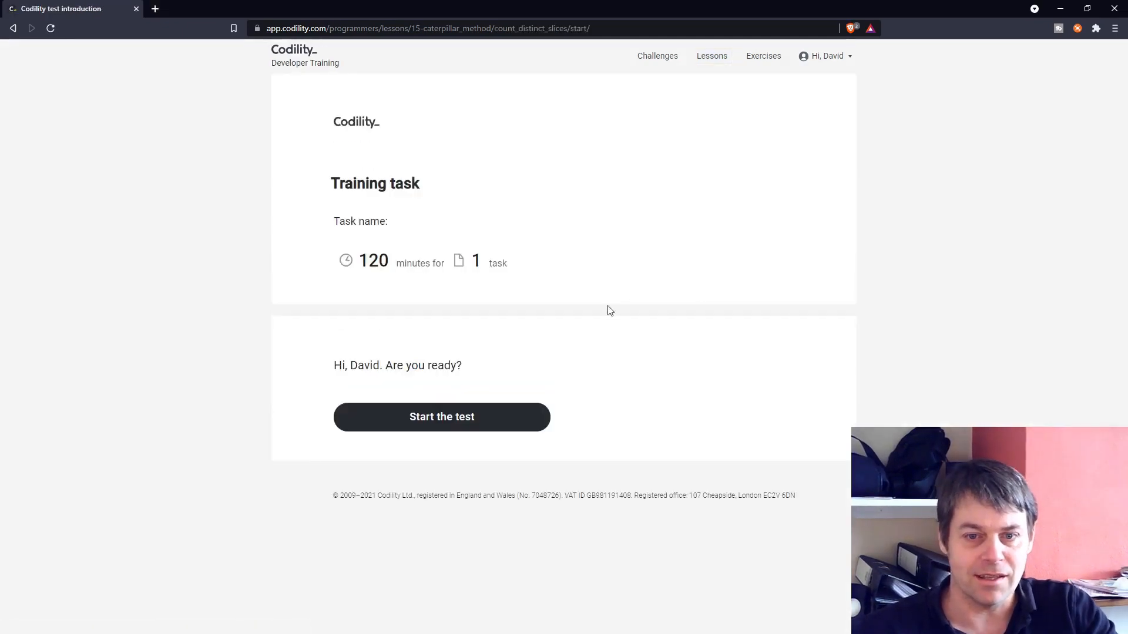
left_click(441, 416)
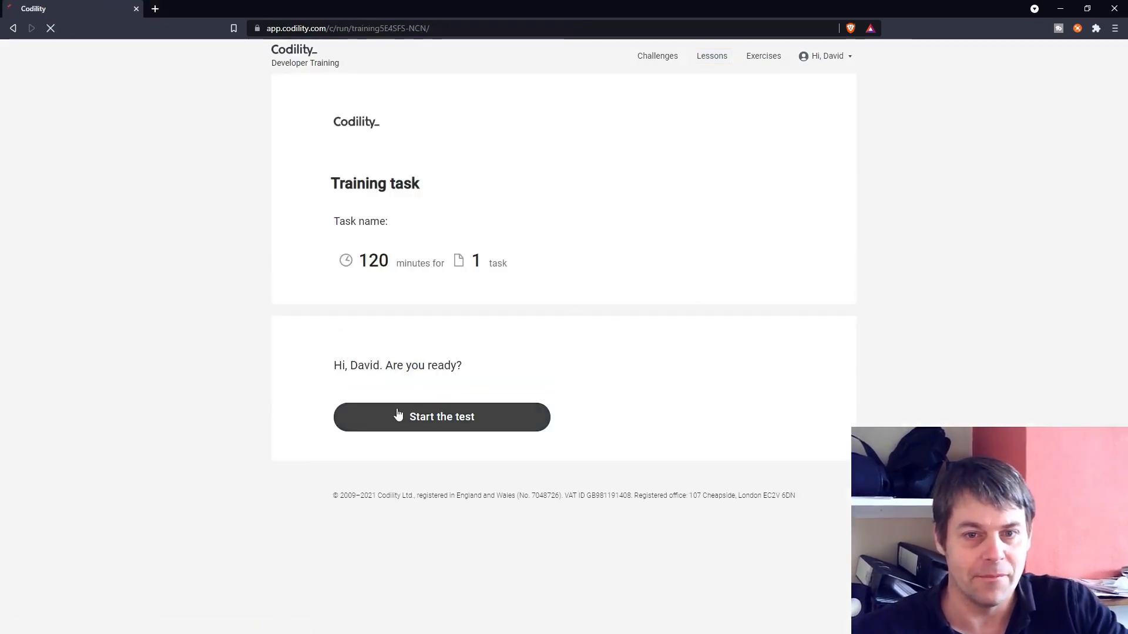
left_click(441, 416)
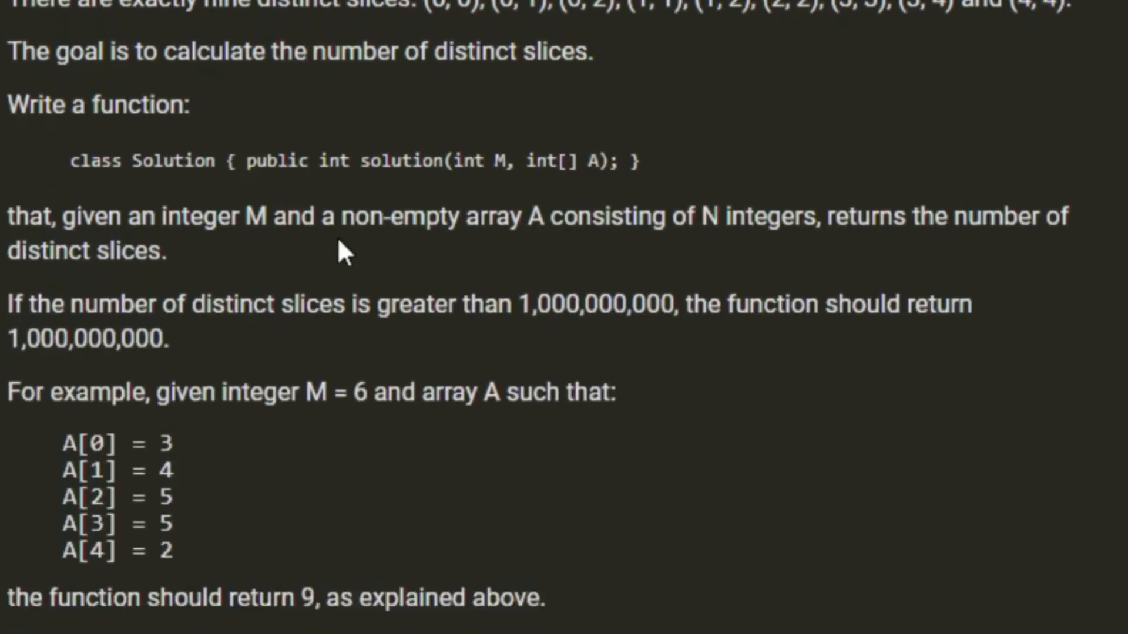
mouse_move(538, 254)
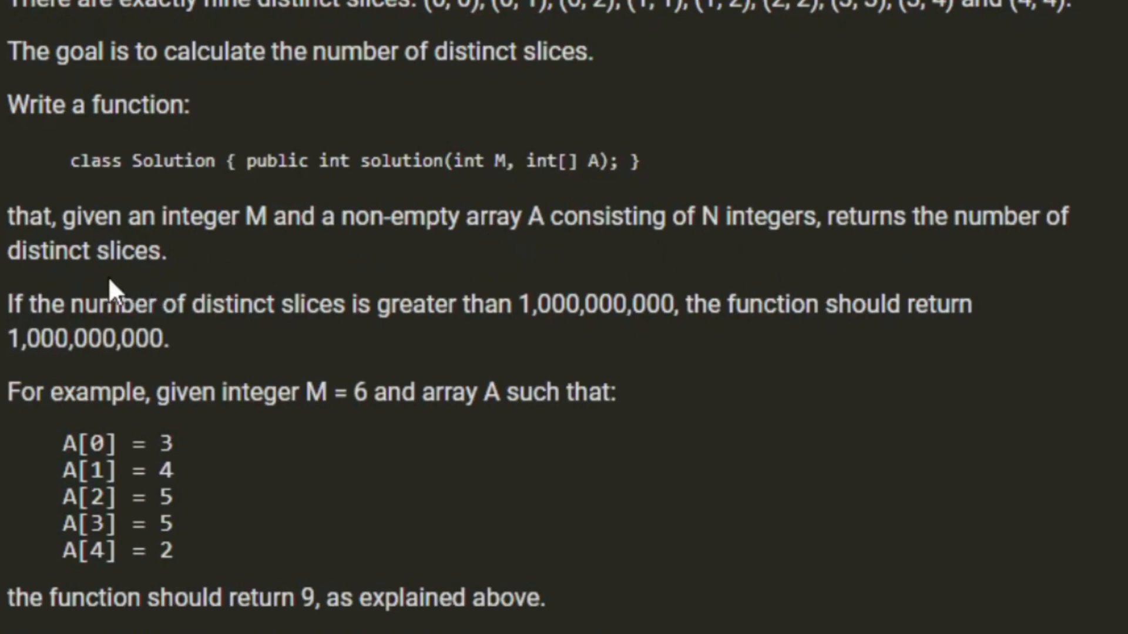
mouse_move(379, 339)
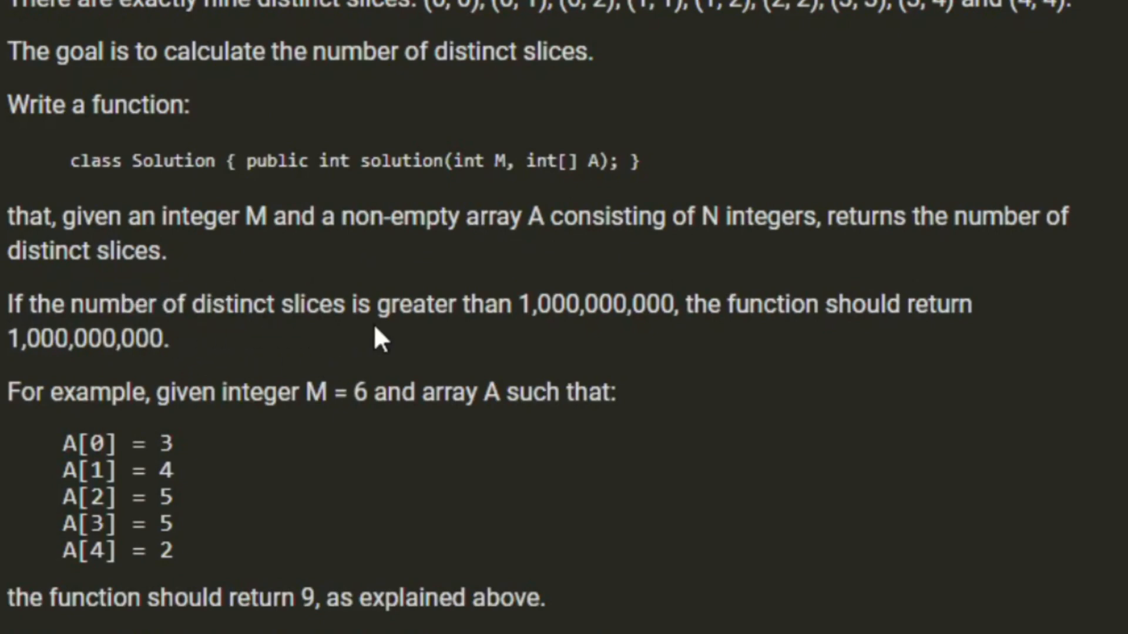
mouse_move(219, 530)
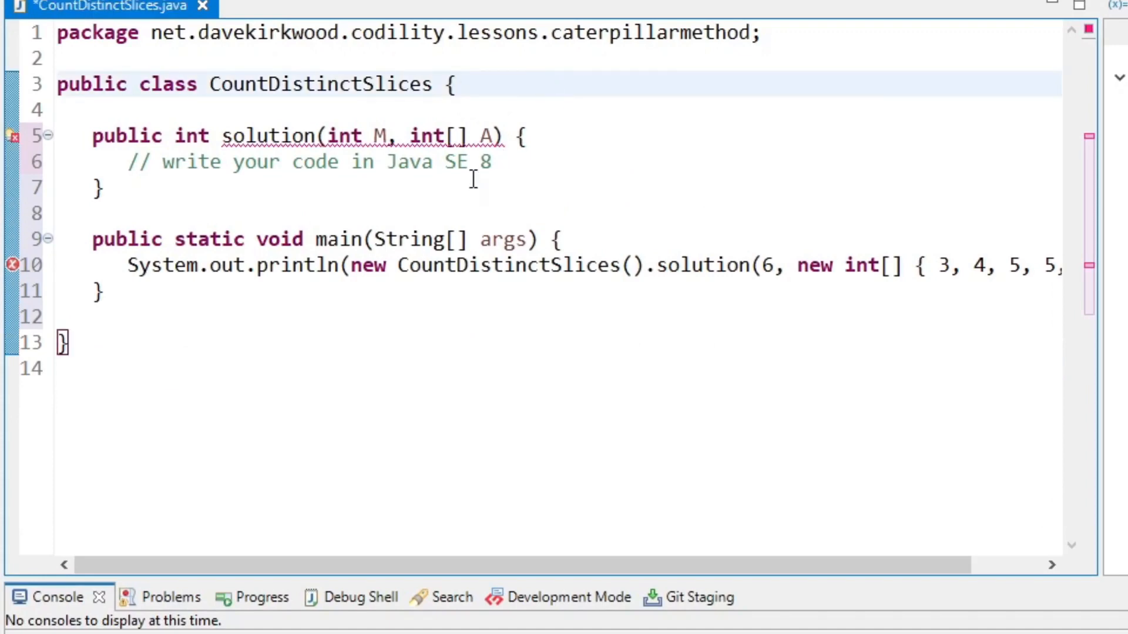
scroll("right", 3)
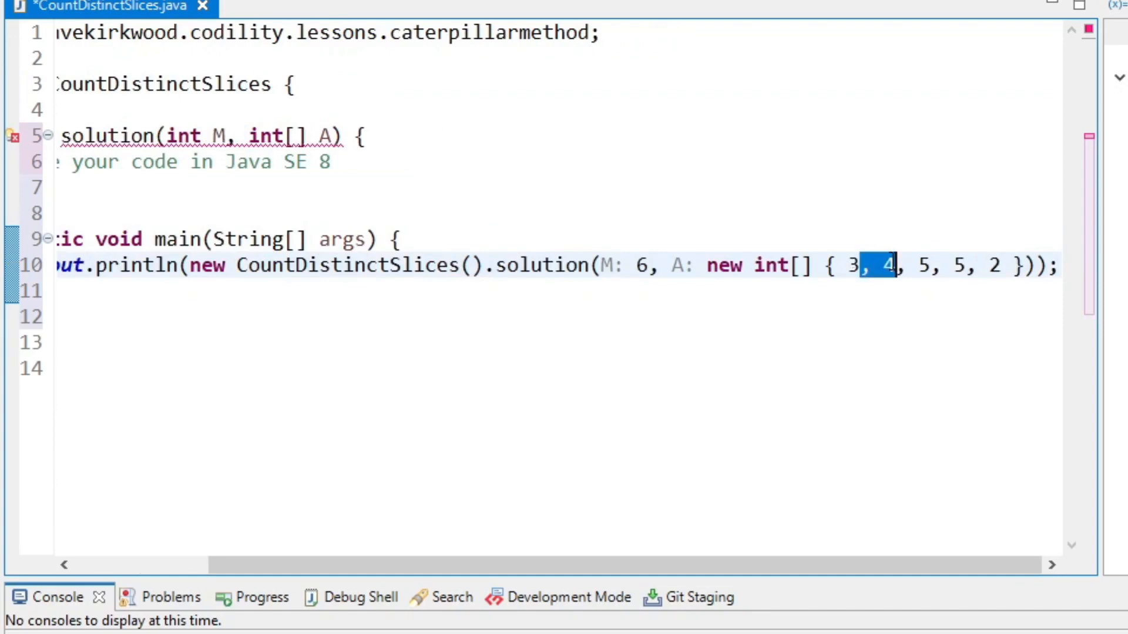
left_click(850, 266)
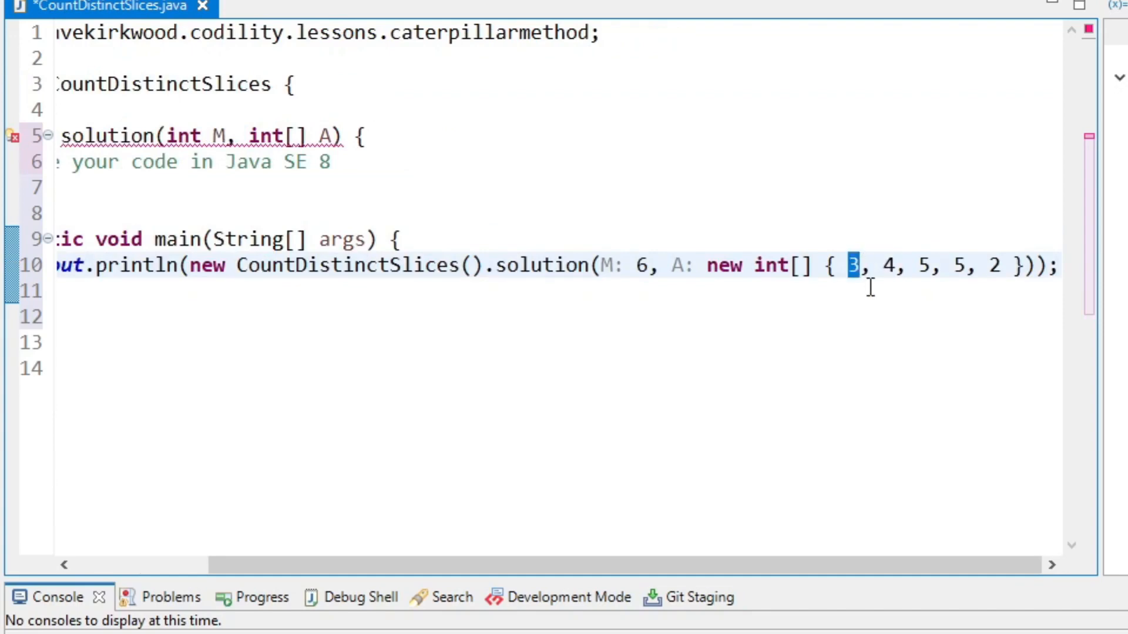
left_click_drag(852, 265, 895, 264)
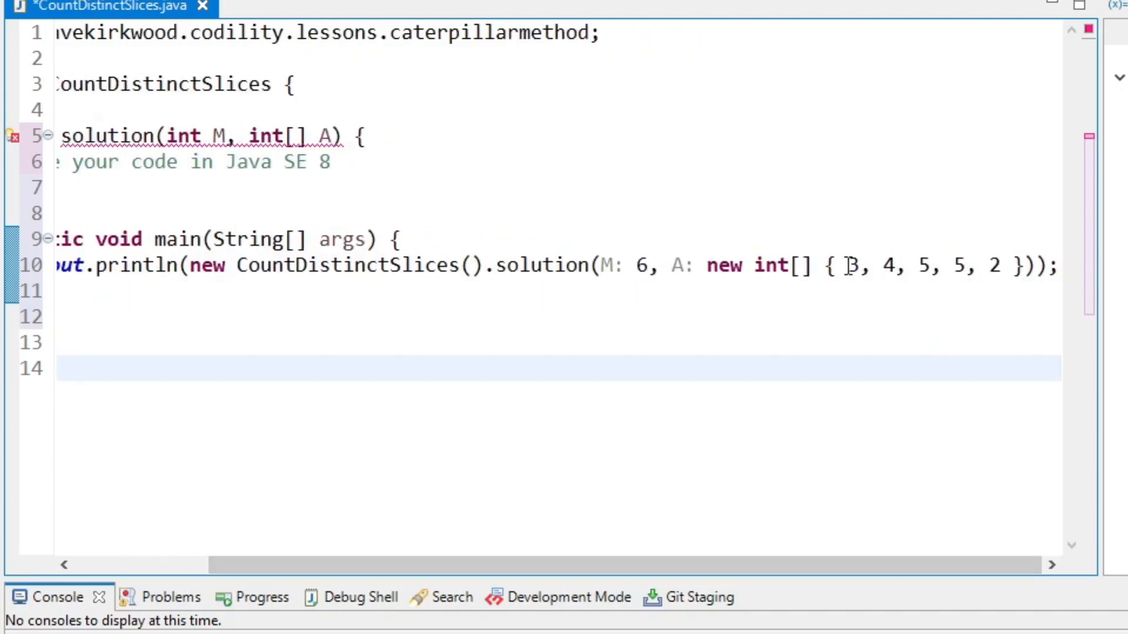
left_click_drag(848, 265, 932, 265)
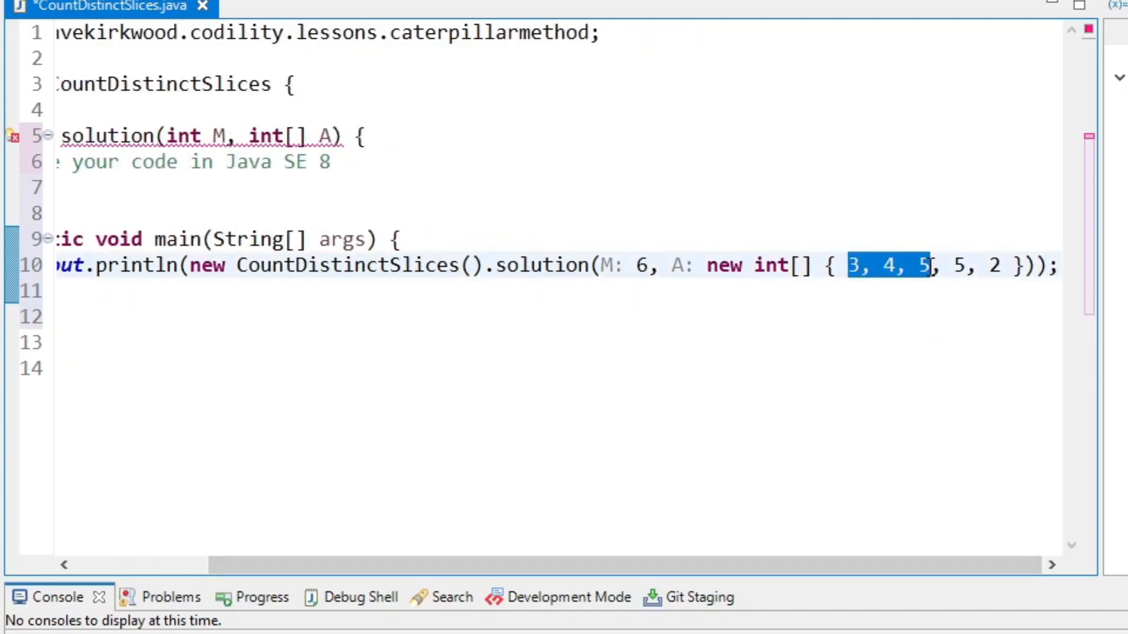
left_click(884, 264)
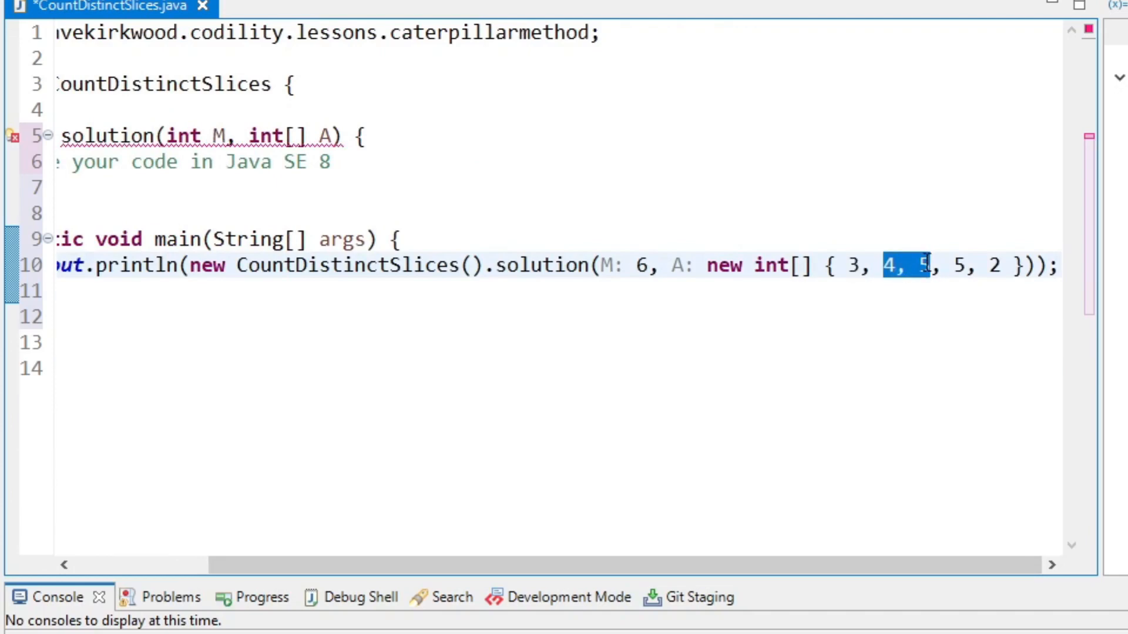
left_click(401, 240)
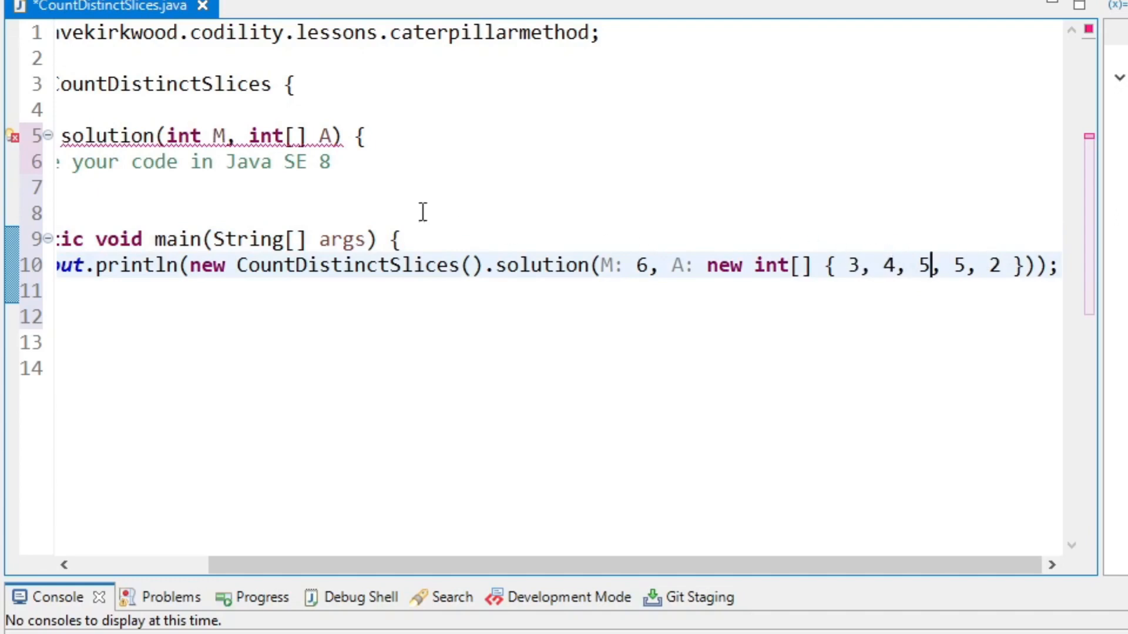
mouse_move(995, 270)
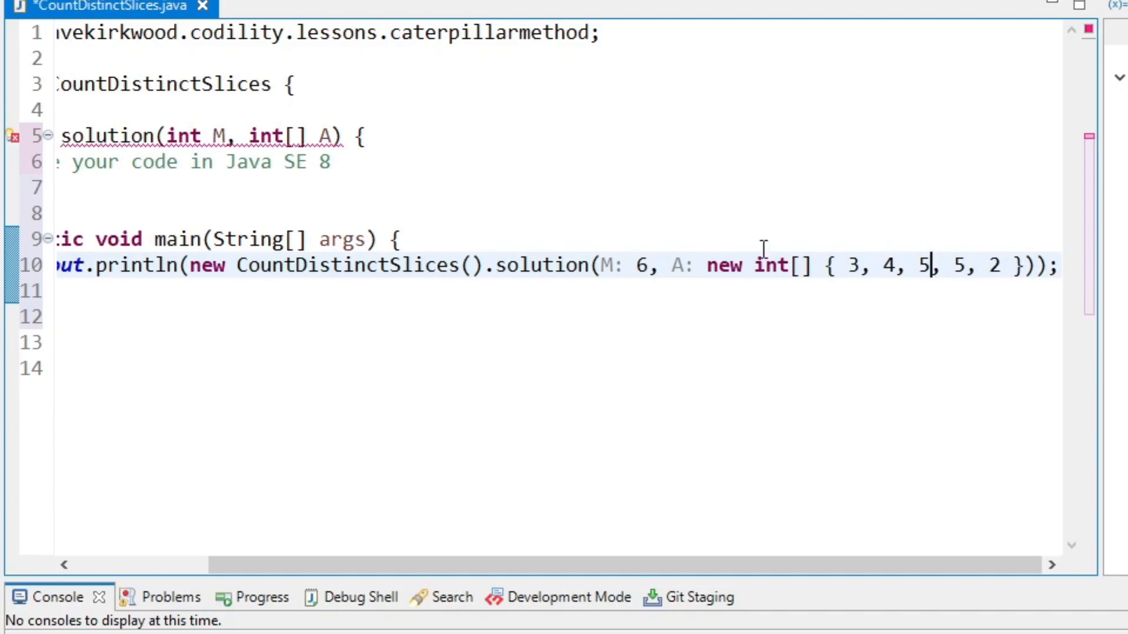
mouse_move(351, 174)
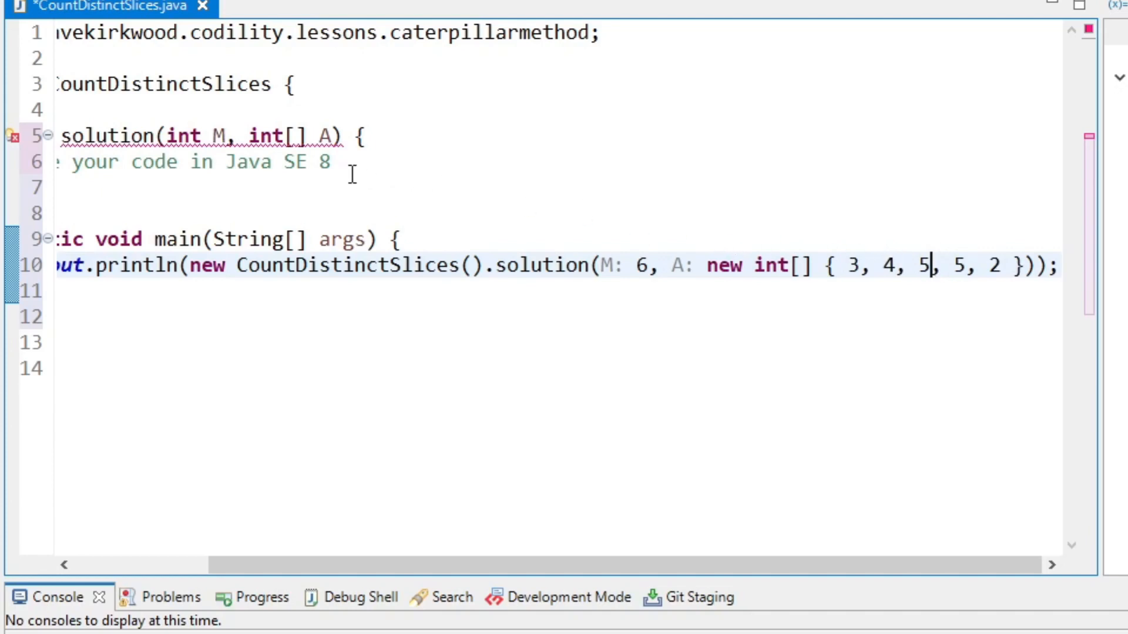
mouse_move(140, 259)
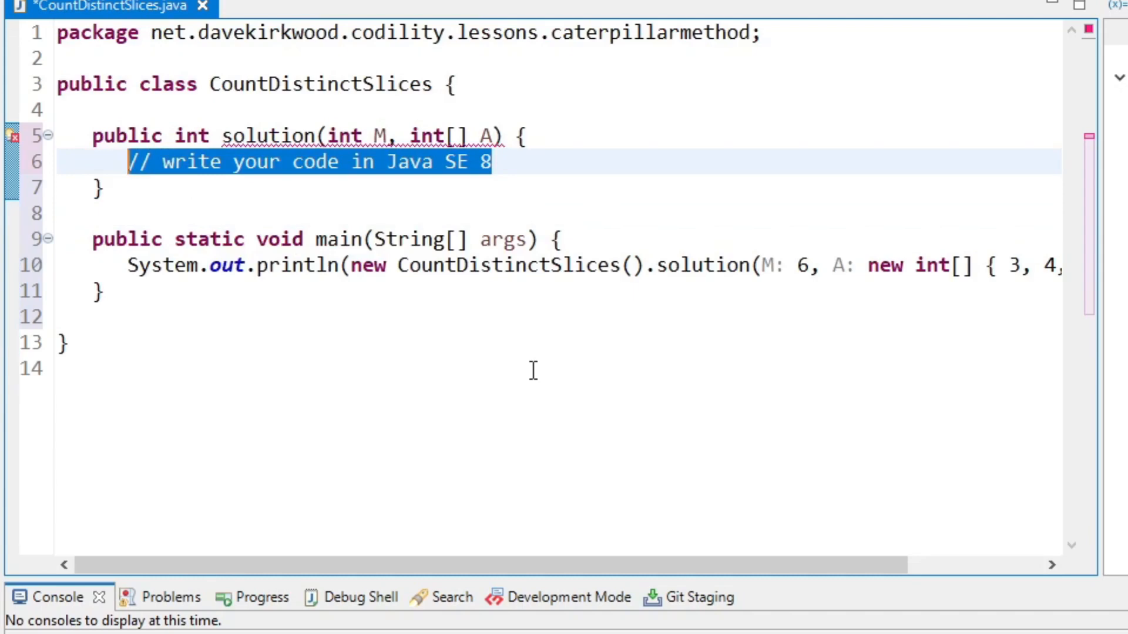
- Declare a HashSet<Integer> caterpillar plus int catFront and catRear initialised to 0
type("Hash")
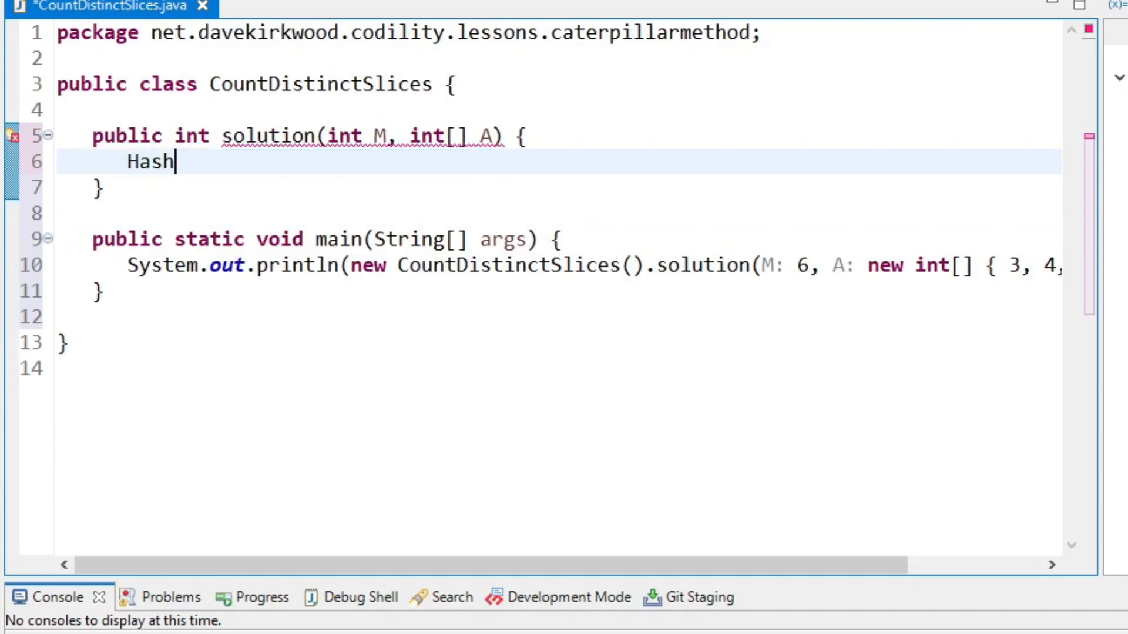
type("Set<>")
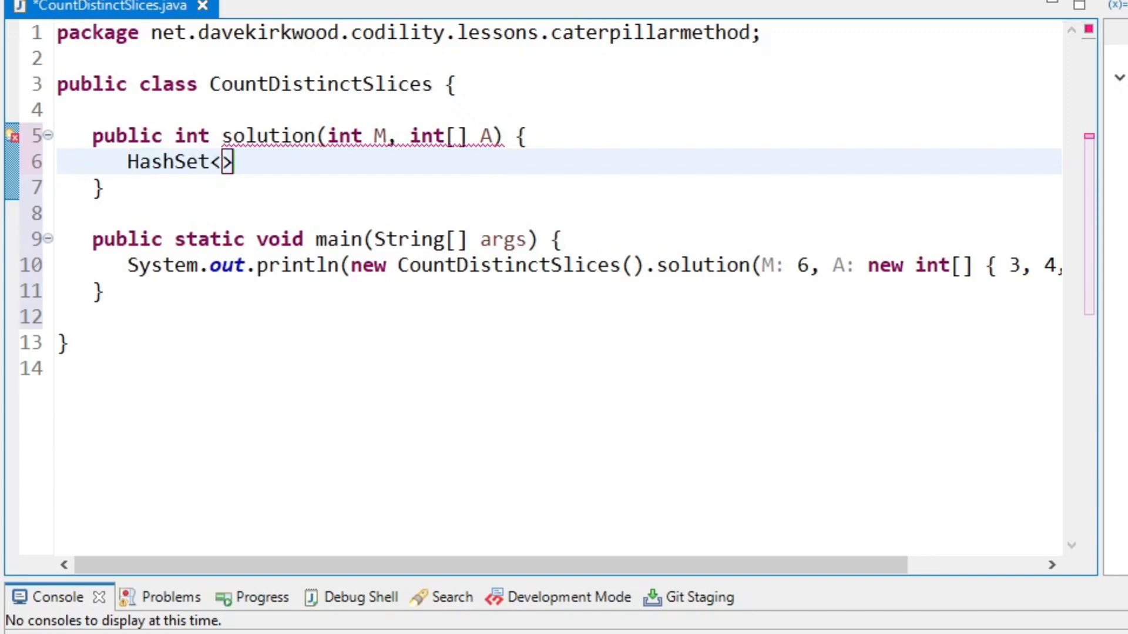
type("Integer")
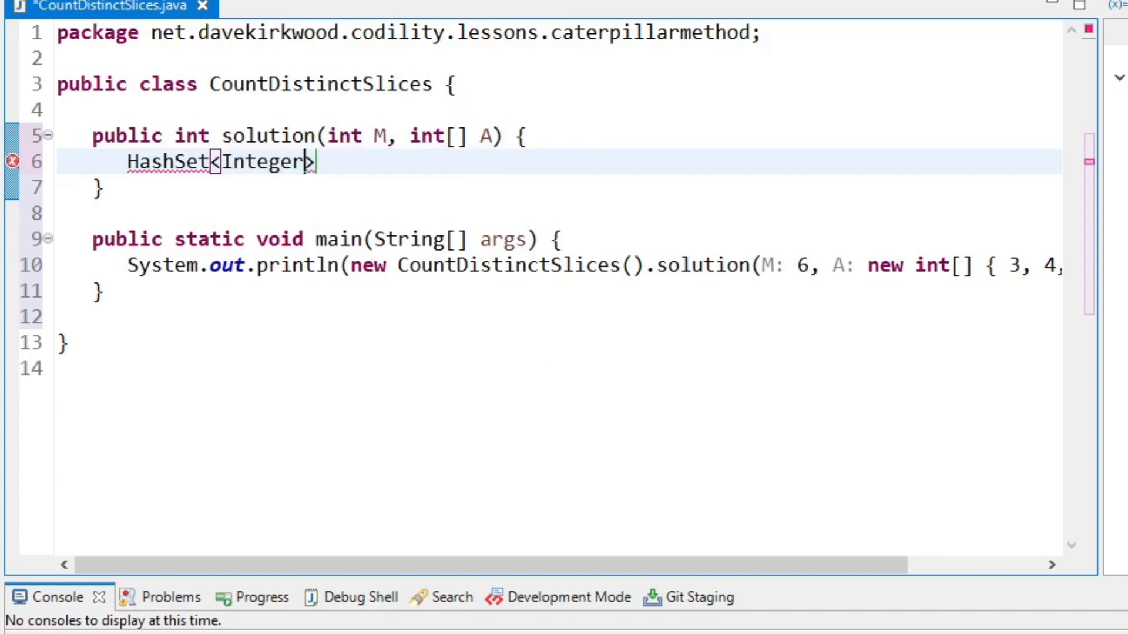
type("cater")
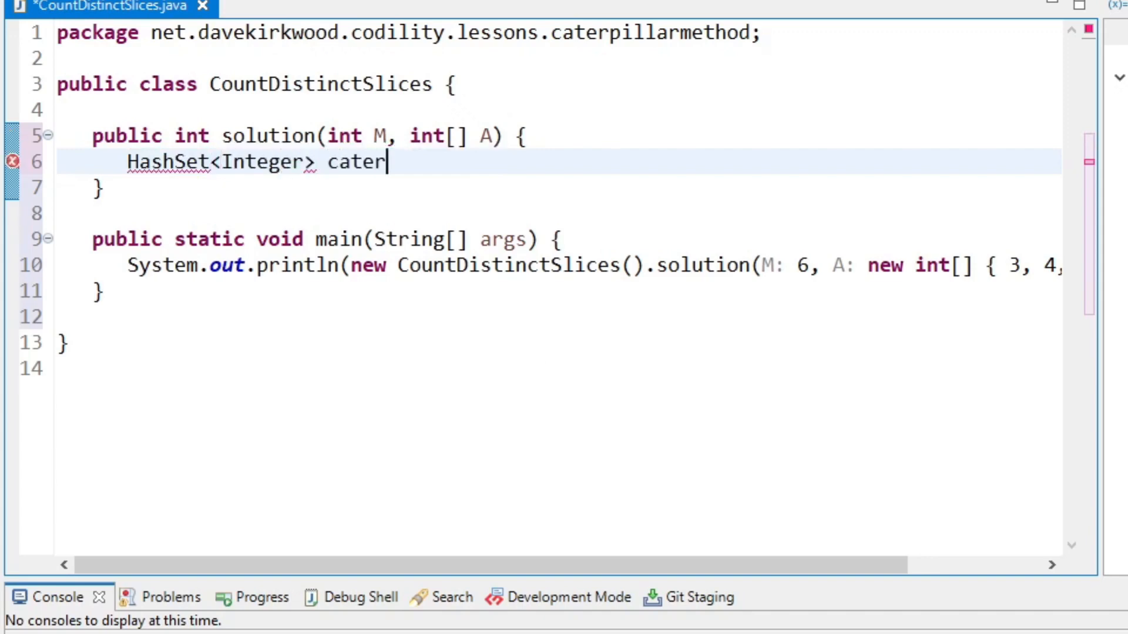
type("pillar = n")
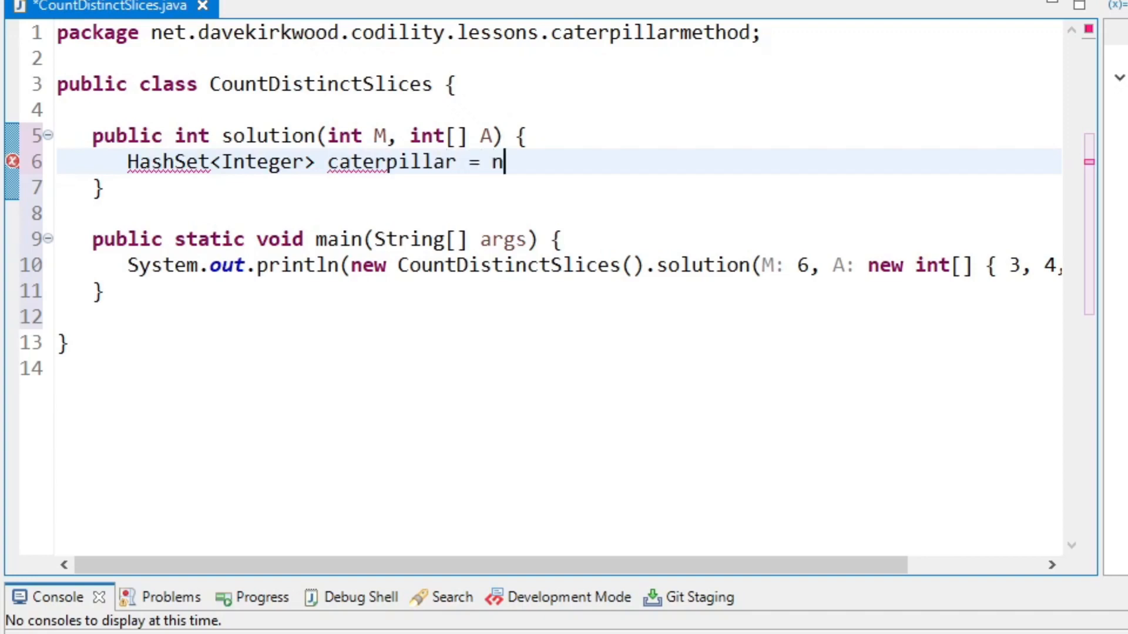
type("ew HashSet<>")
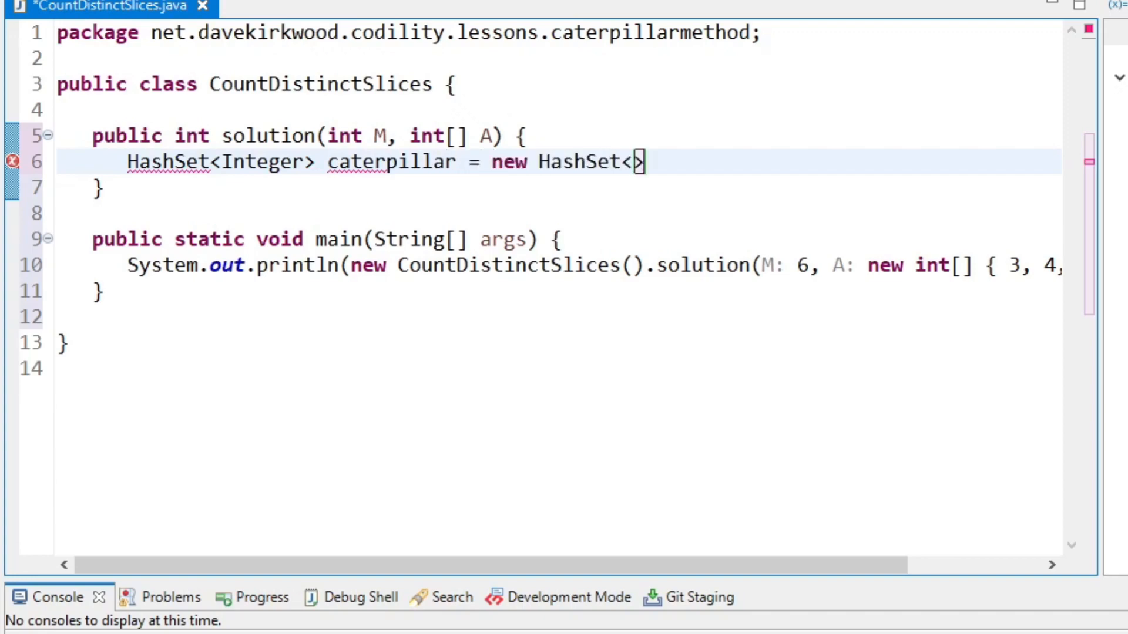
type("();")
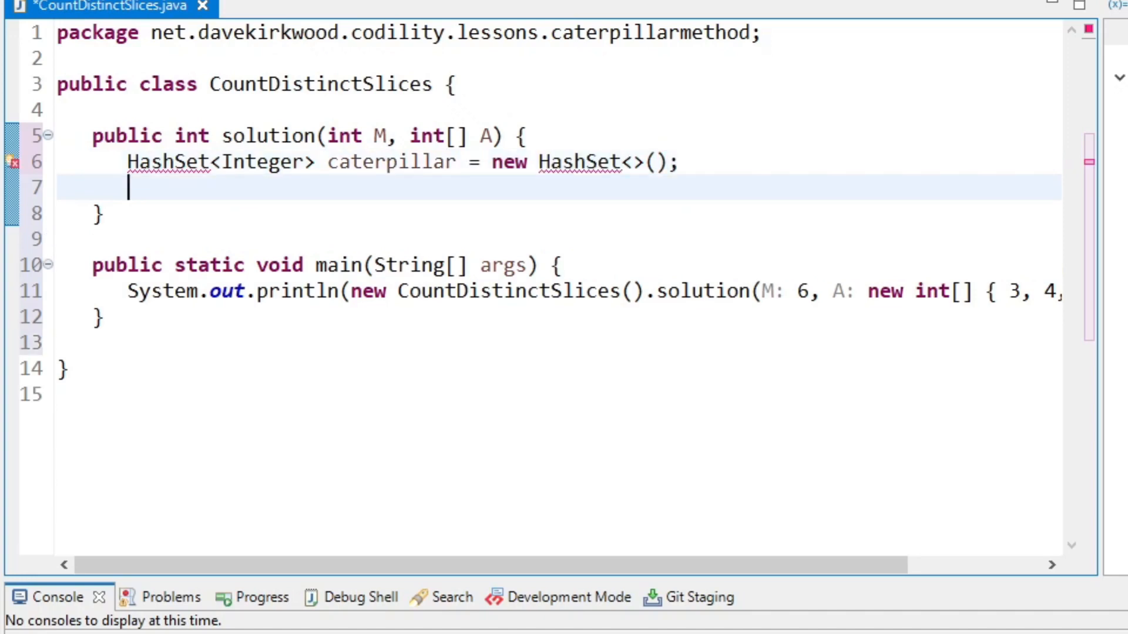
type("int catFront = 0;")
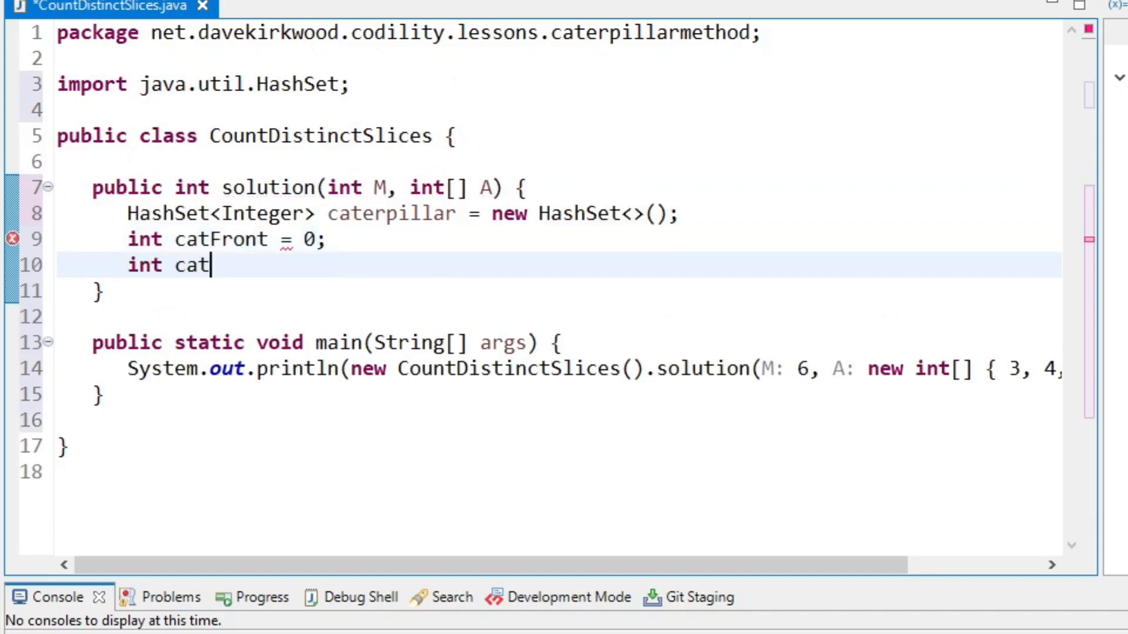
type("Rear =")
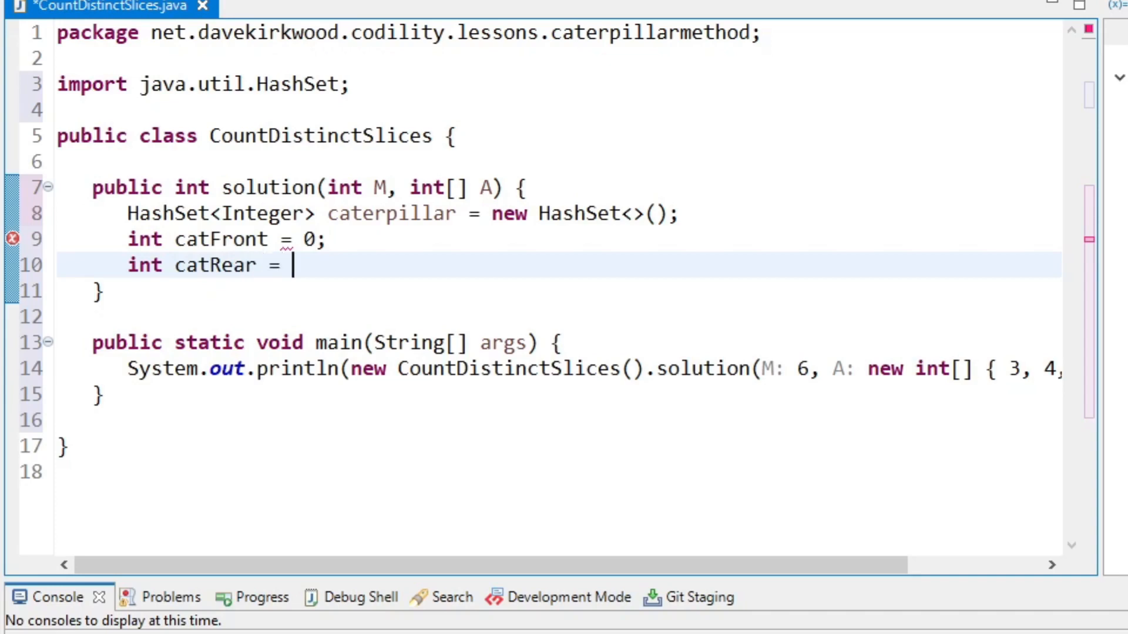
type("0;")
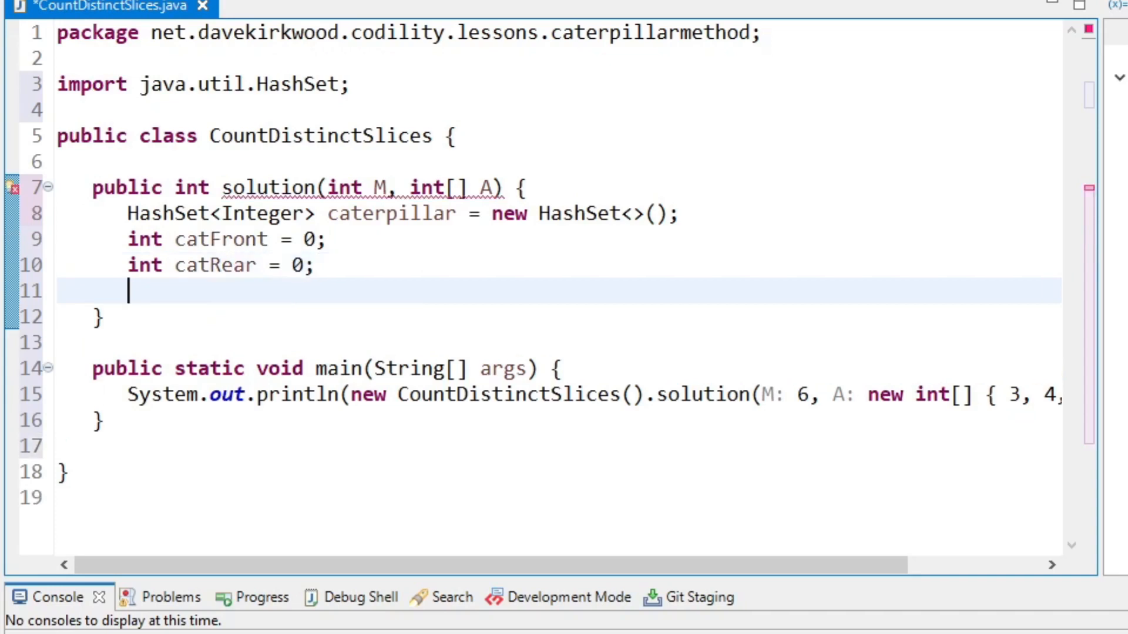
- Add a while loop running while A.length > catFront || A.length > catRear
key("Enter")
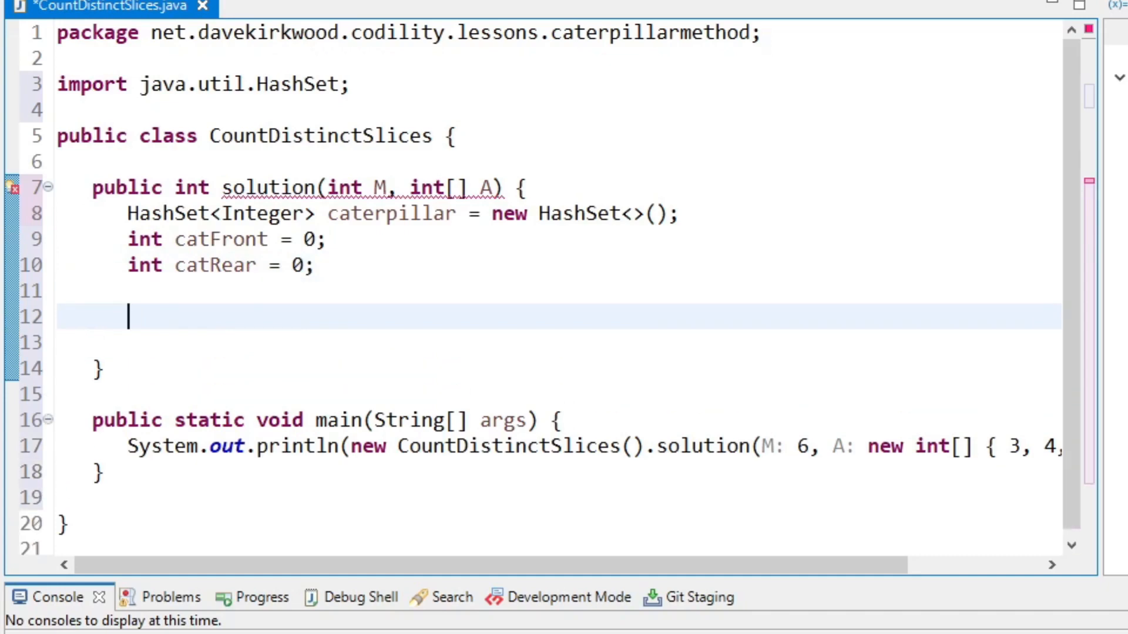
type("while(")
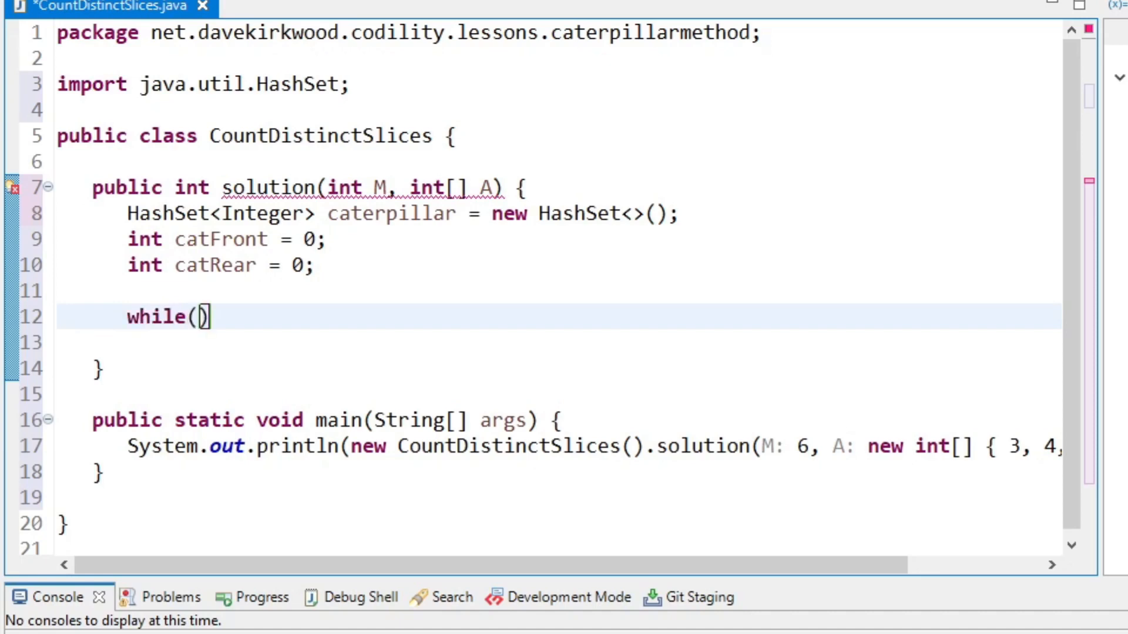
type("A.length")
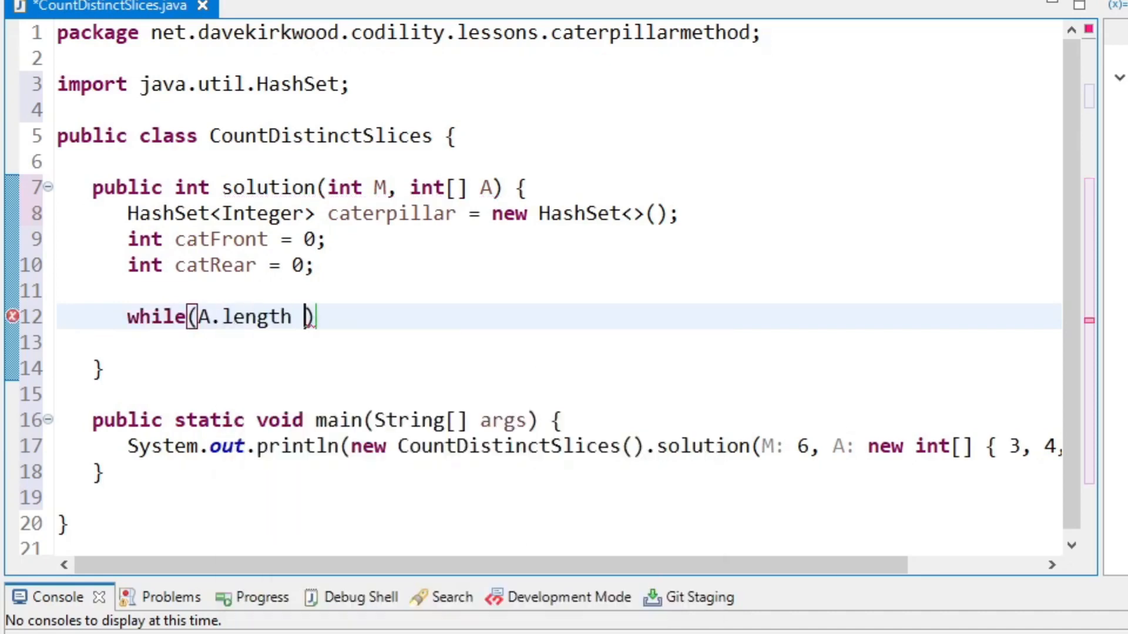
type("> cat")
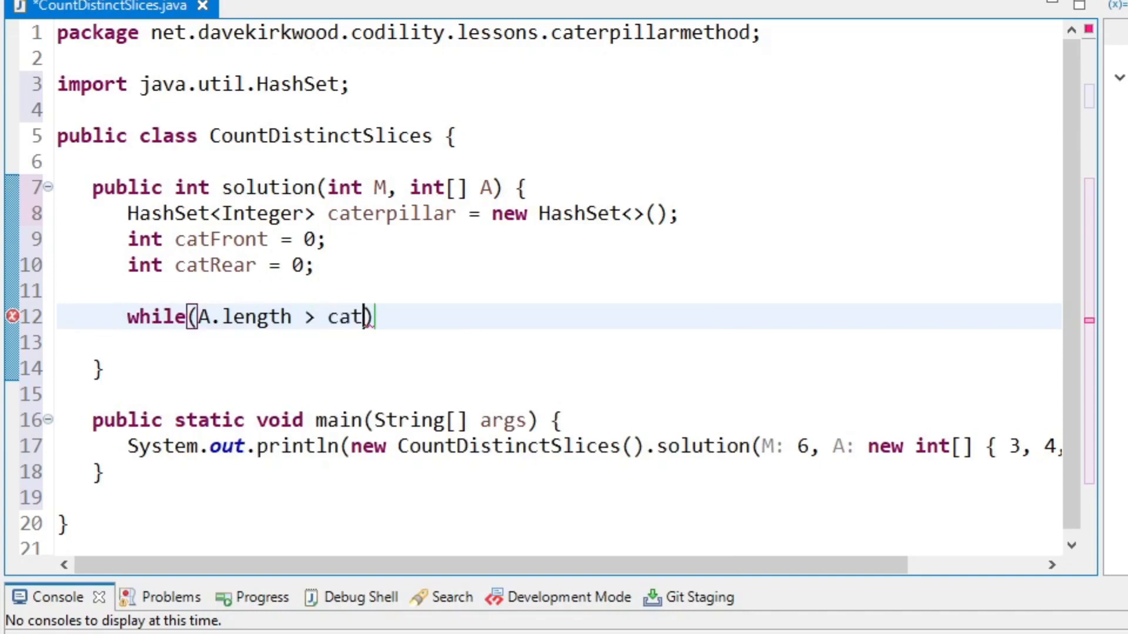
type("Front")
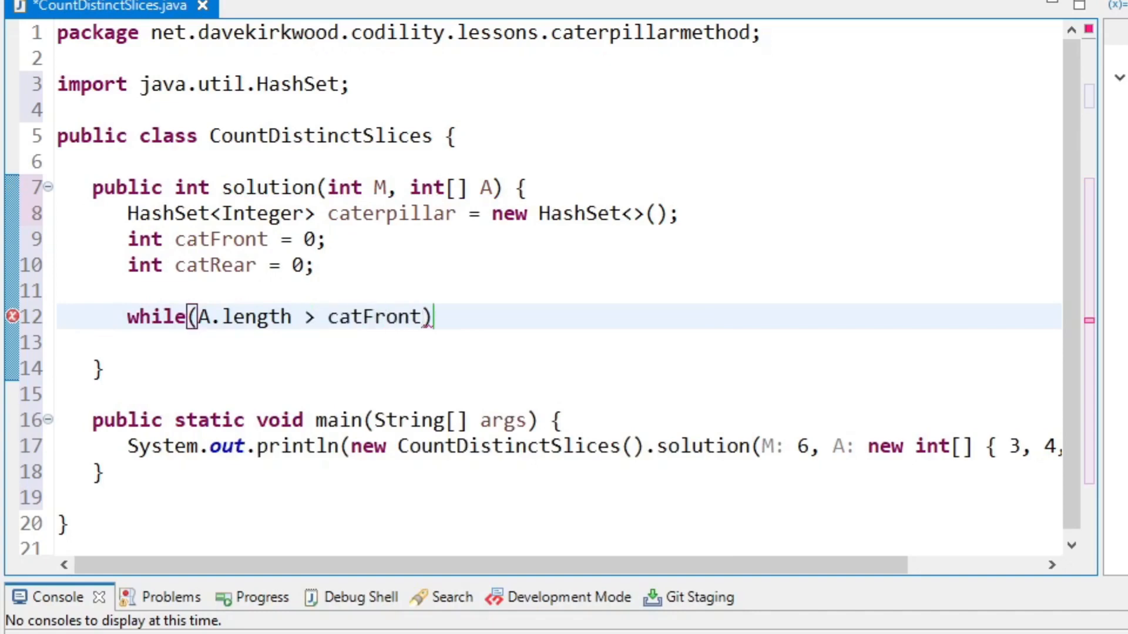
type("&& A")
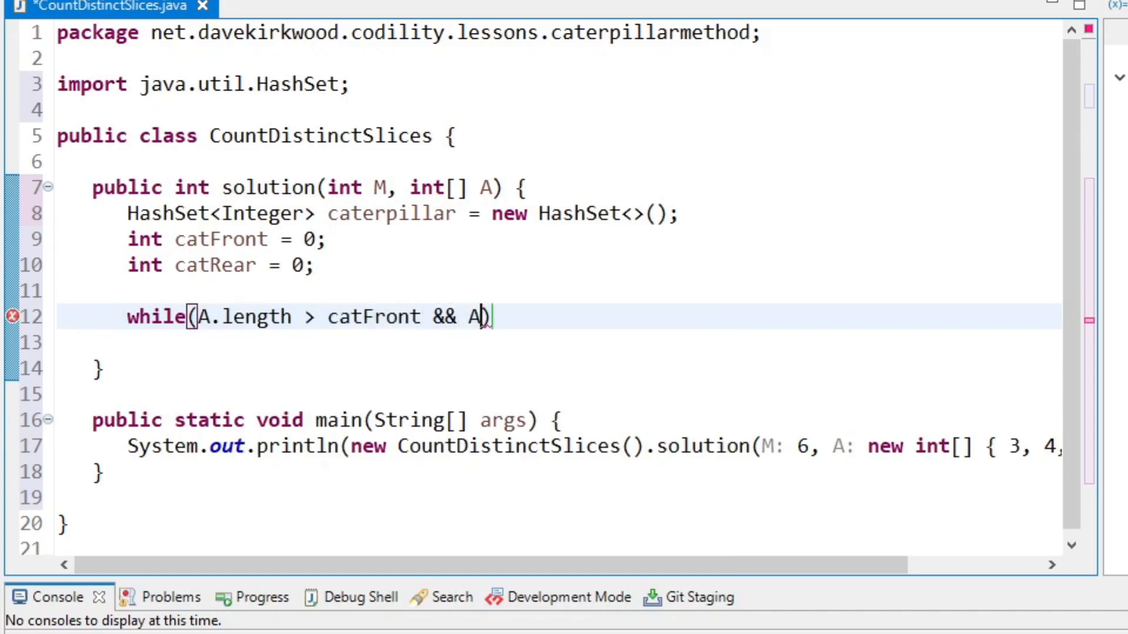
type(".length >")
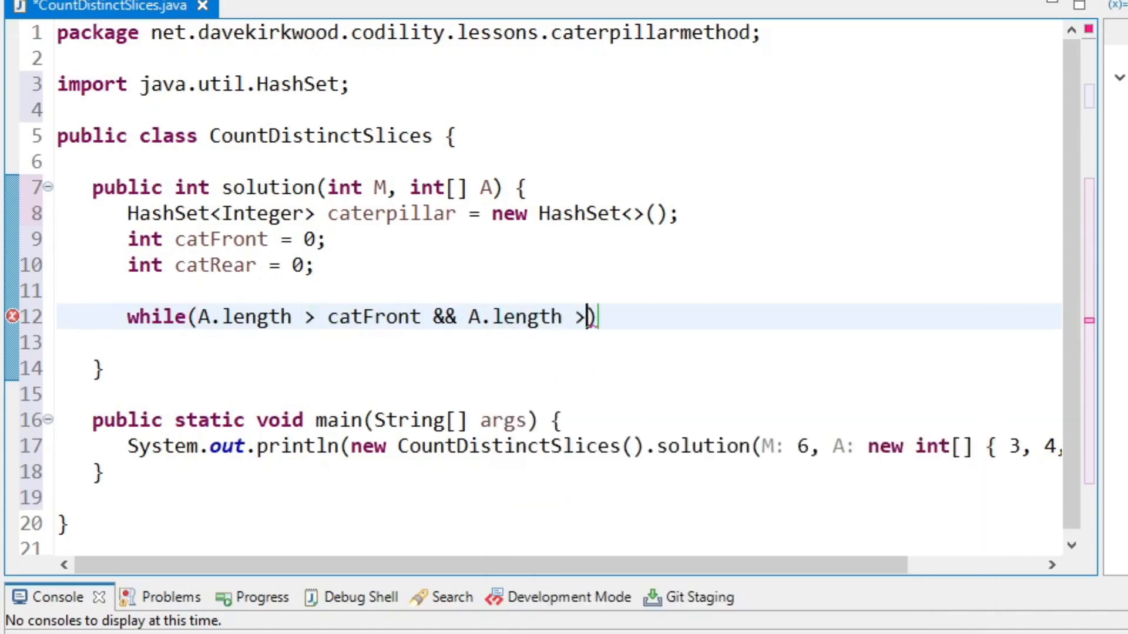
type("catRe")
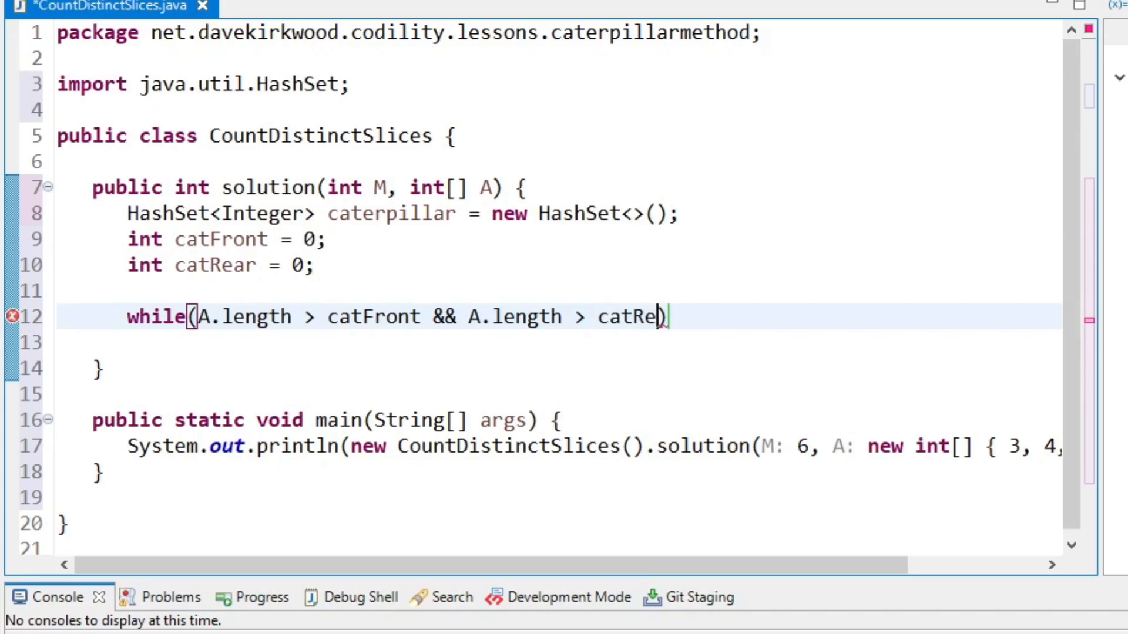
type("ar) {")
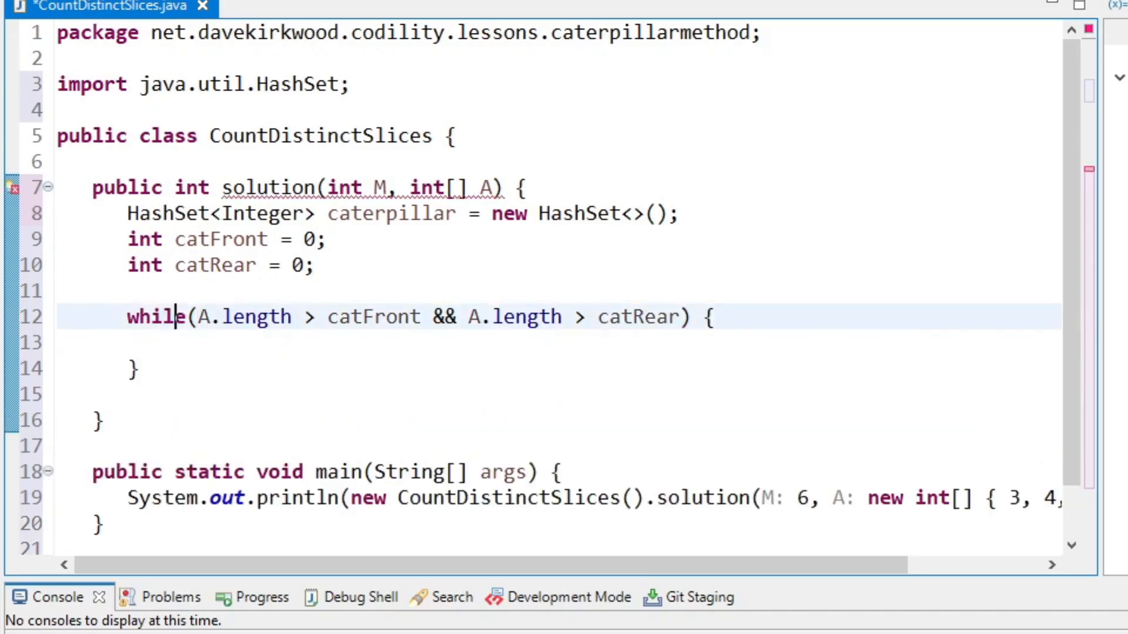
double_click(445, 318)
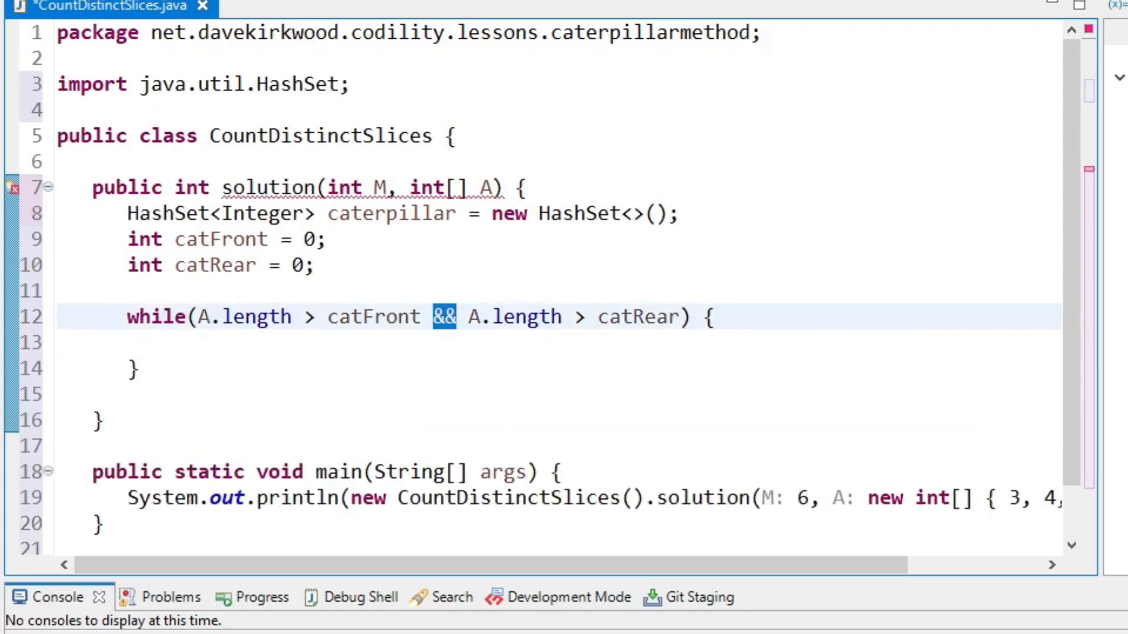
type("||")
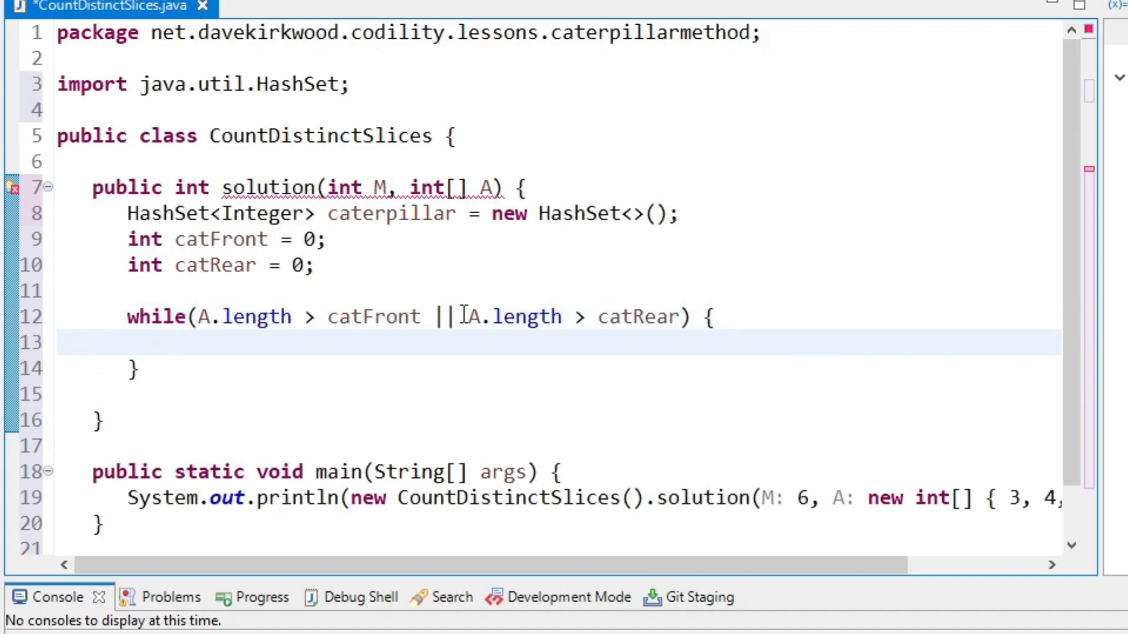
mouse_move(637, 316)
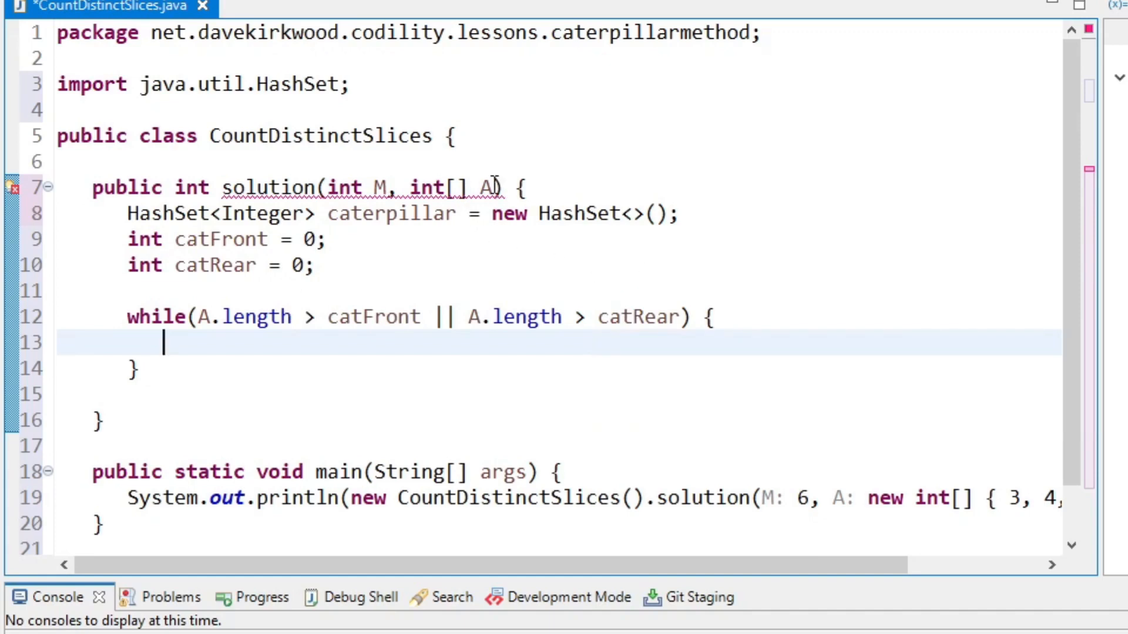
double_click(486, 188)
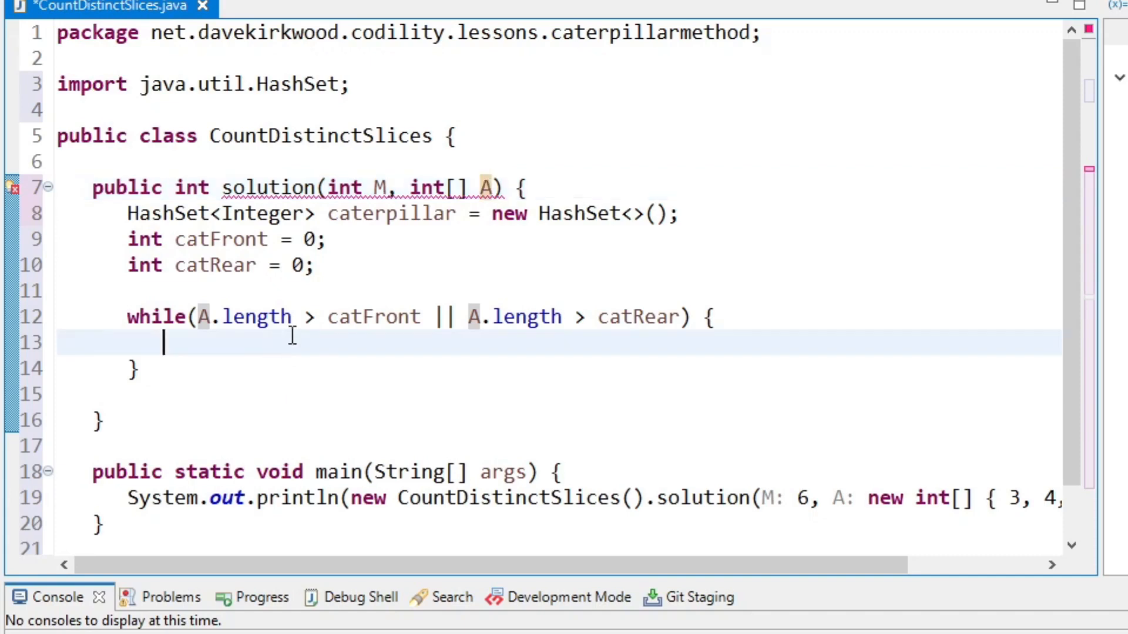
mouse_move(522, 302)
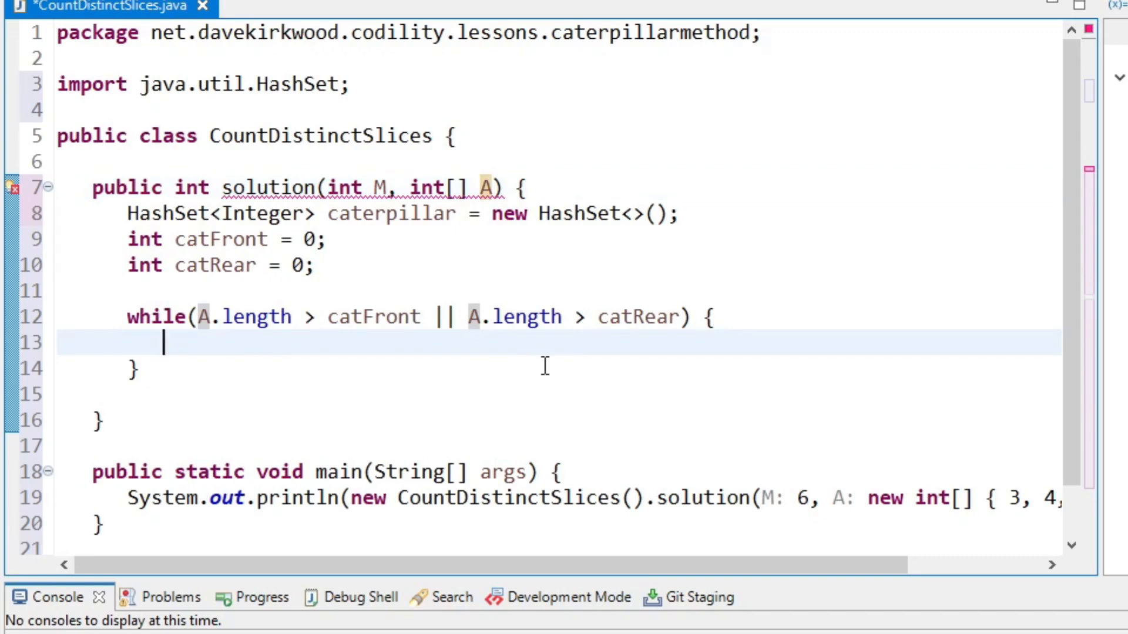
- Call moveHeadForward() when catFront is in range and caterpillar lacks A[catFront]
type("if(")
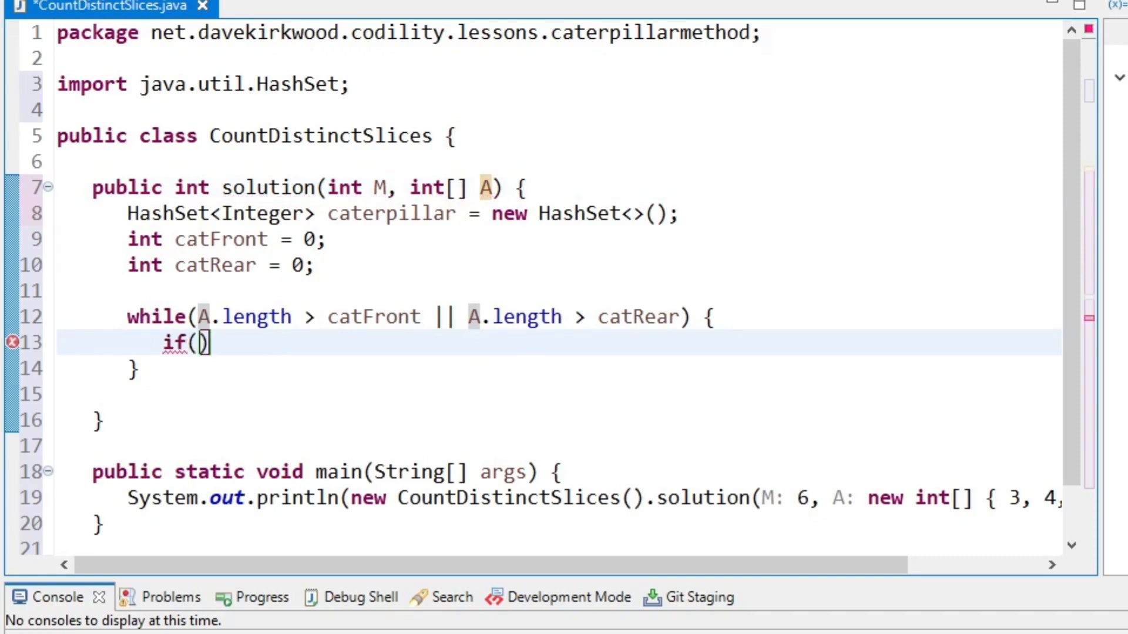
type("!cat")
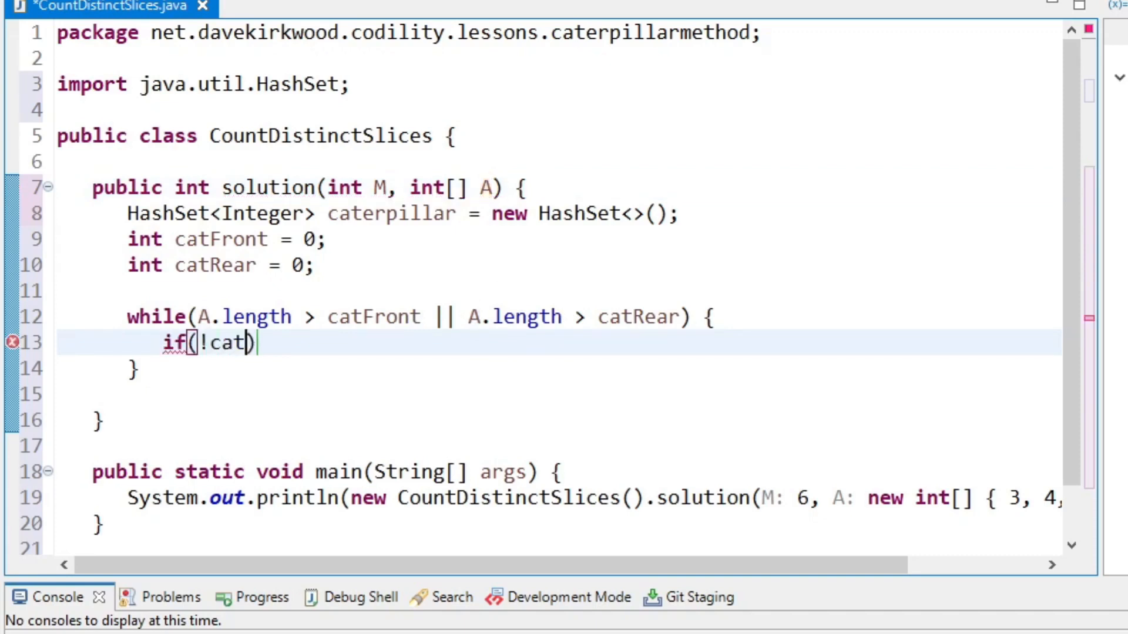
type("erpillar.")
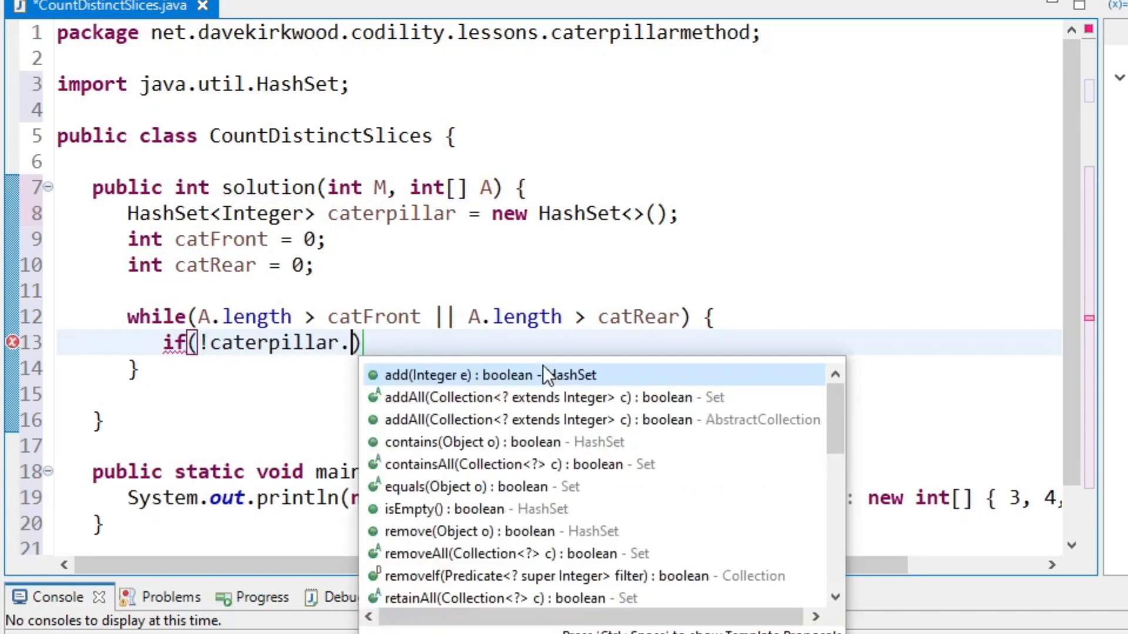
type("contains(A")
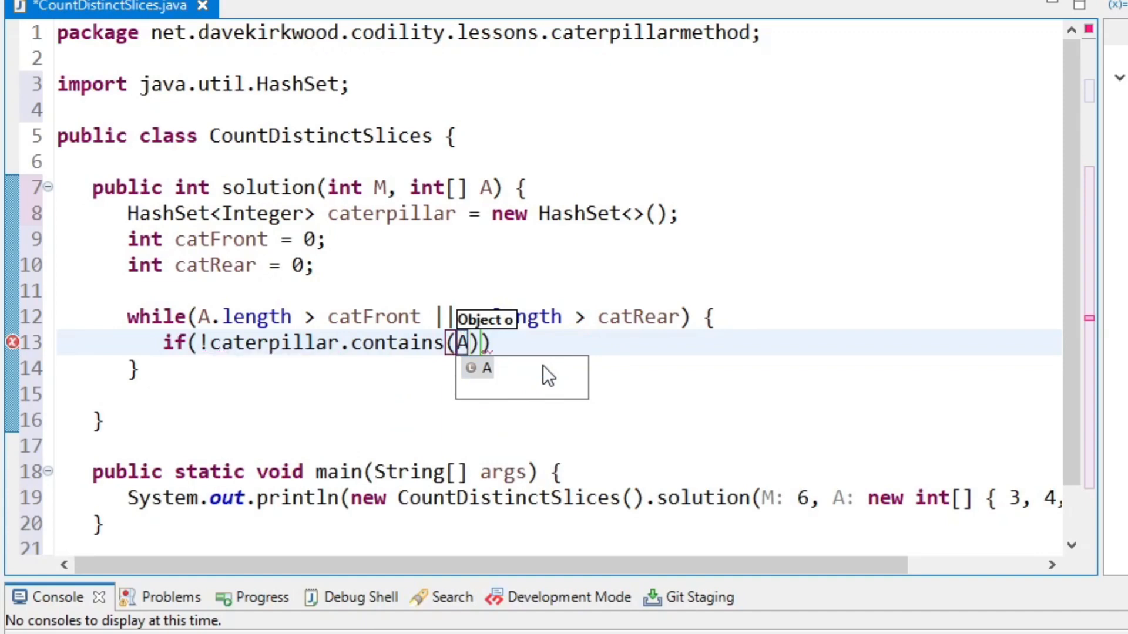
type("[catFr")
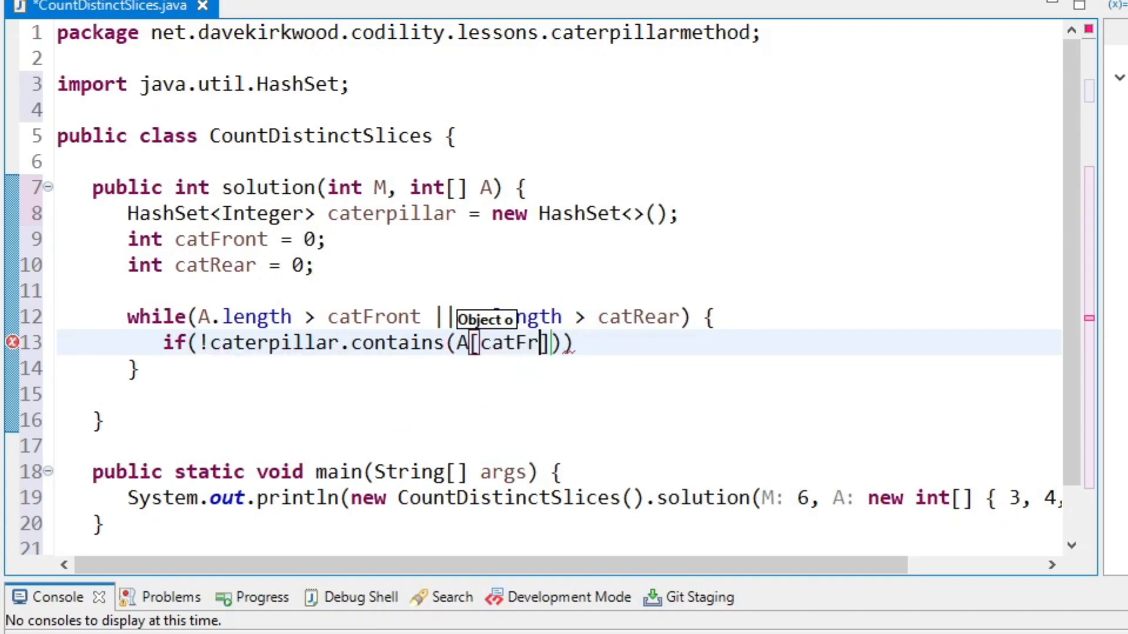
type("ont")
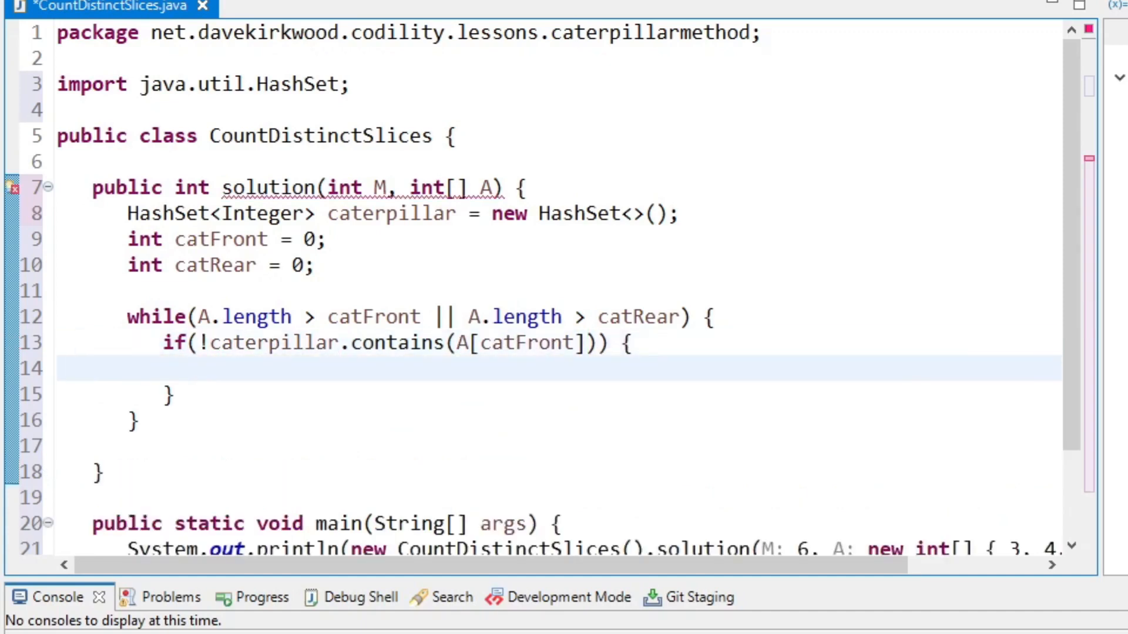
type("moveHead")
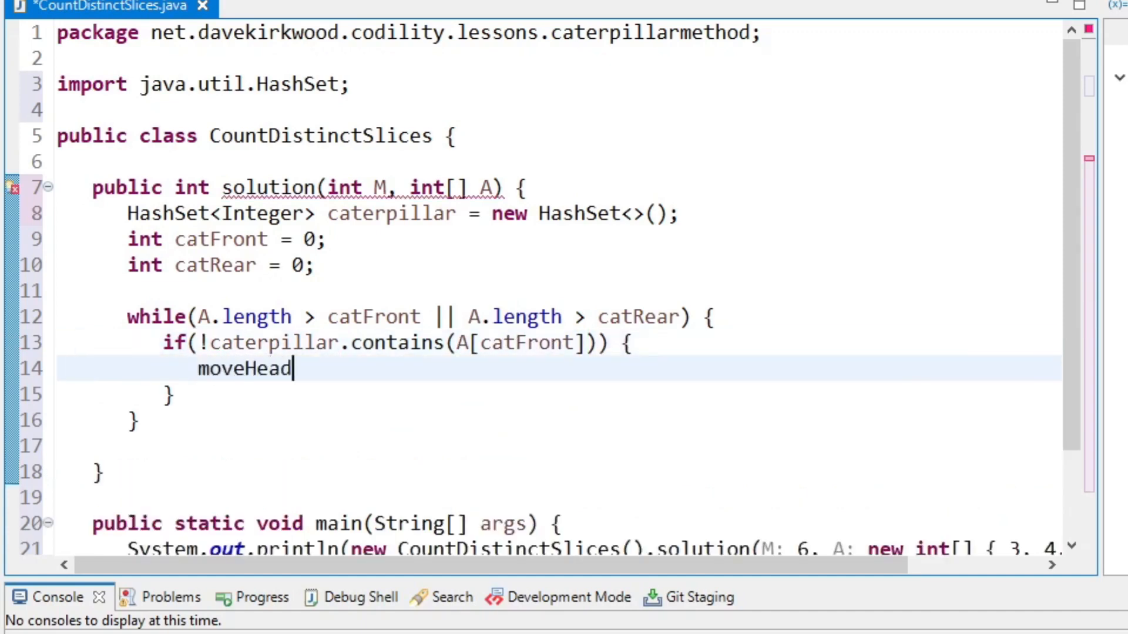
type("Forward()")
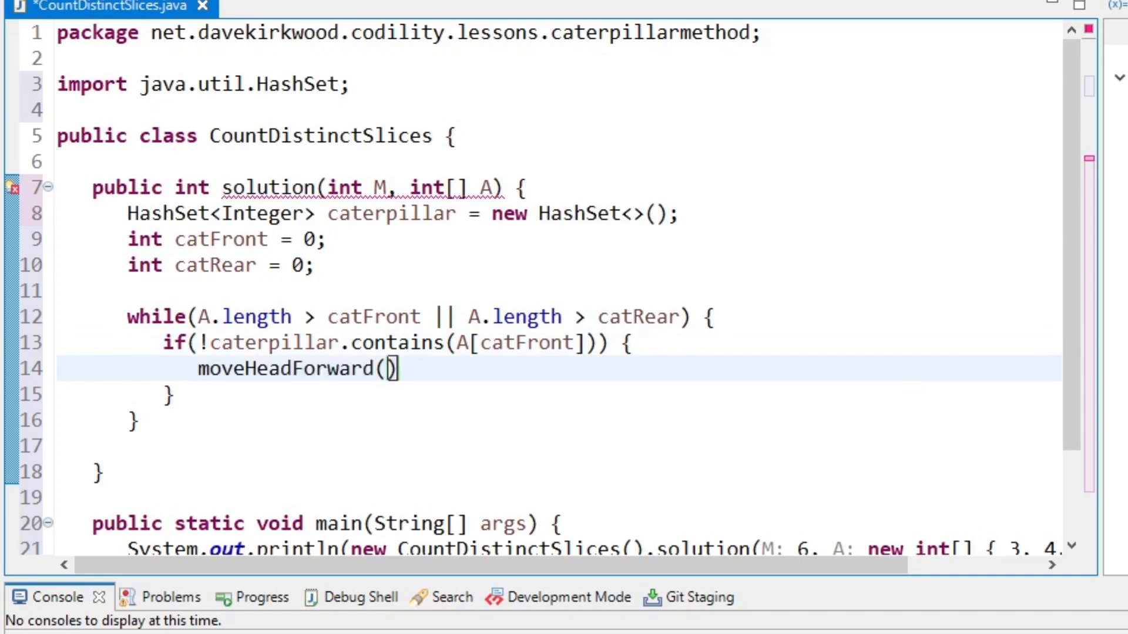
type(";")
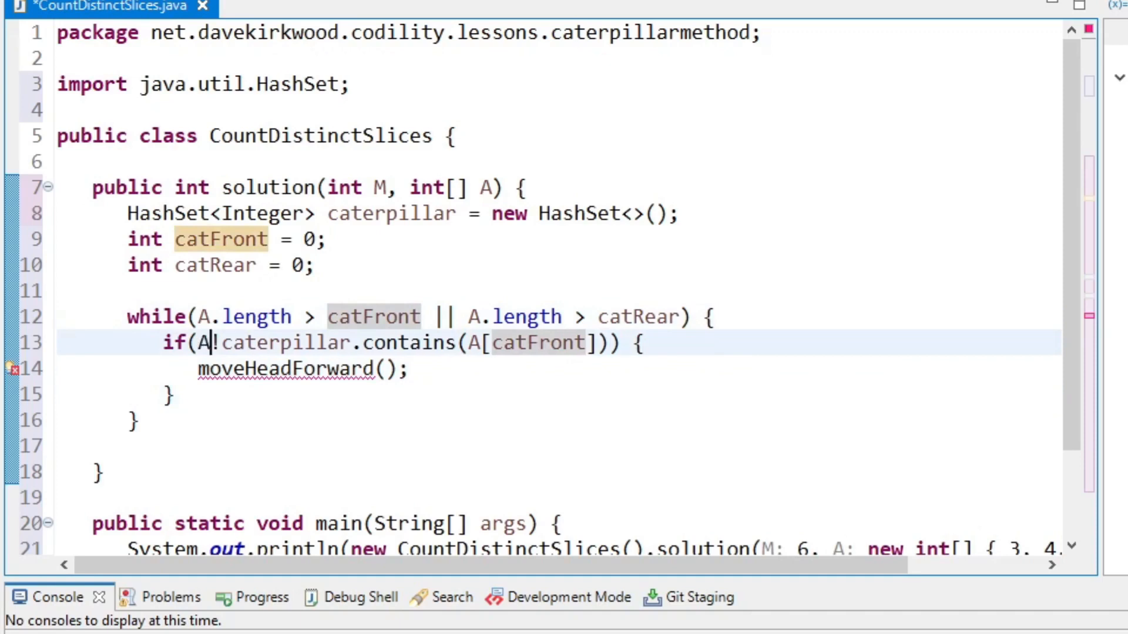
type(".length")
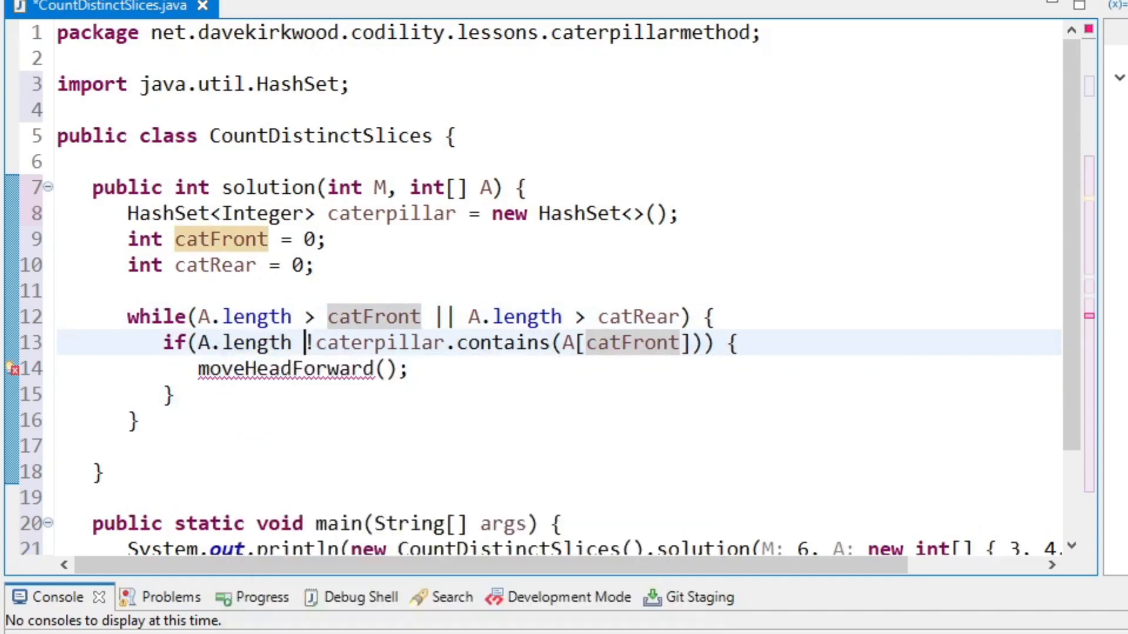
type("> catFront")
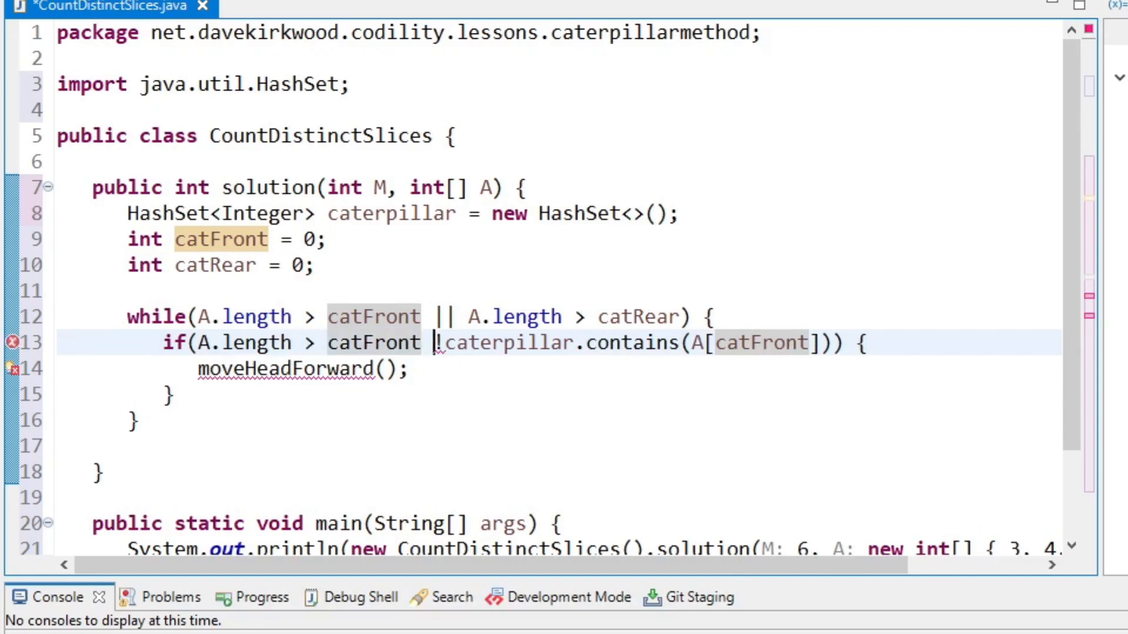
type("&&")
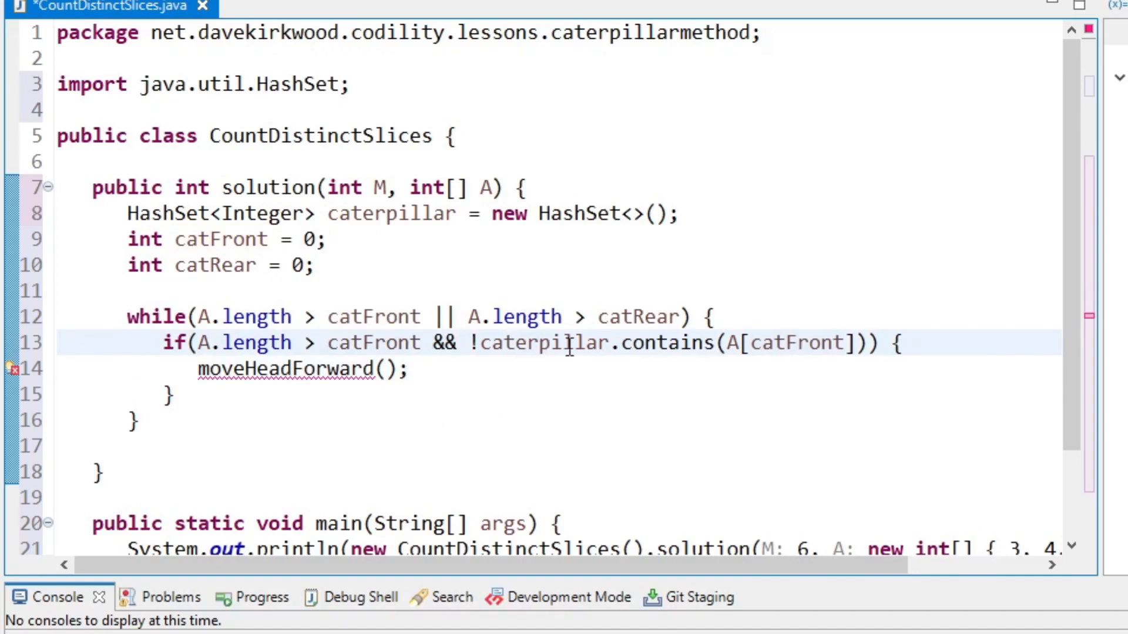
mouse_move(825, 364)
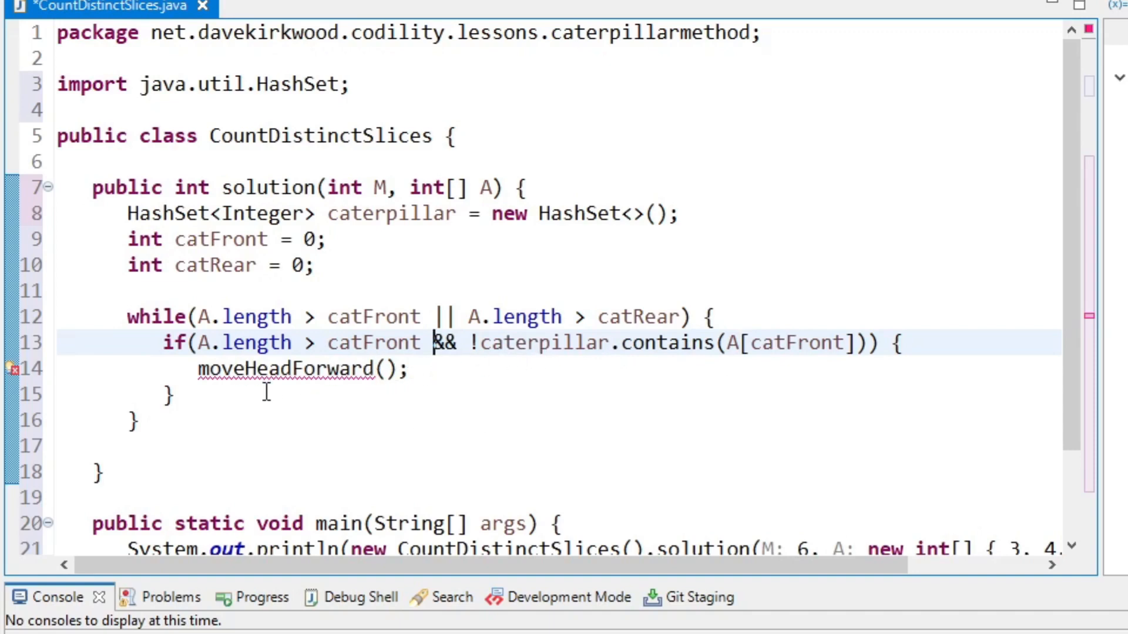
- Add an else branch calling moveTailForward()
type("else {")
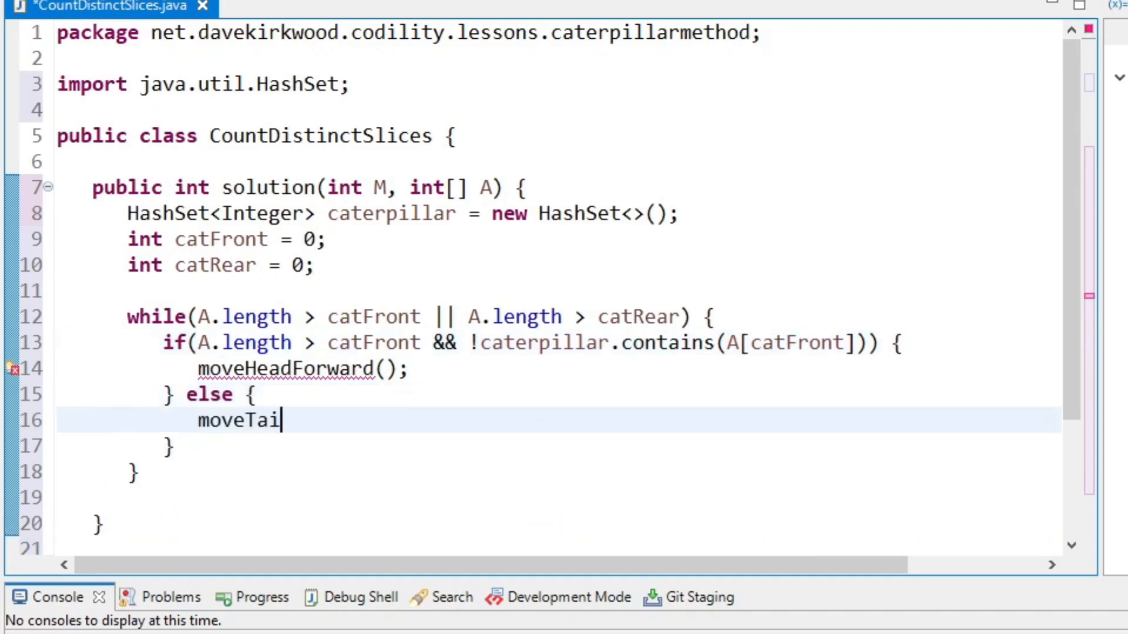
type("lForward()")
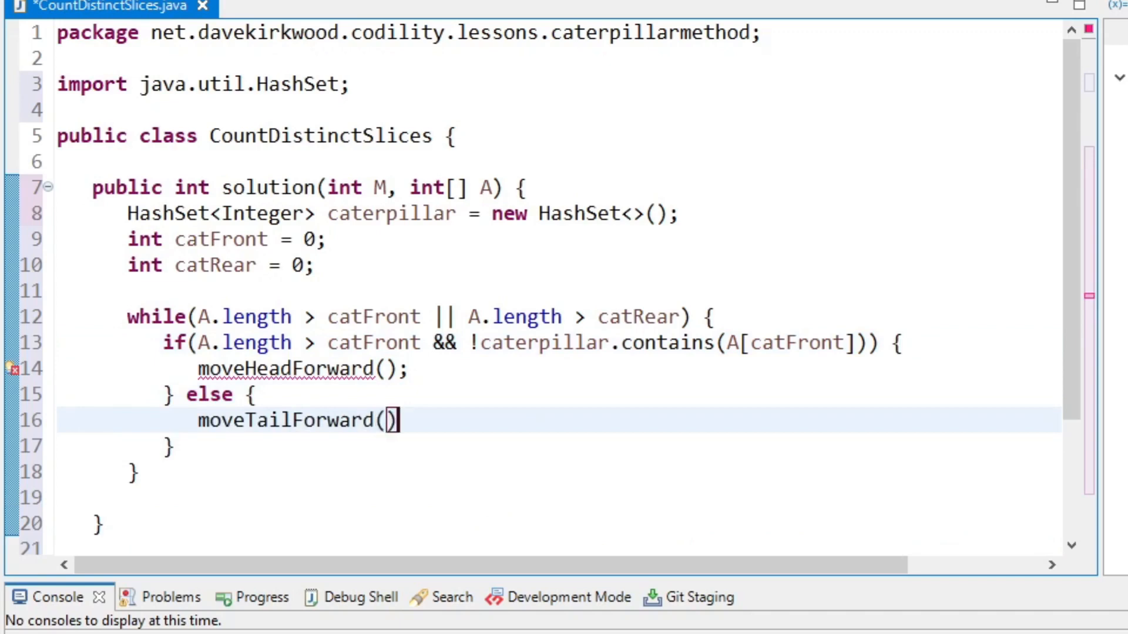
type(";")
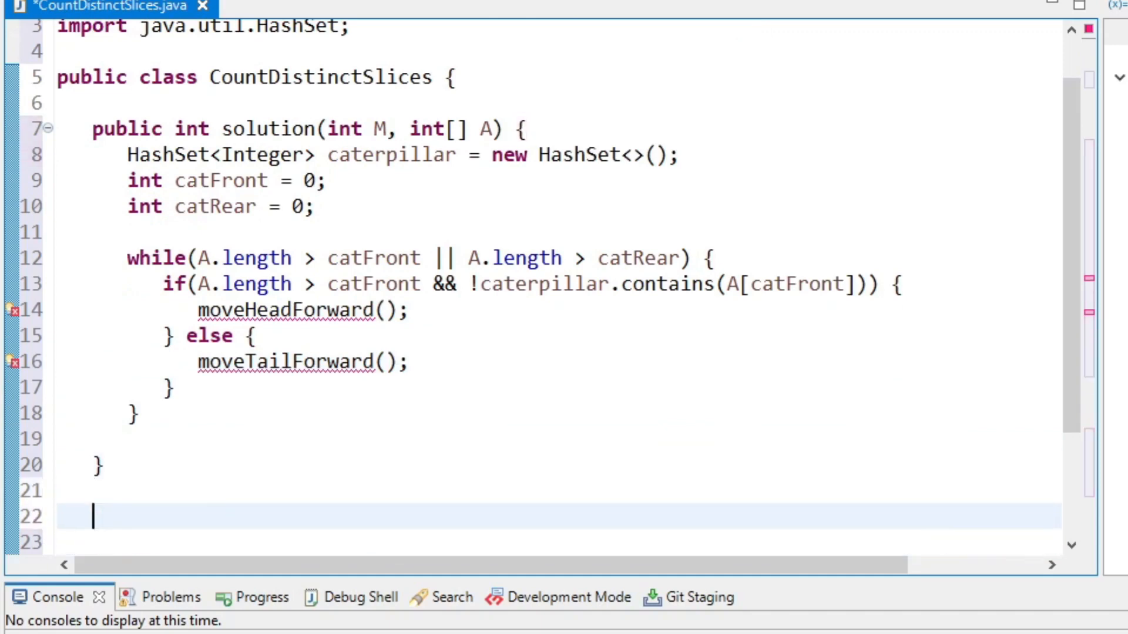
- Write private moveHeadForward() adding A[catFront] to caterpillar and incrementing catFront
type("private voi")
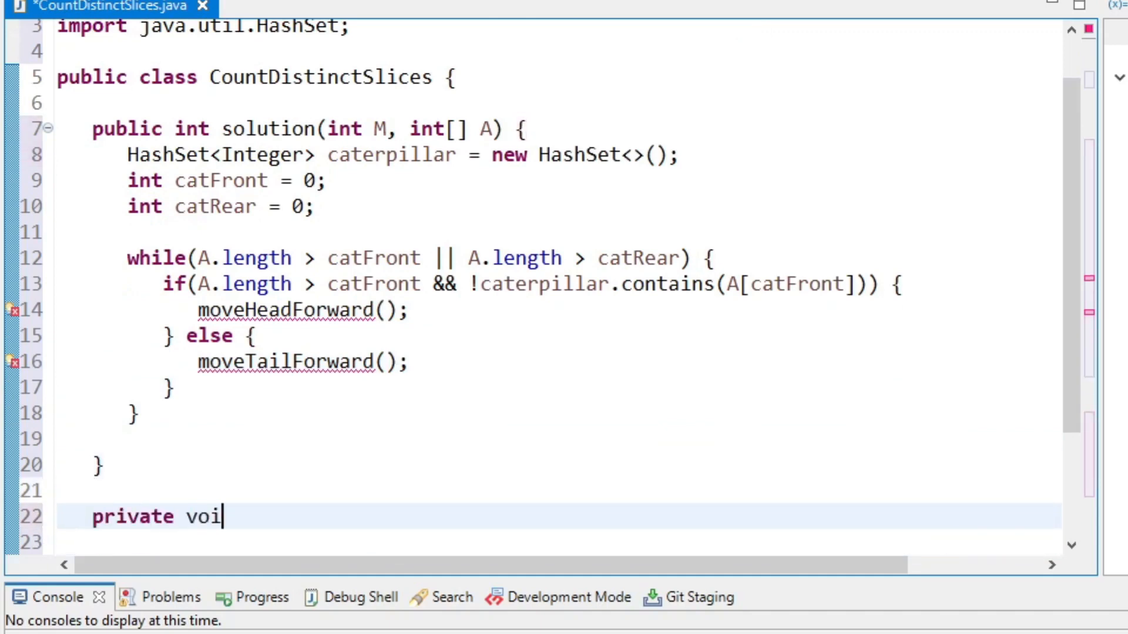
type("d moveHeadFor")
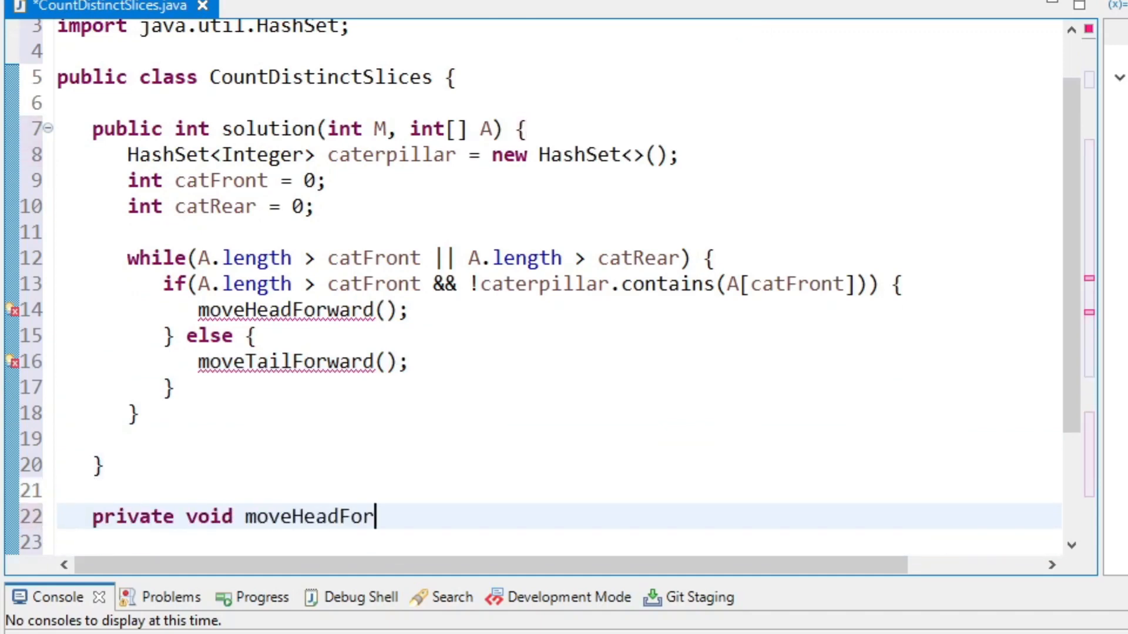
type("ward() {")
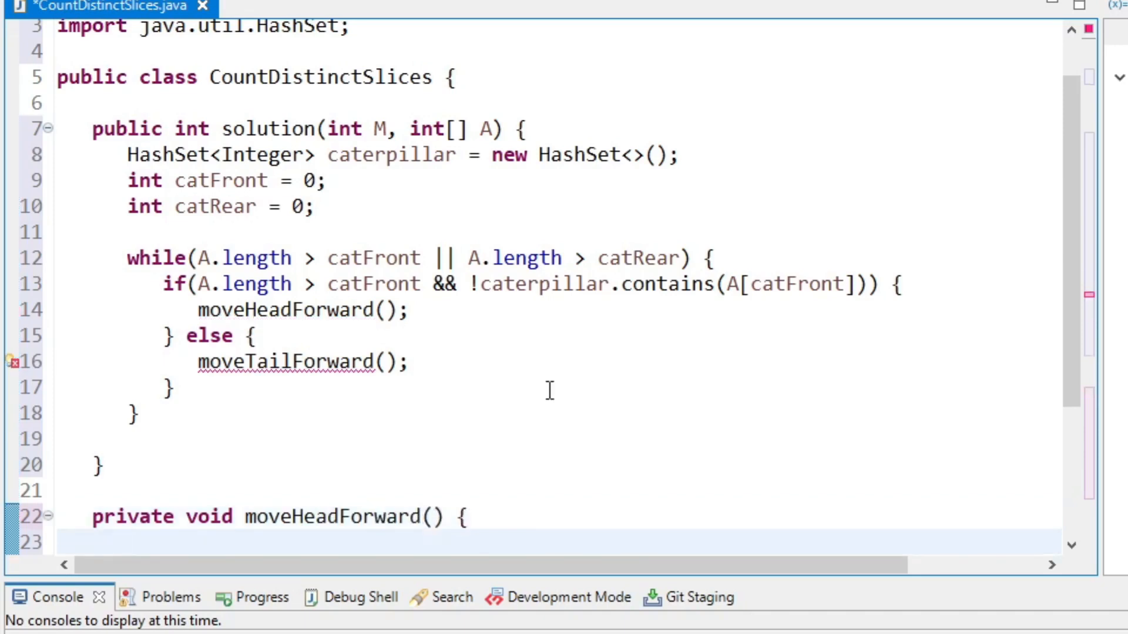
type("cater")
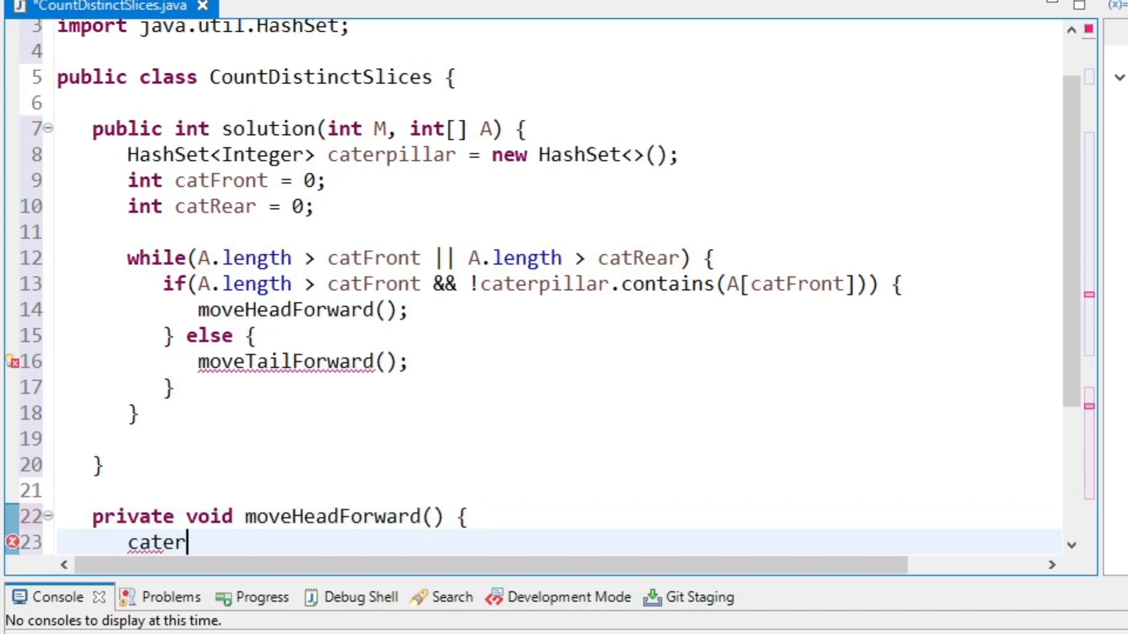
type("pillar.add")
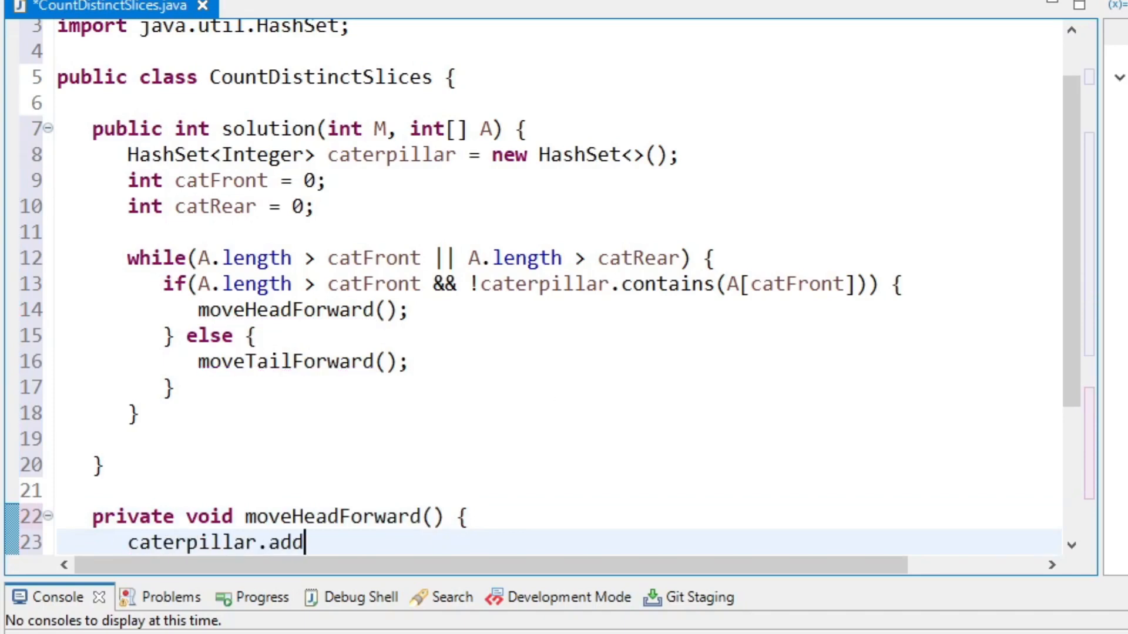
type("(A.")
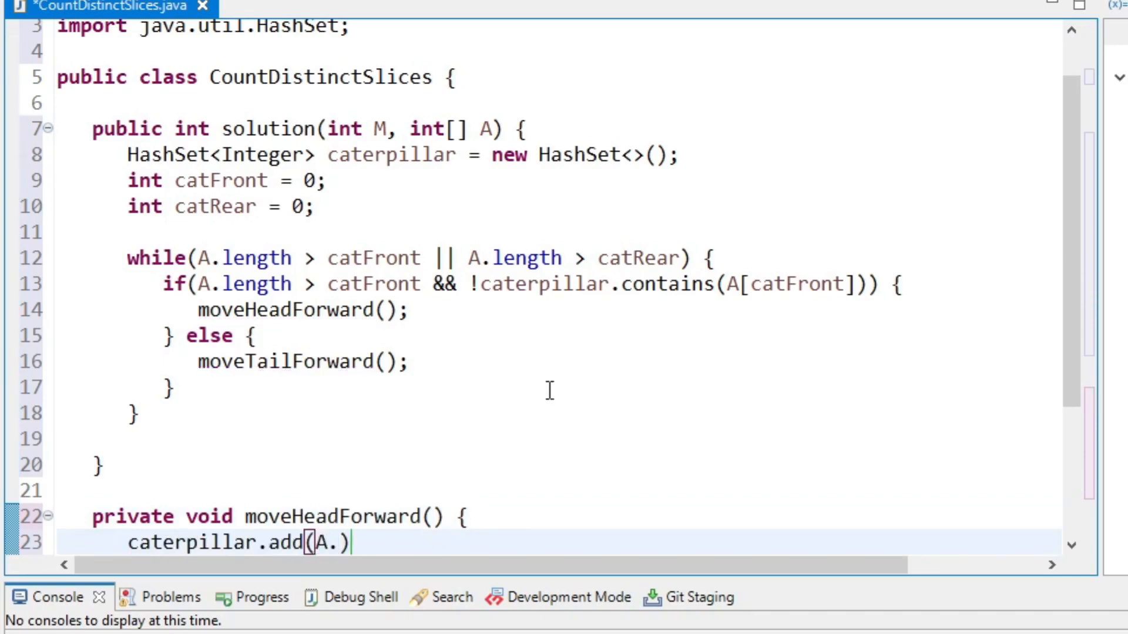
type("[catFront")
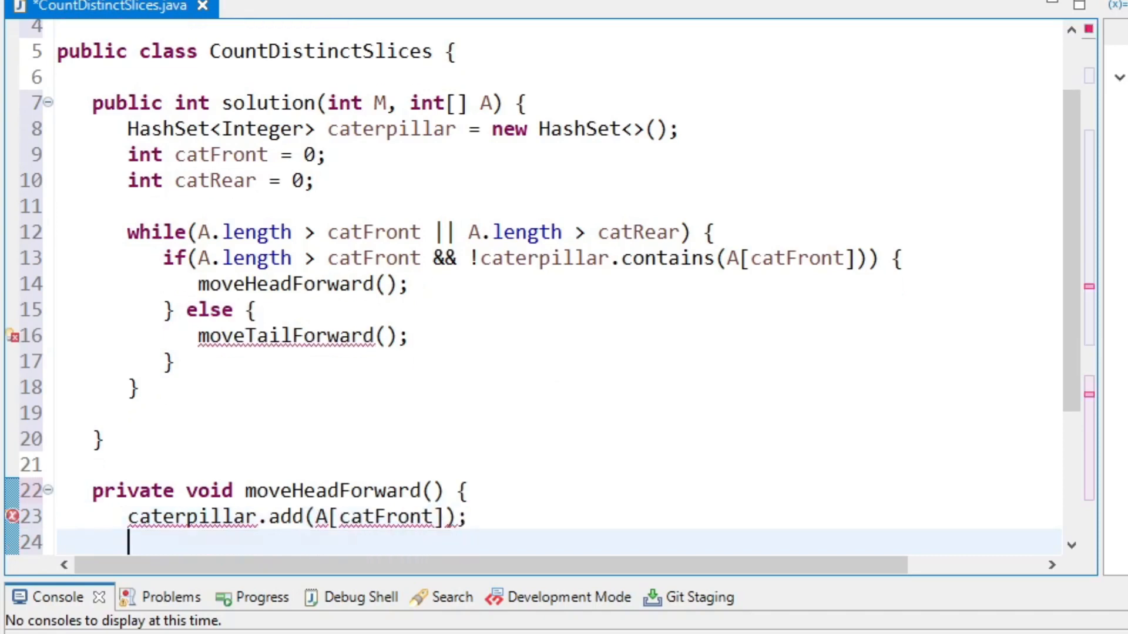
type("catFron")
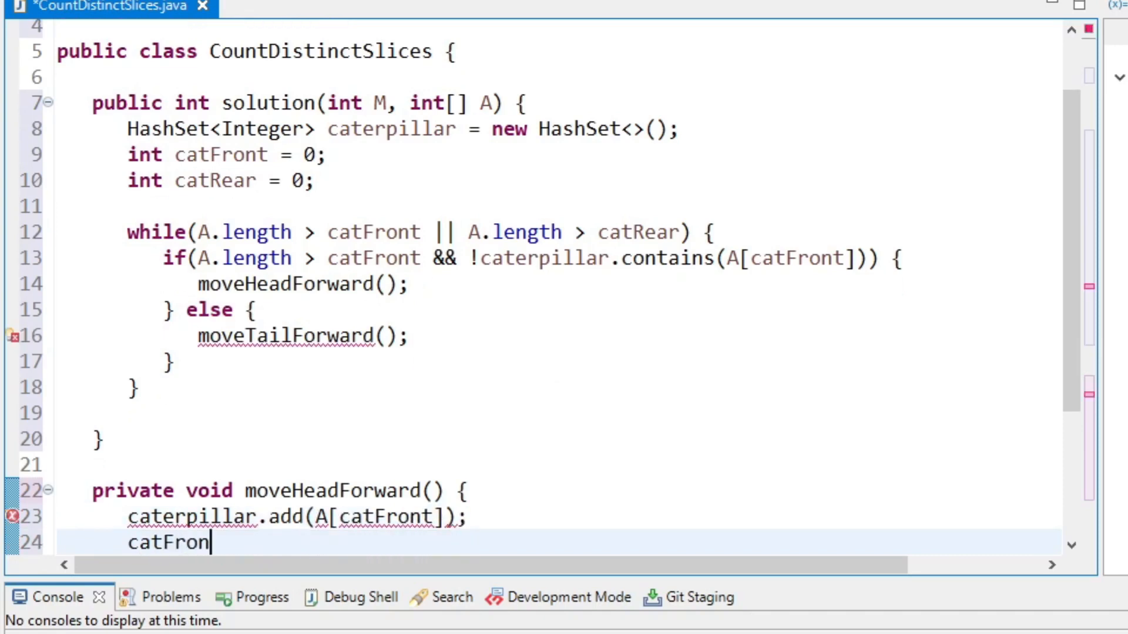
type("t++;")
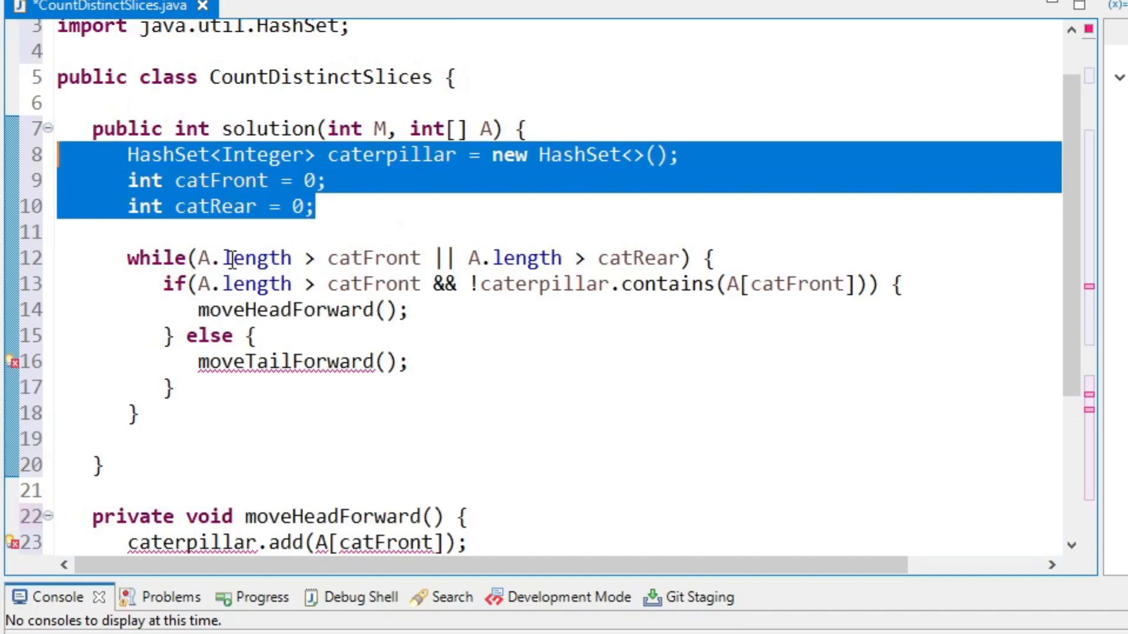
- Move the declarations to class fields, add int[] A and assign this.A = A in solution
key("Delete")
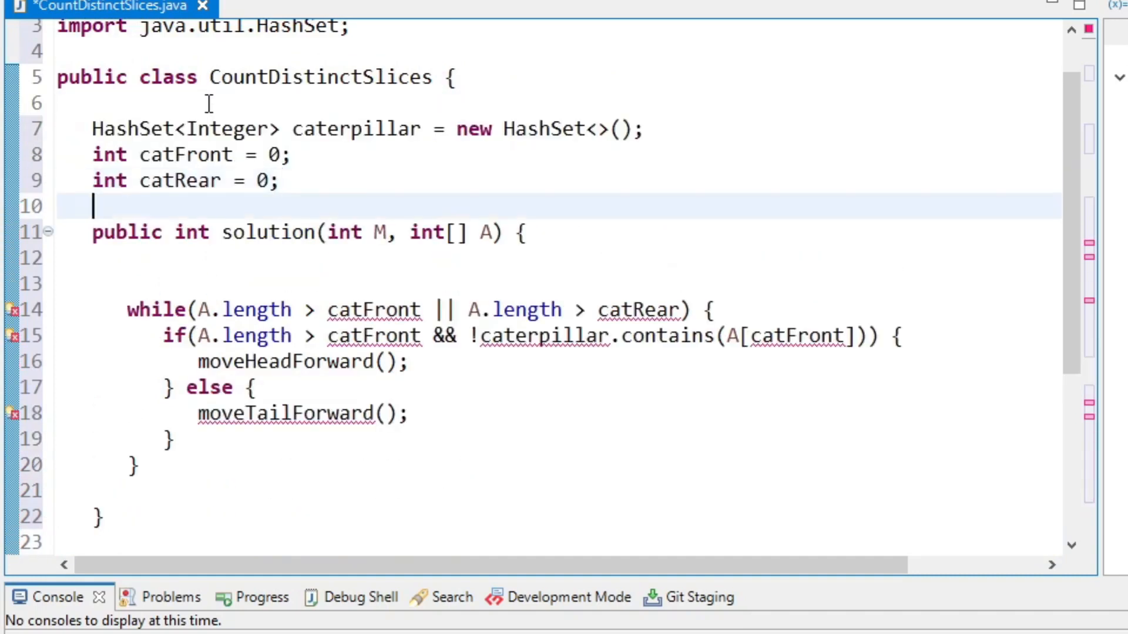
scroll("down", 3)
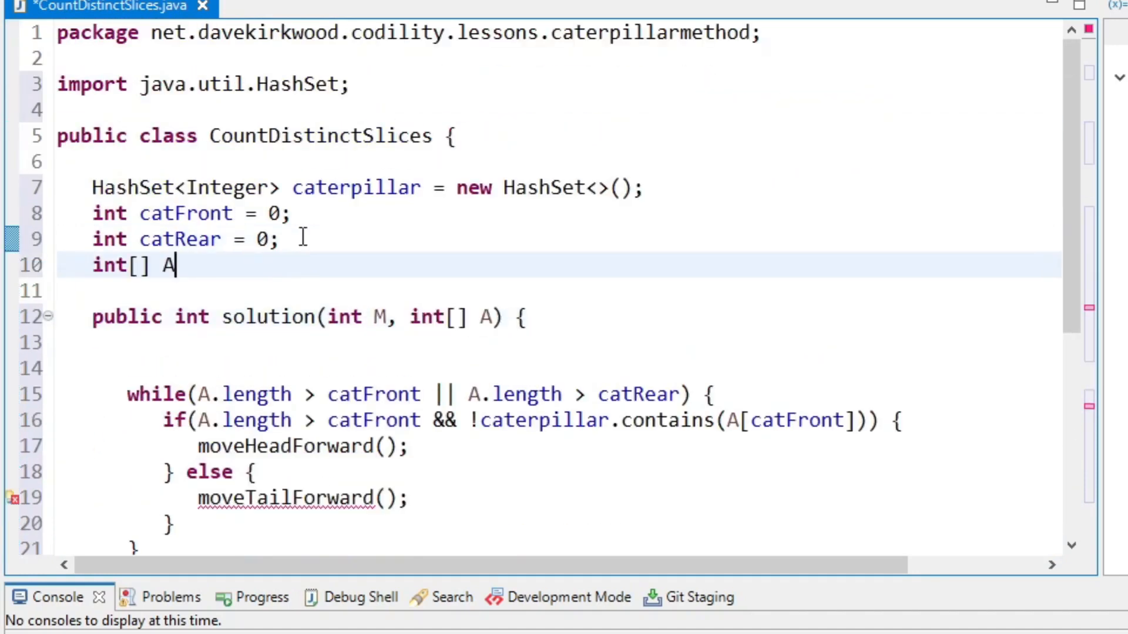
type(";")
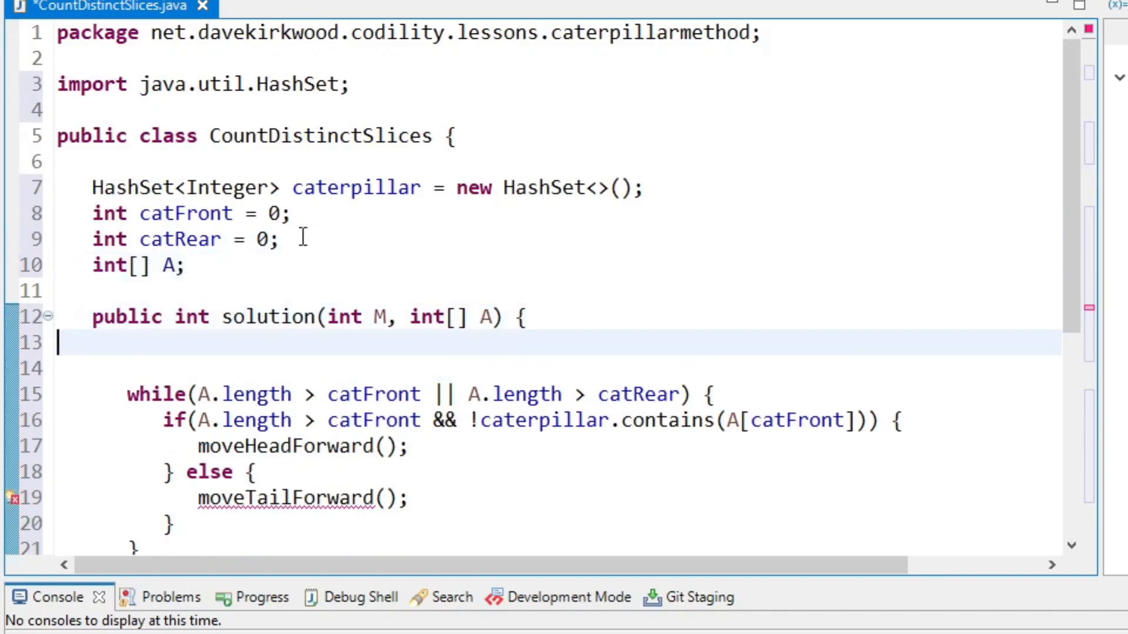
type("this.AD")
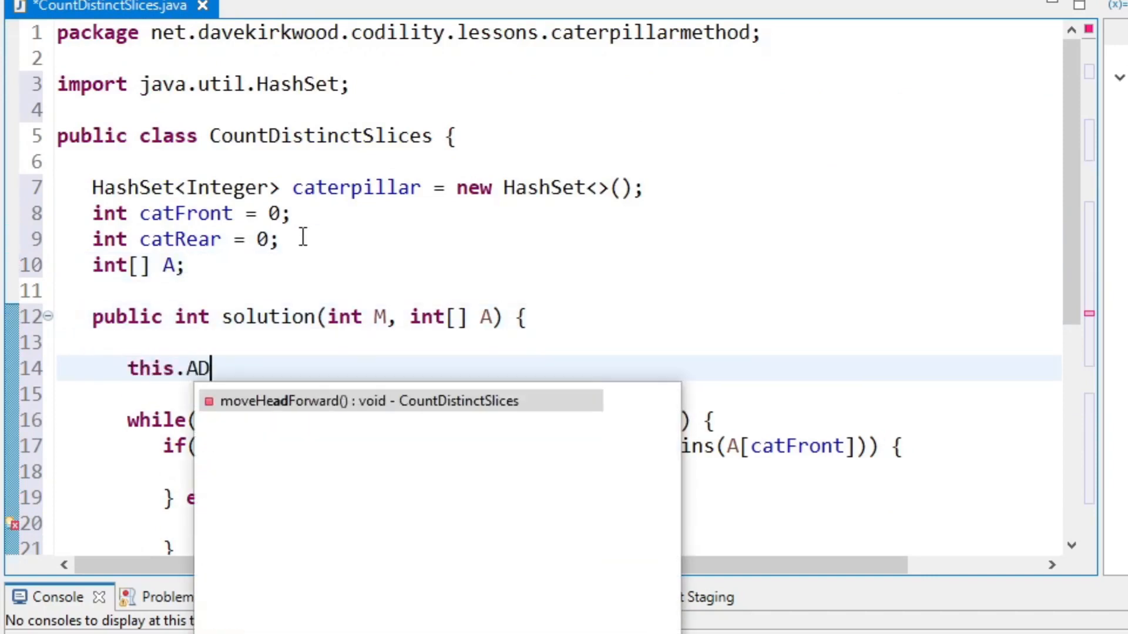
type("= A;")
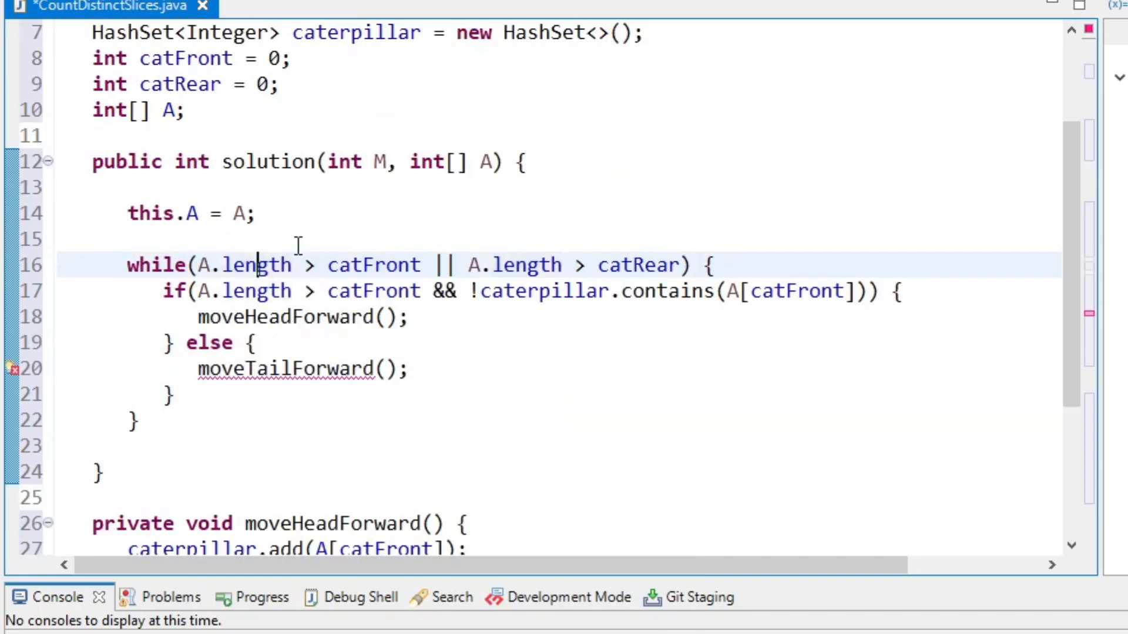
scroll("down", 3)
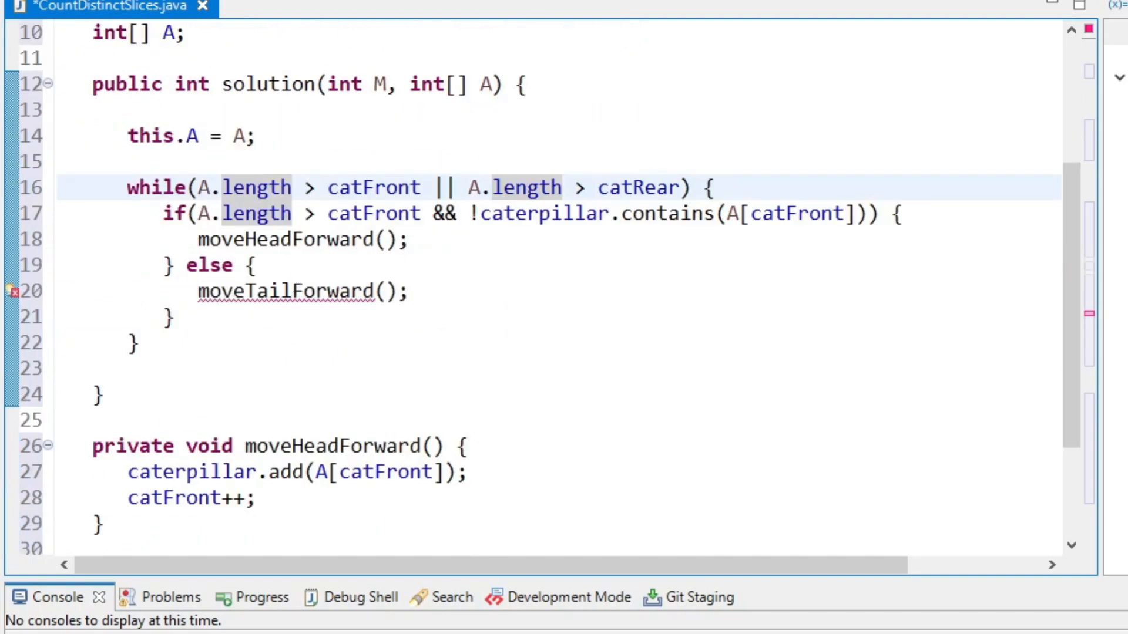
scroll("down", 3)
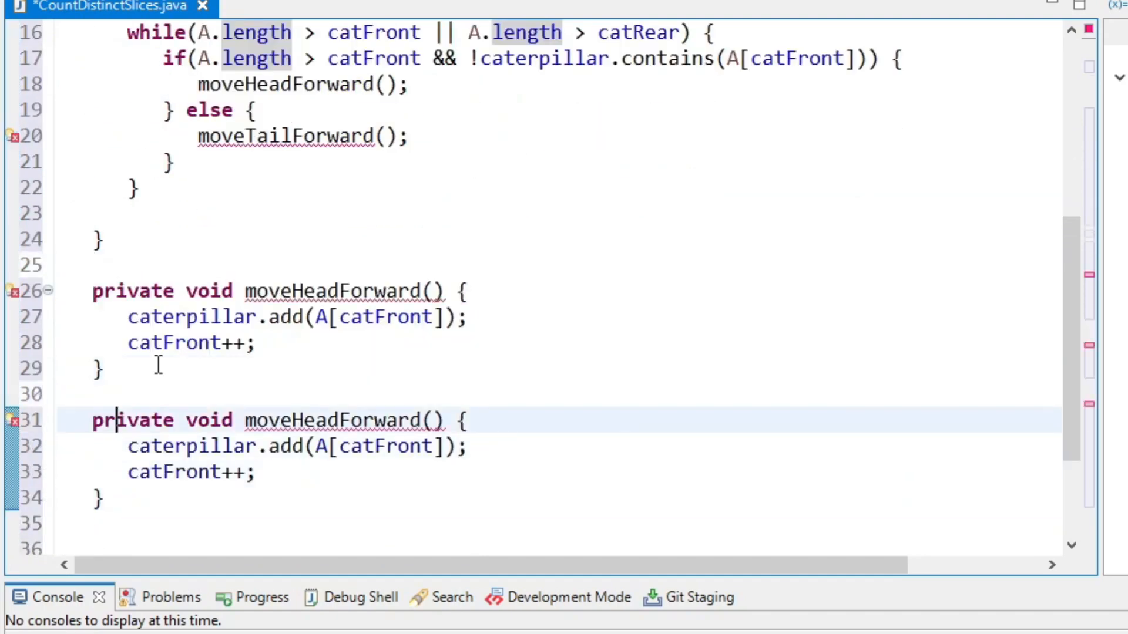
- Make the copied method moveTailForward, removing A[catRear] and incrementing catRear
double_click(314, 420)
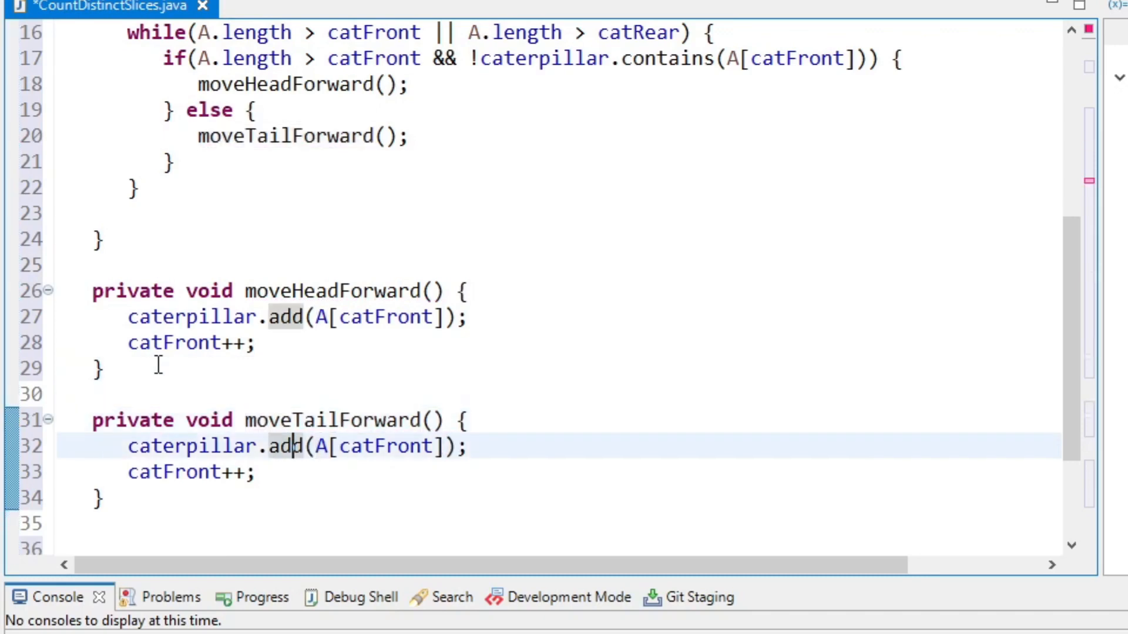
type("remove")
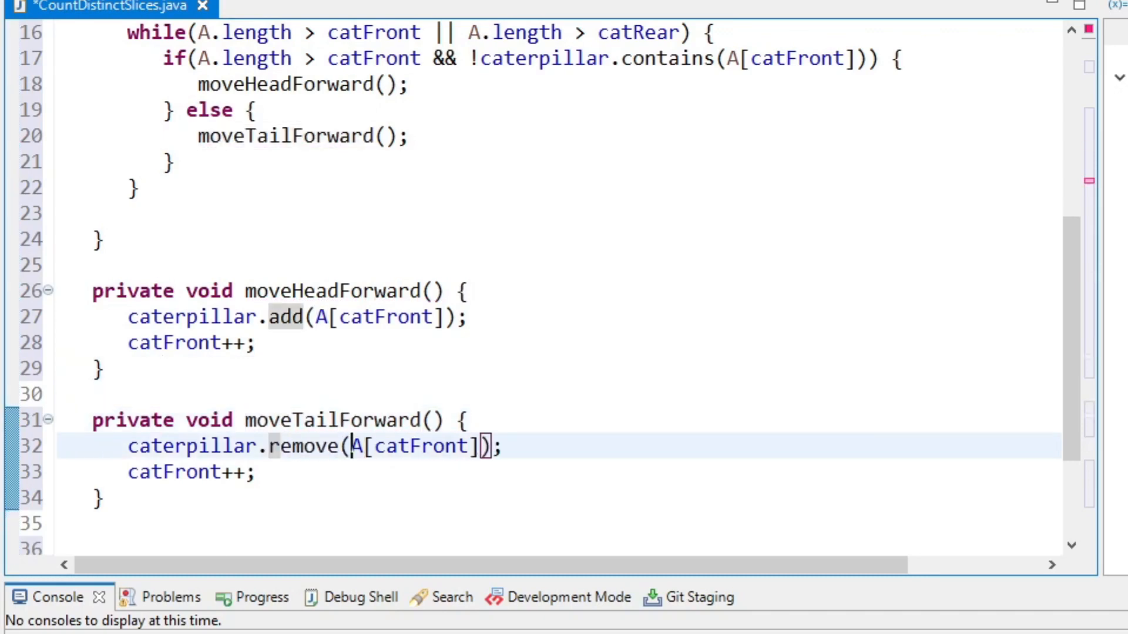
type("catR")
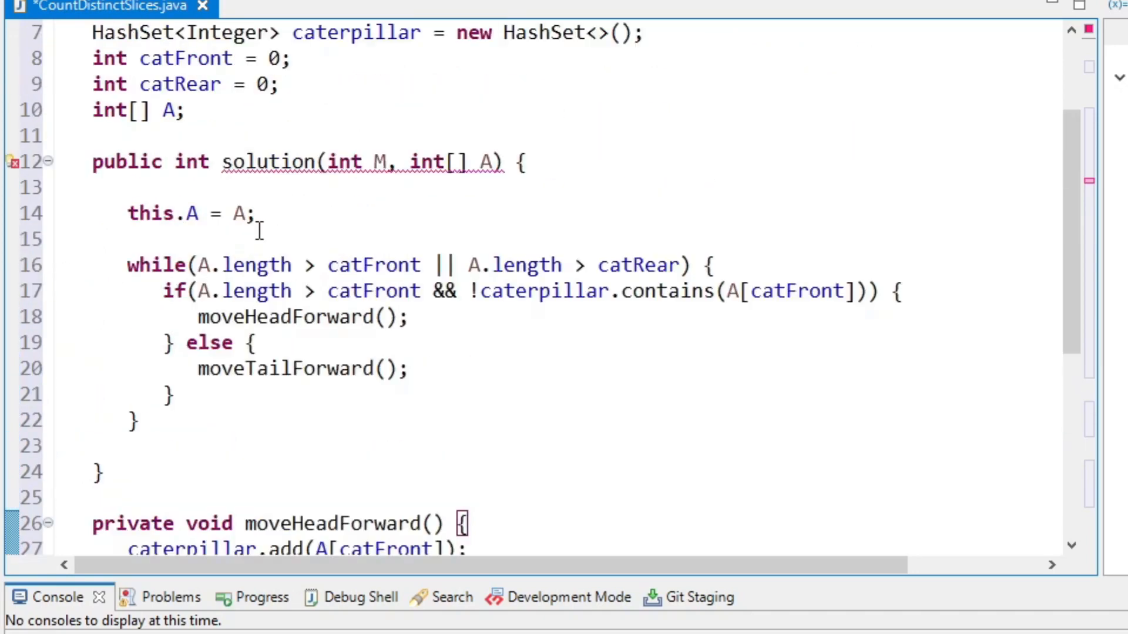
- Have solution return -1 after the while loop
left_click(255, 213)
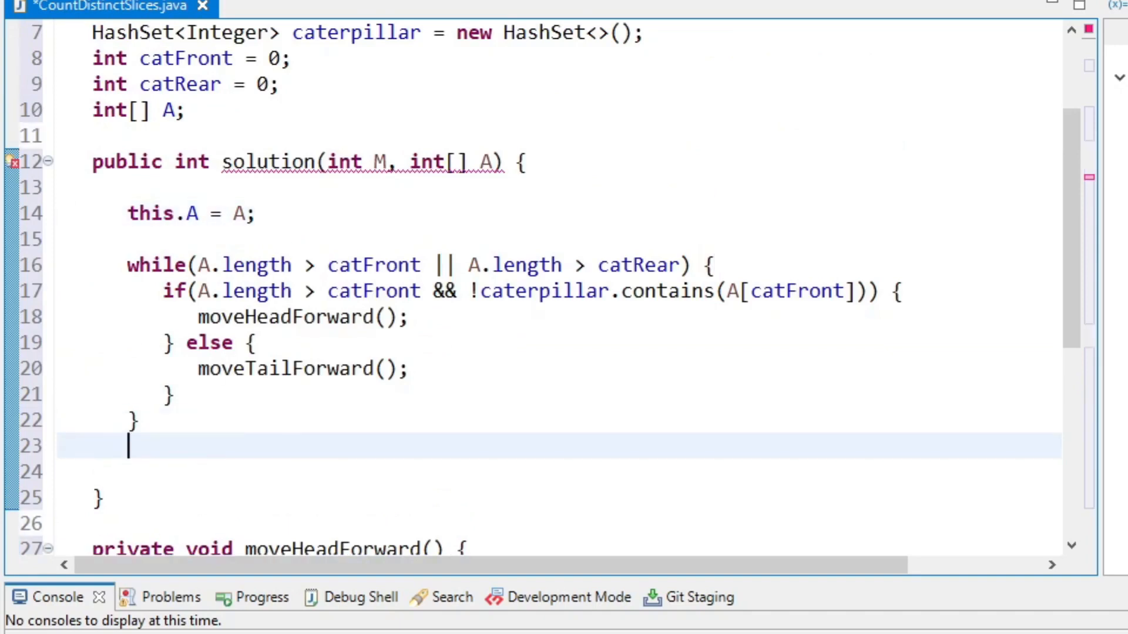
type("return -1;")
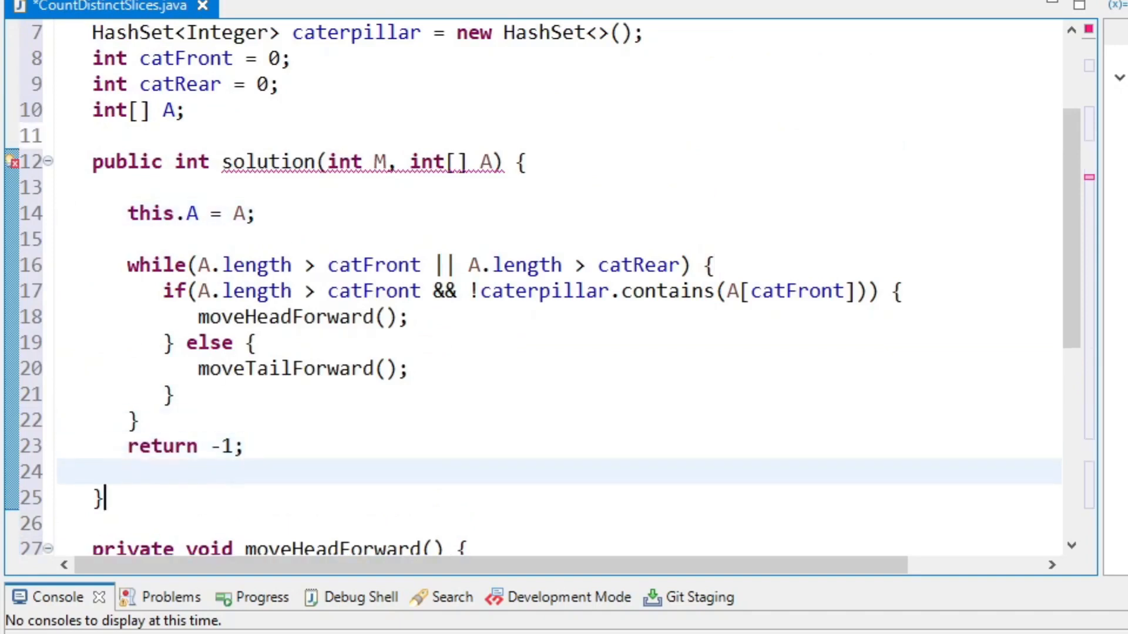
scroll("down", 3)
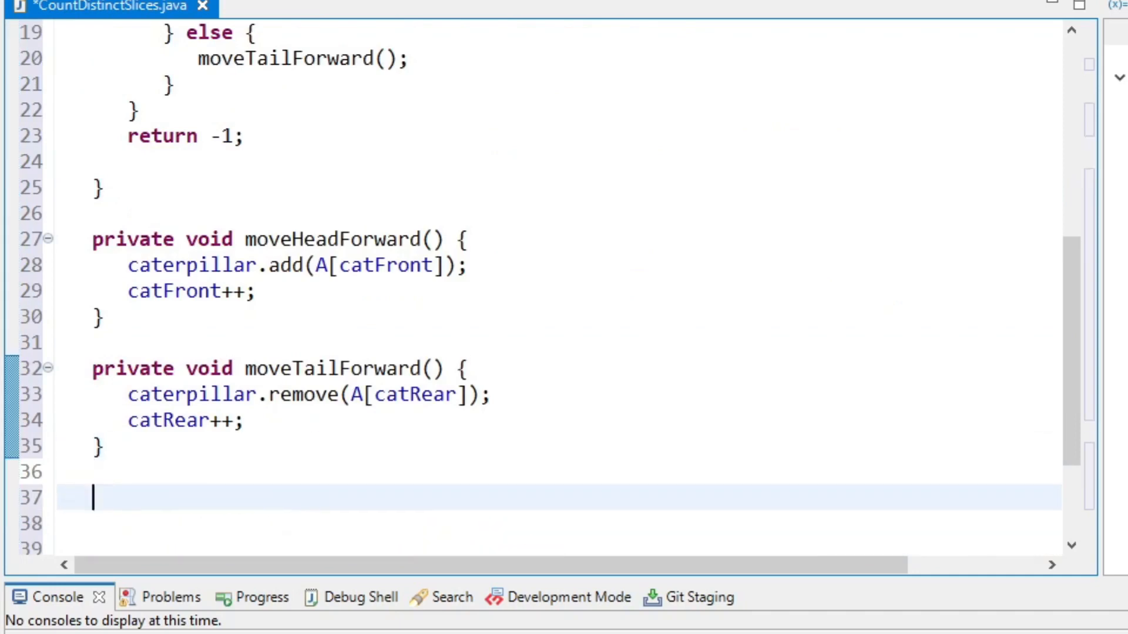
- Start private outputCat() with an Iterator<Integer> iCat over caterpillar and an empty String s
type("private")
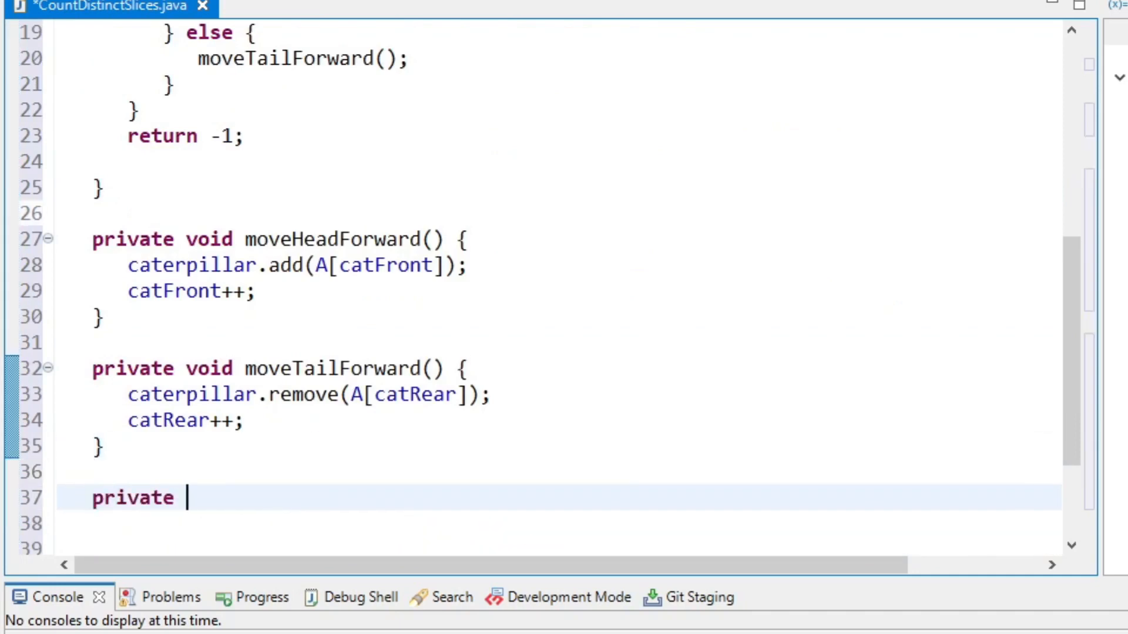
type("output")
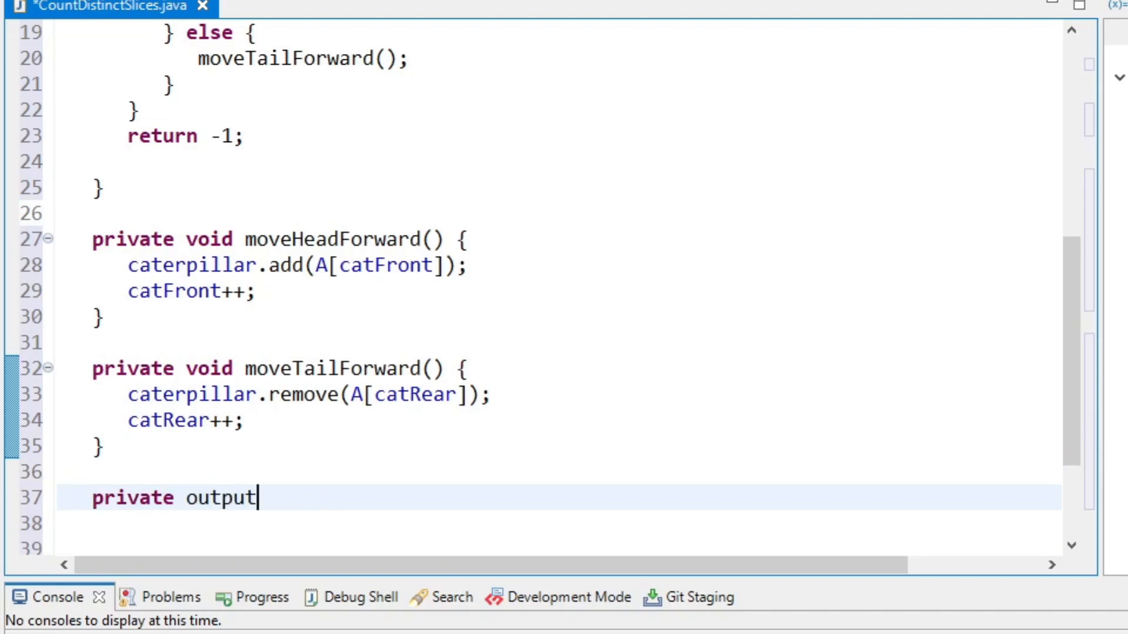
type("Cat()")
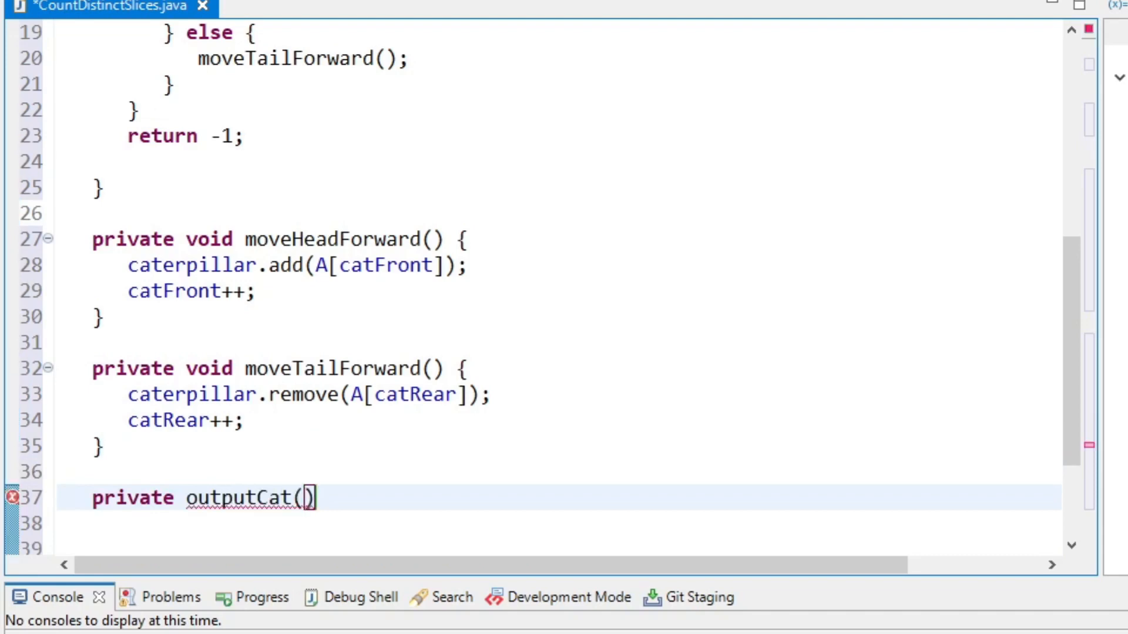
mouse_move(315, 445)
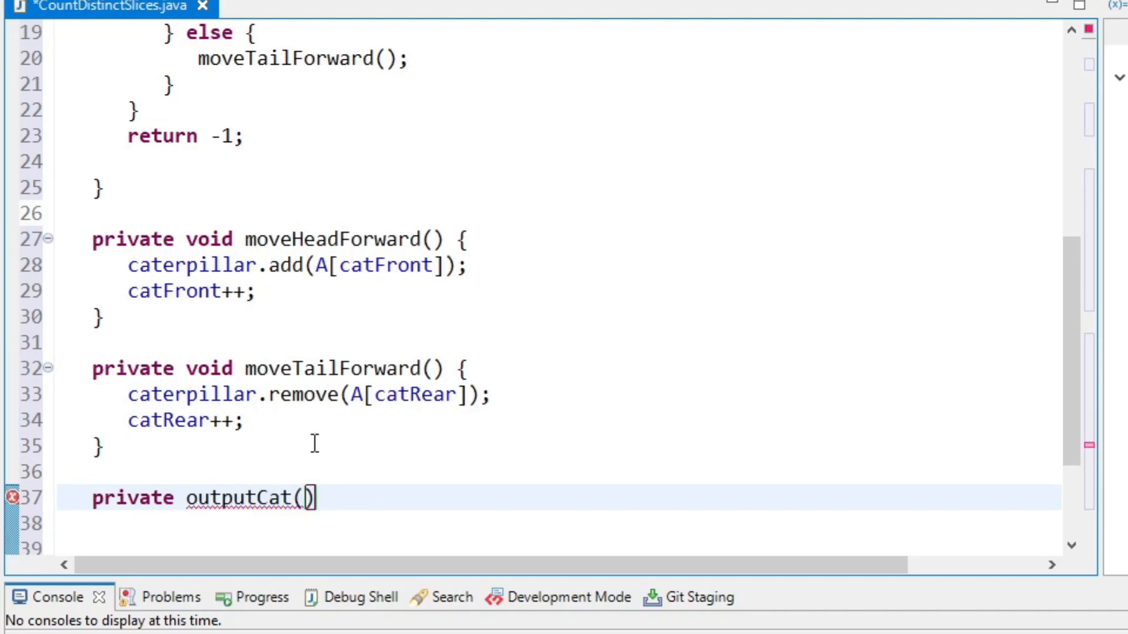
type("{")
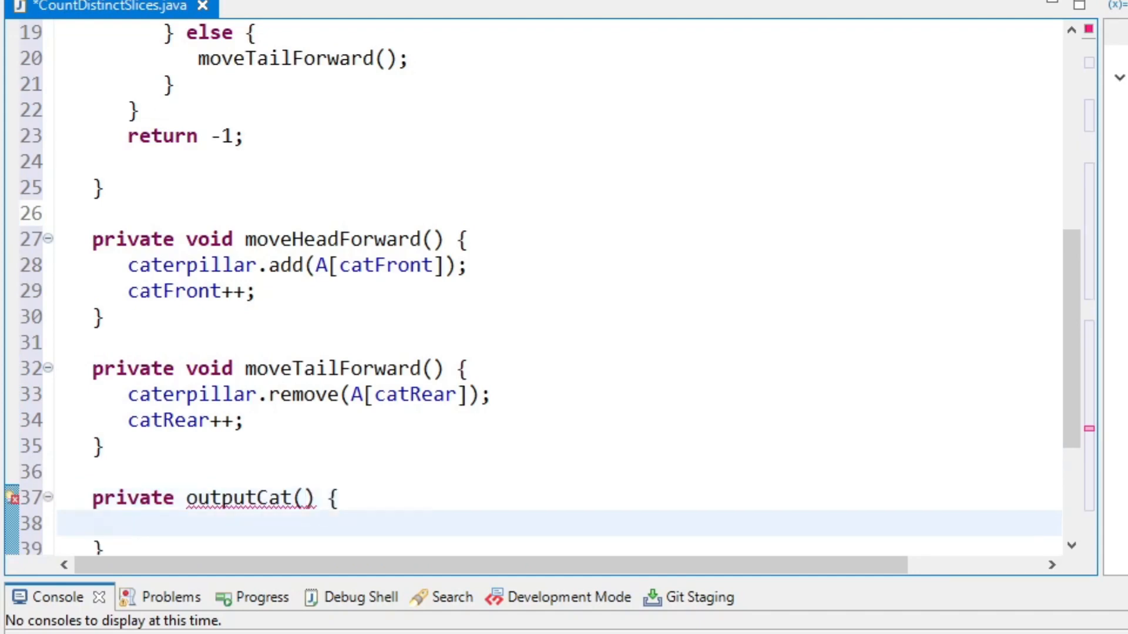
type("Iter")
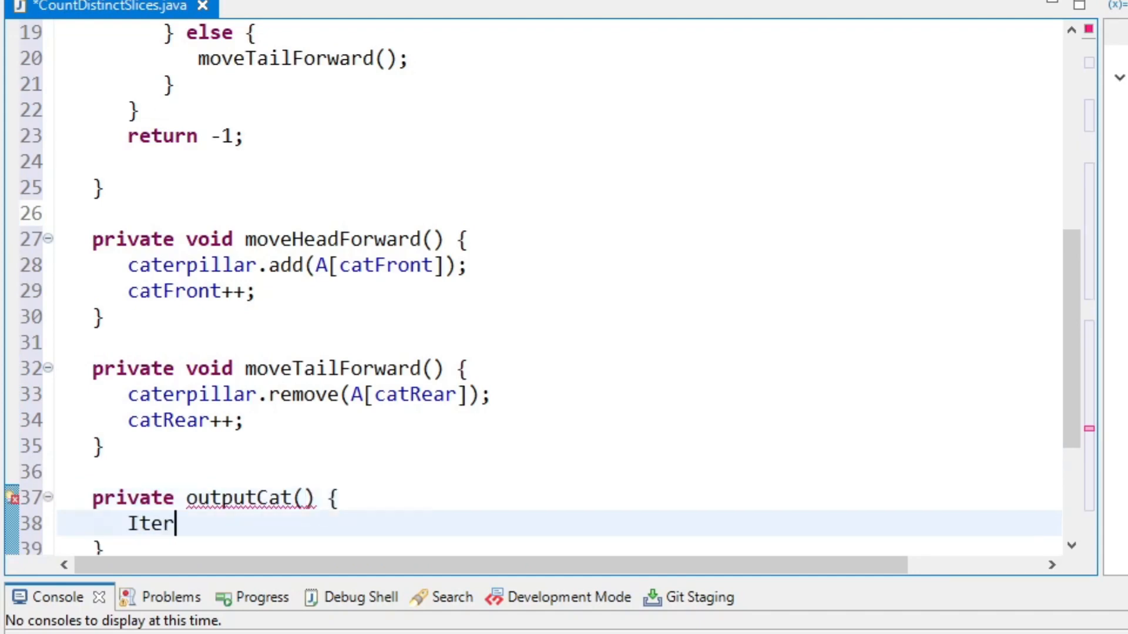
type("ator")
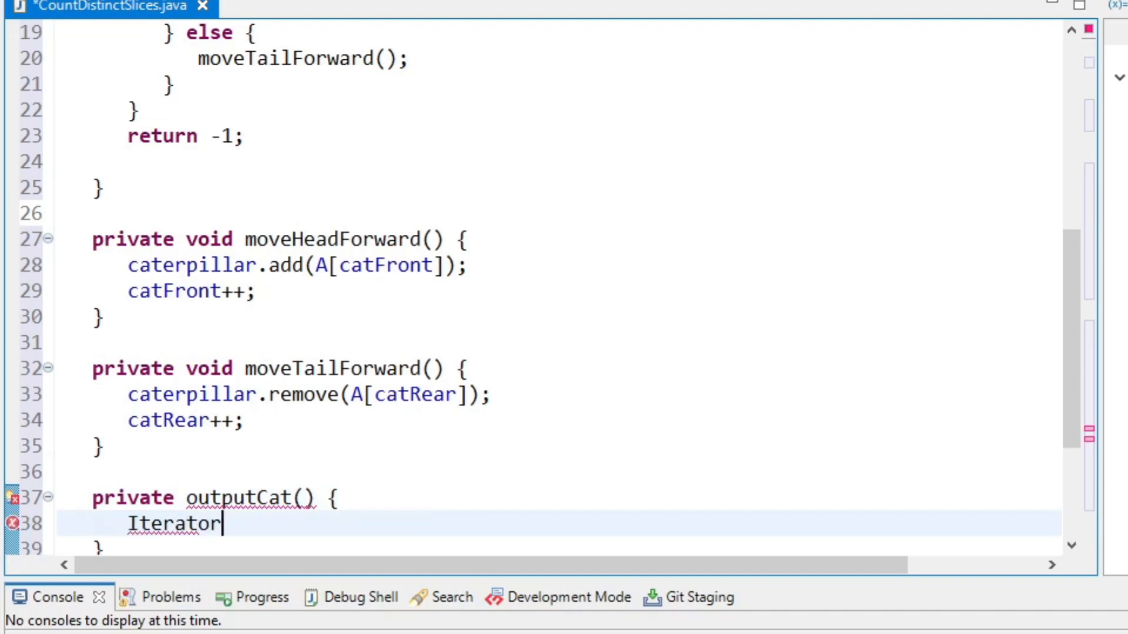
type("<Inte>")
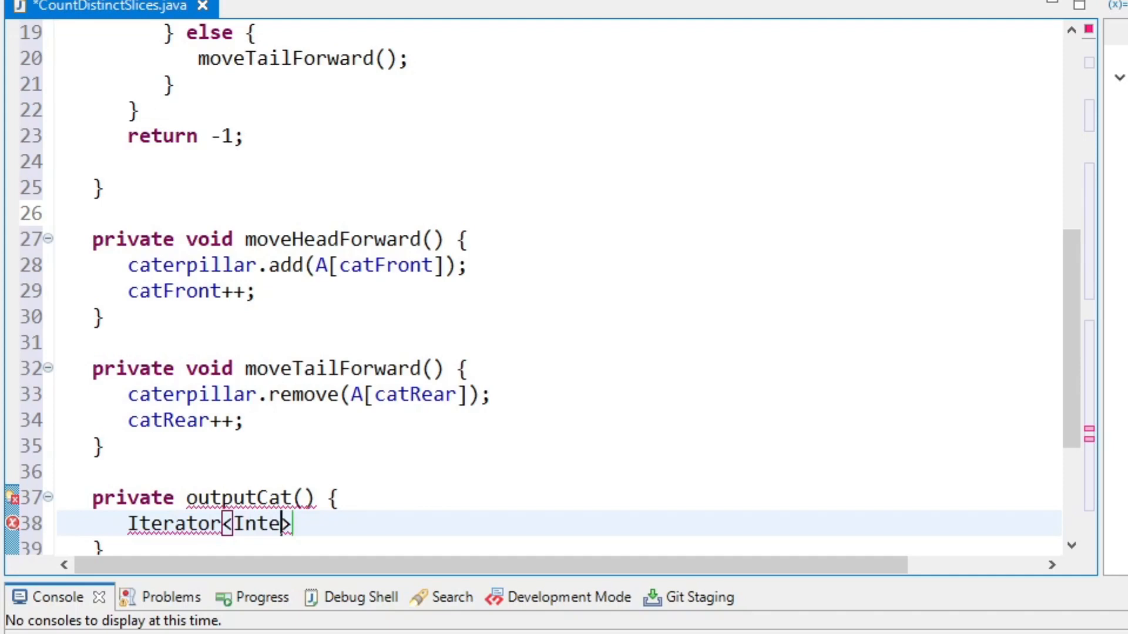
type("ger")
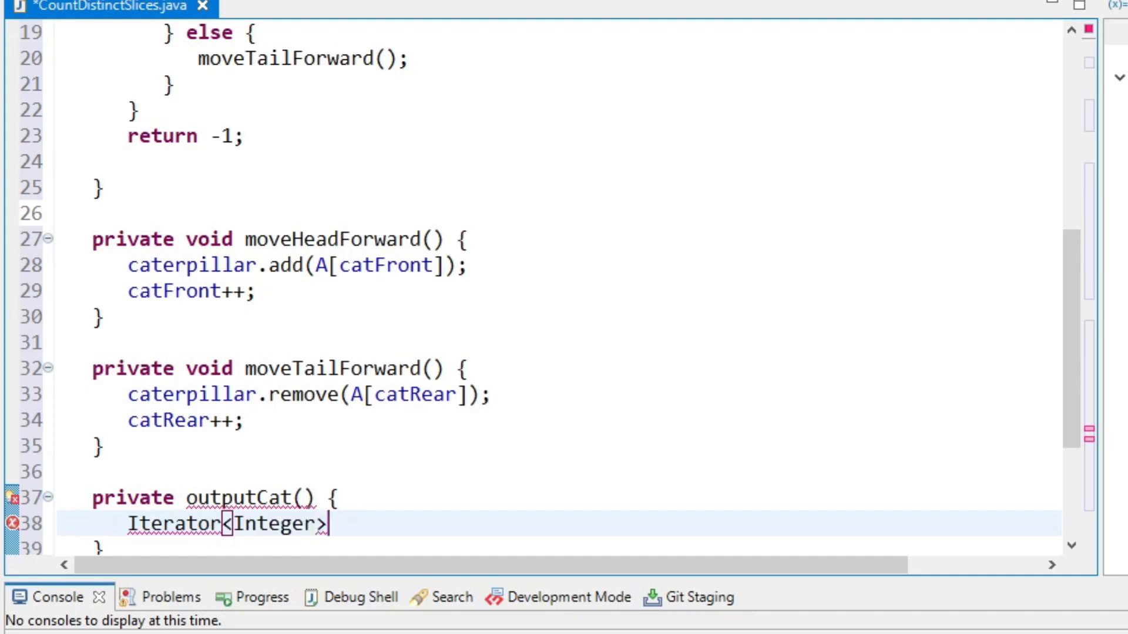
type("iCat =")
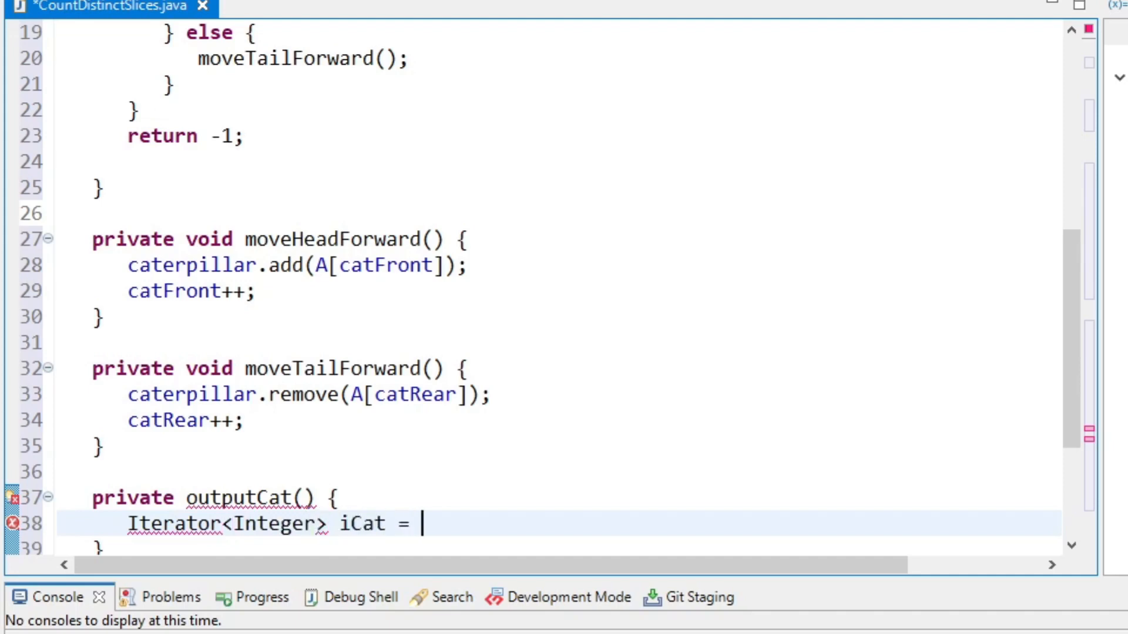
type("caterpillar.iterator();")
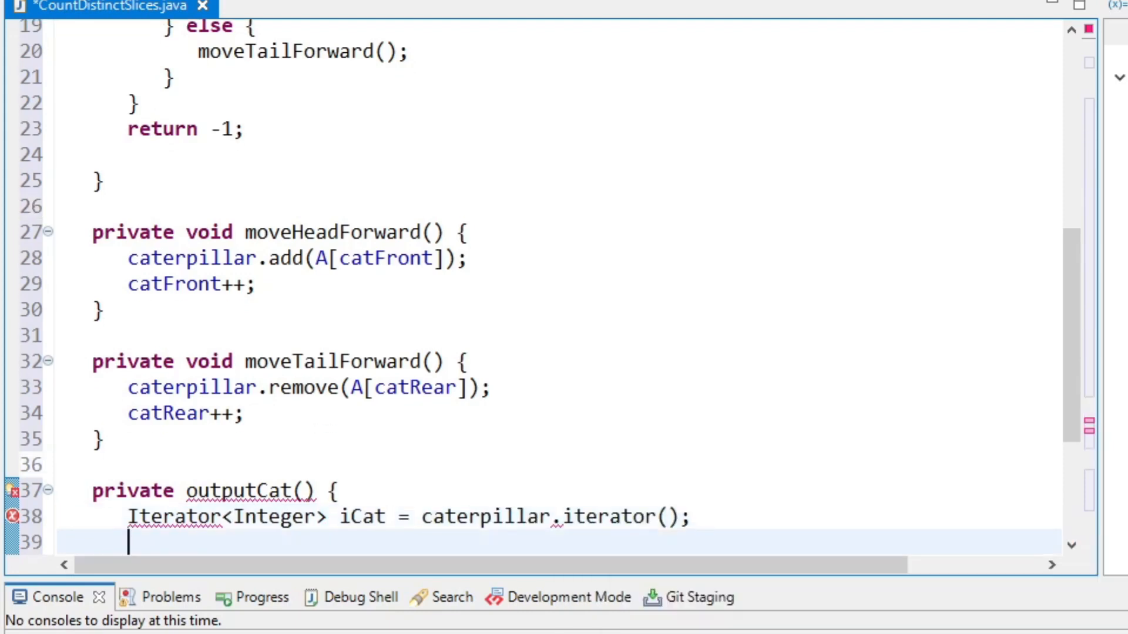
type("String")
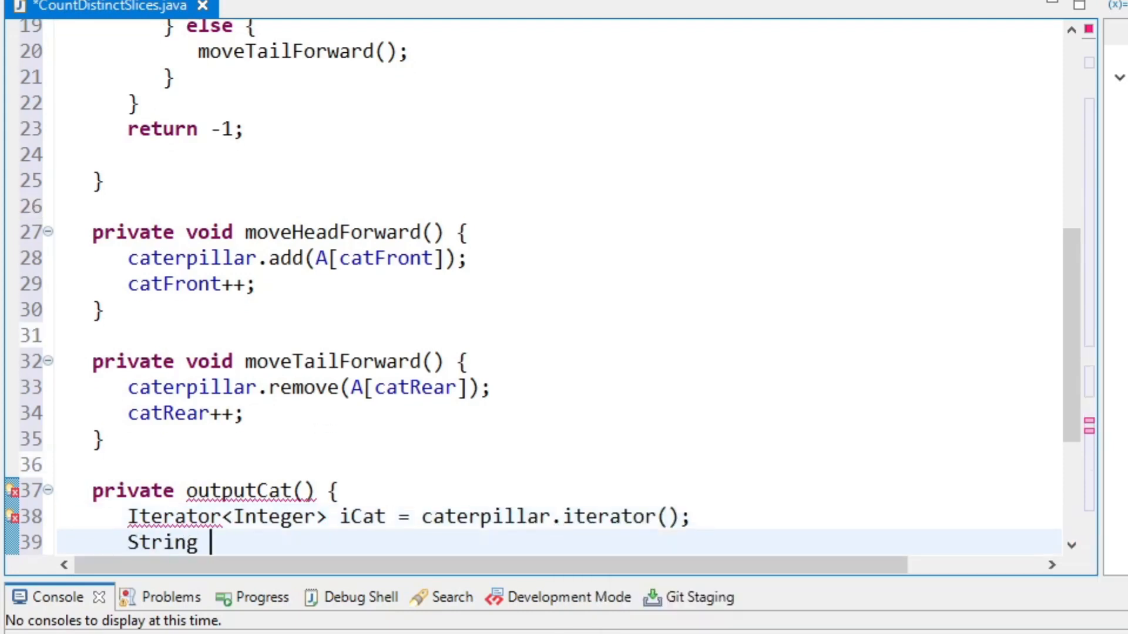
type("s = \"\";")
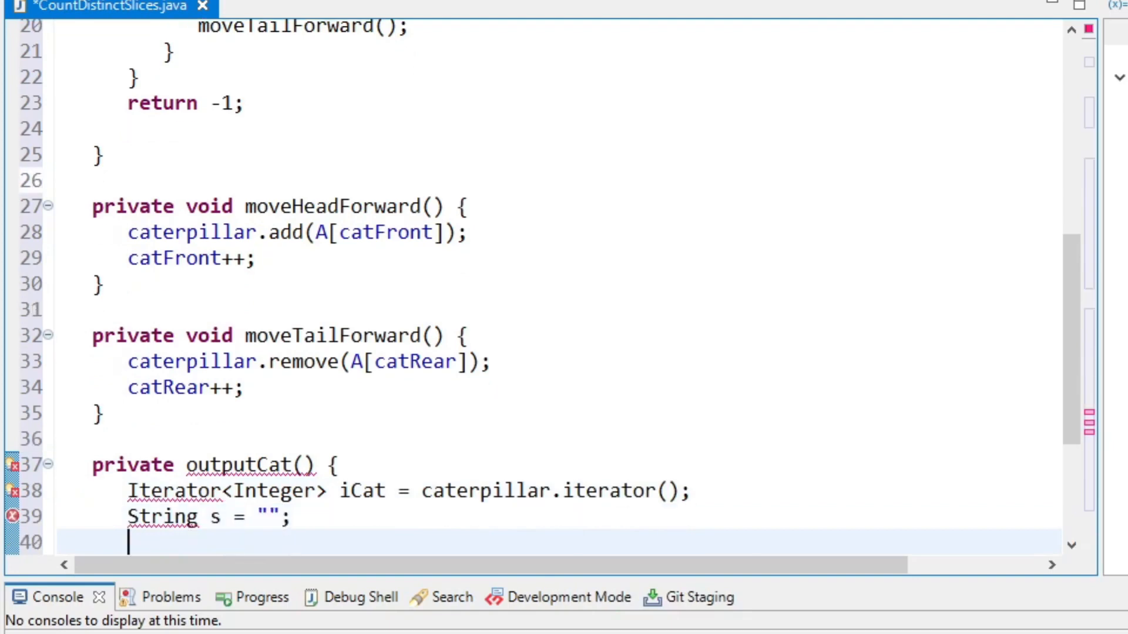
- Loop over iCat appending each value and " : " to s, then println s
type("while")
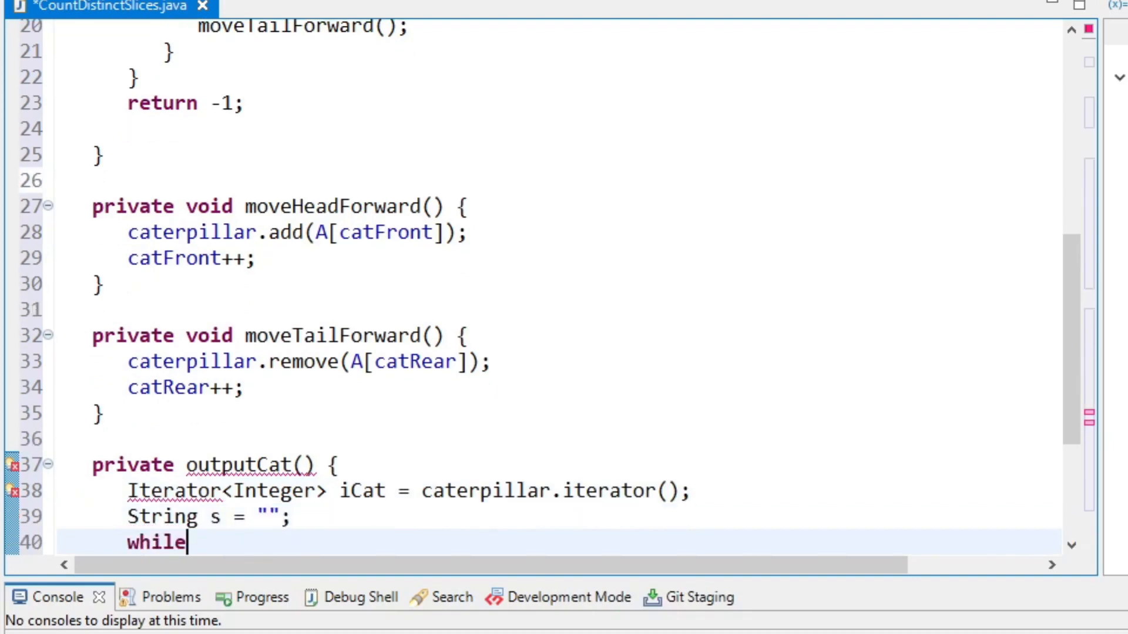
type("(iCat.hasNext()) {")
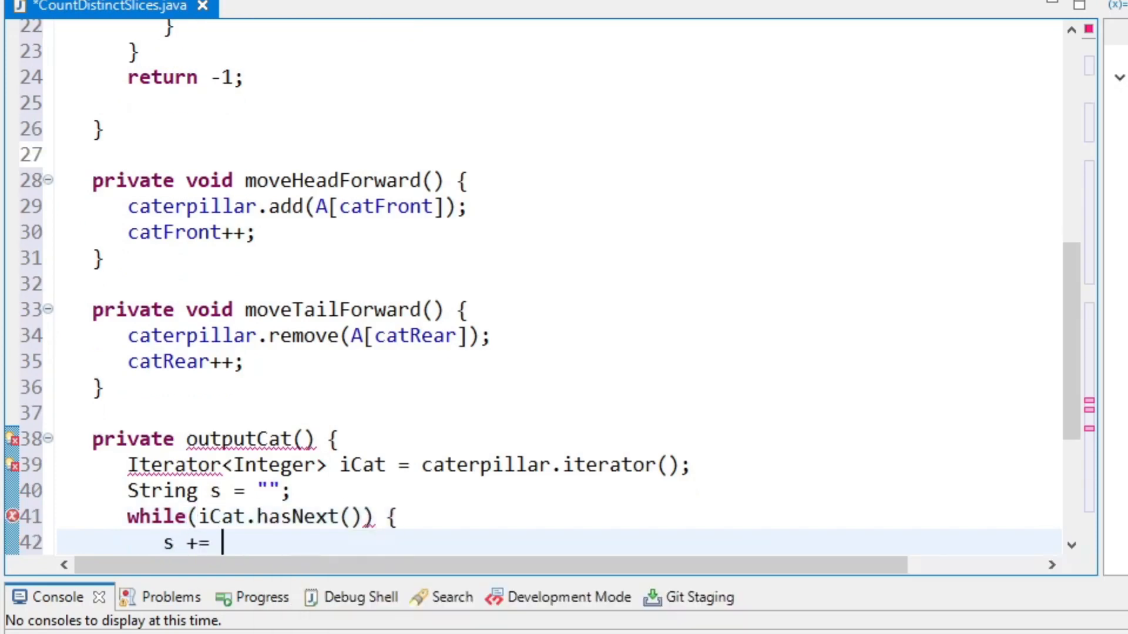
type("iCat")
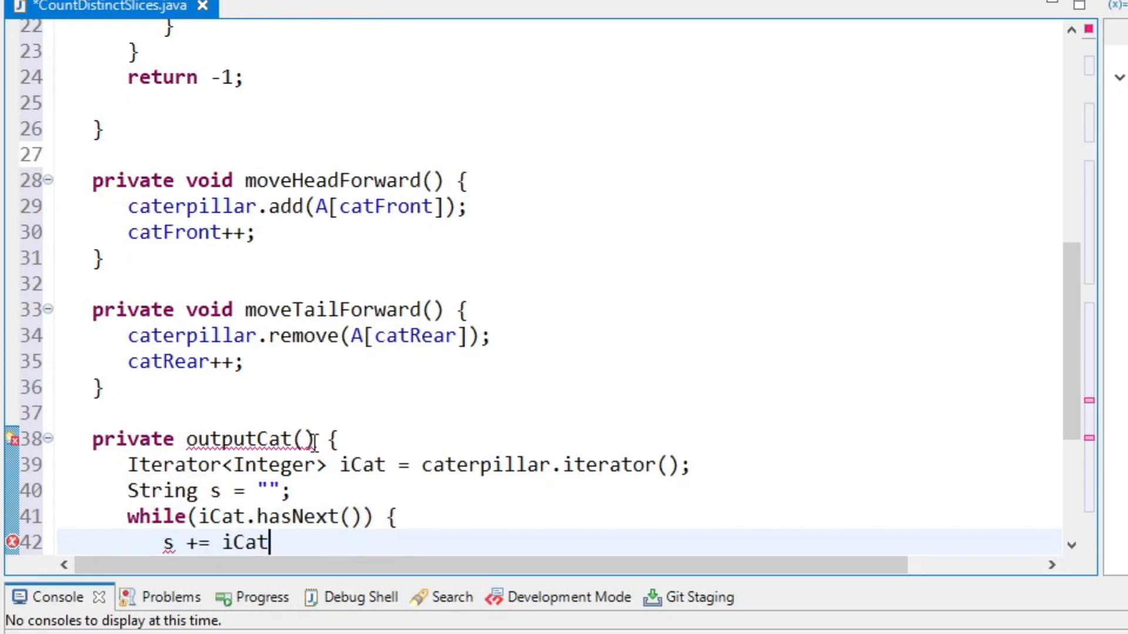
type(".next() +")
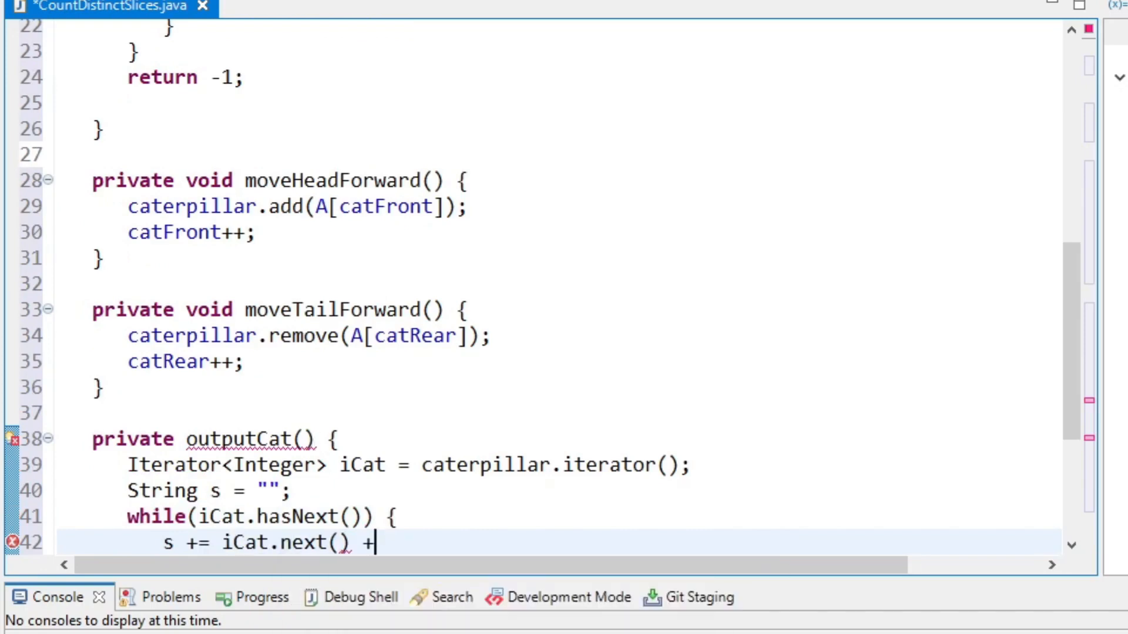
type("\" :\"")
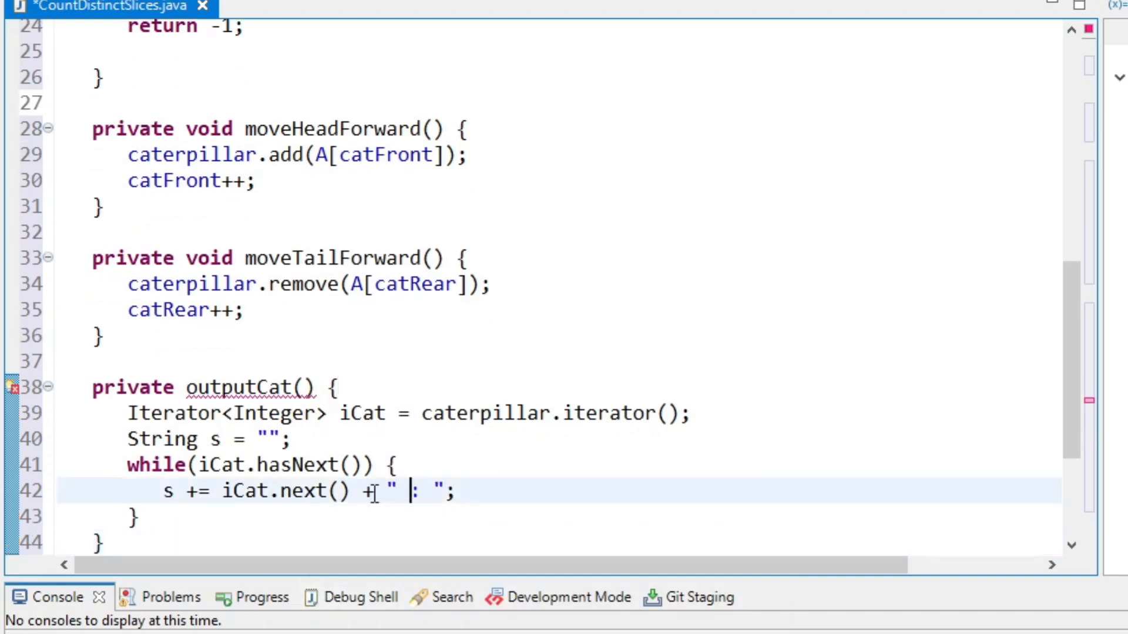
type("S")
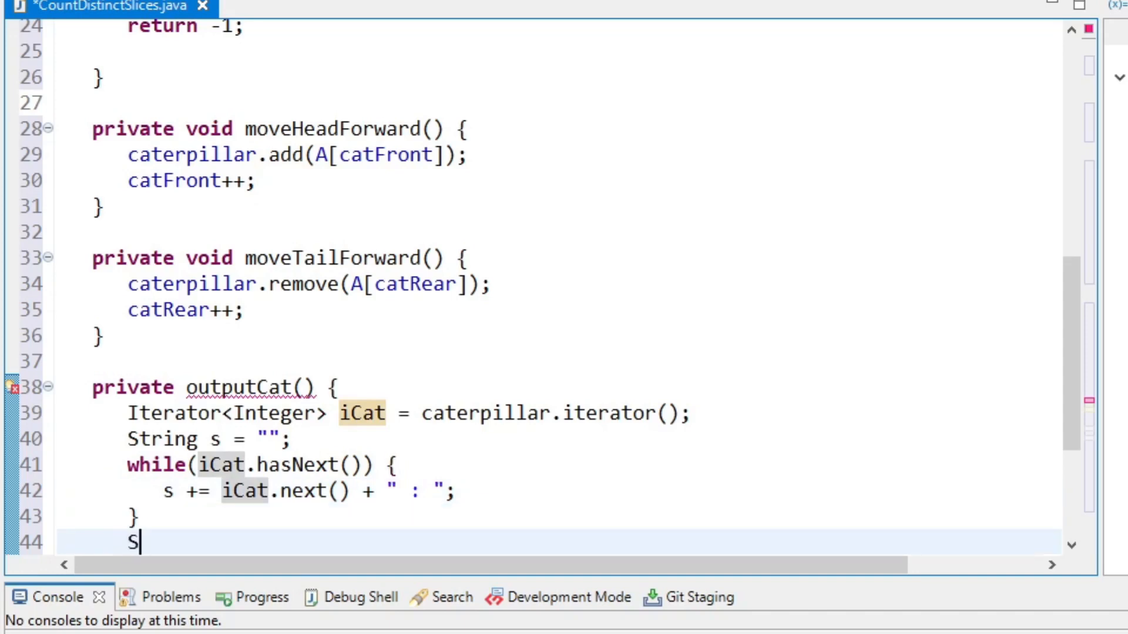
type("ystem.out.println")
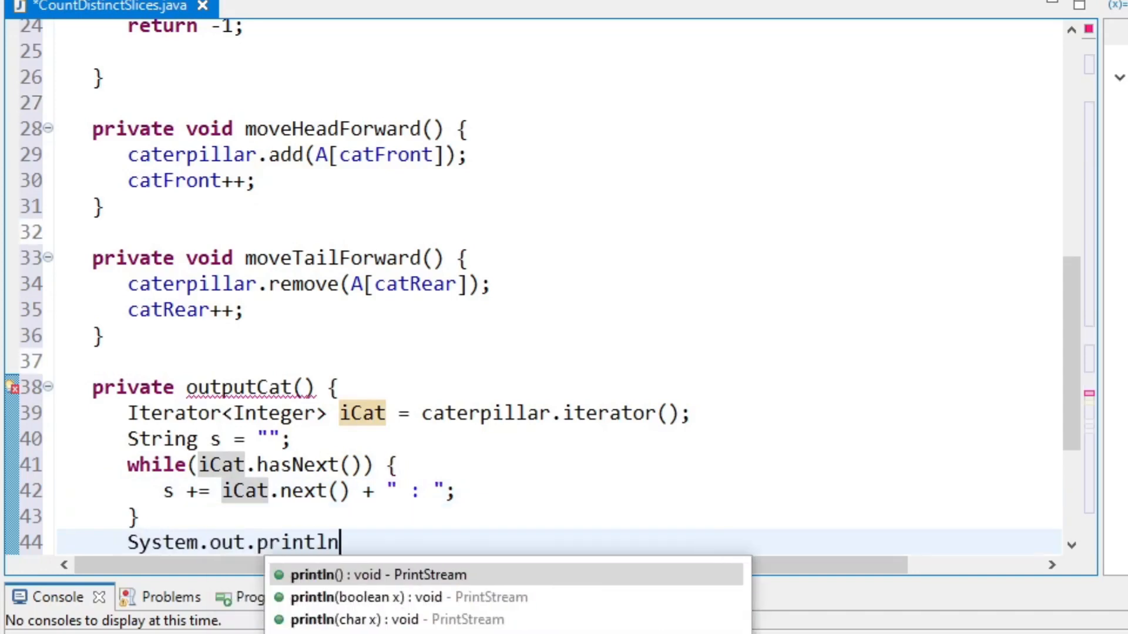
key("Enter")
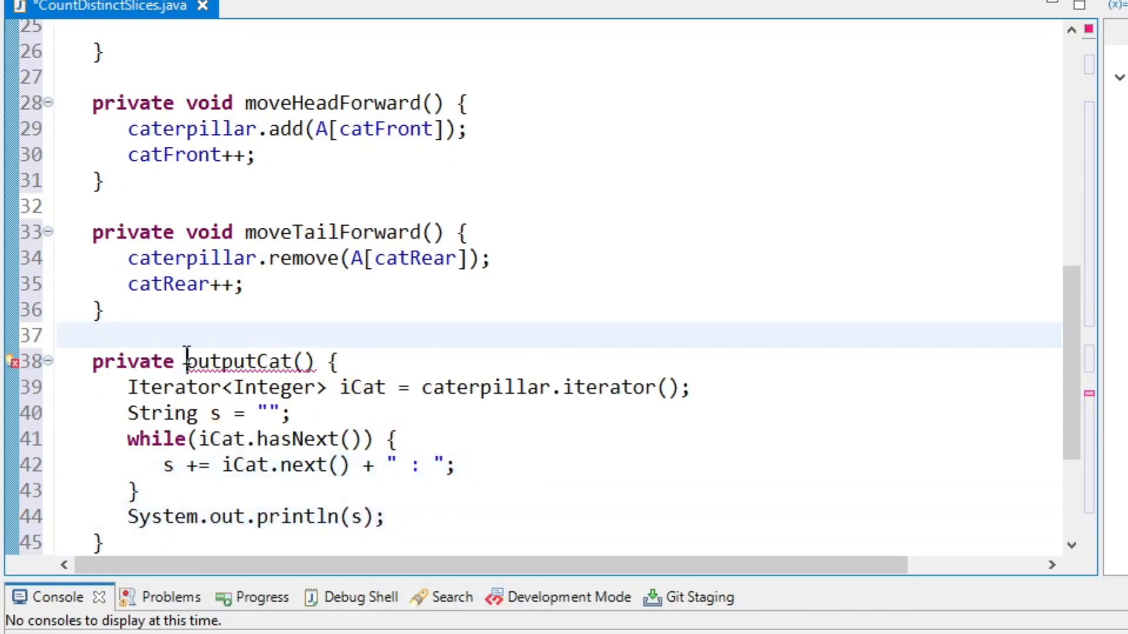
- Make outputCat void, call it after each head and tail move, and save
type("void")
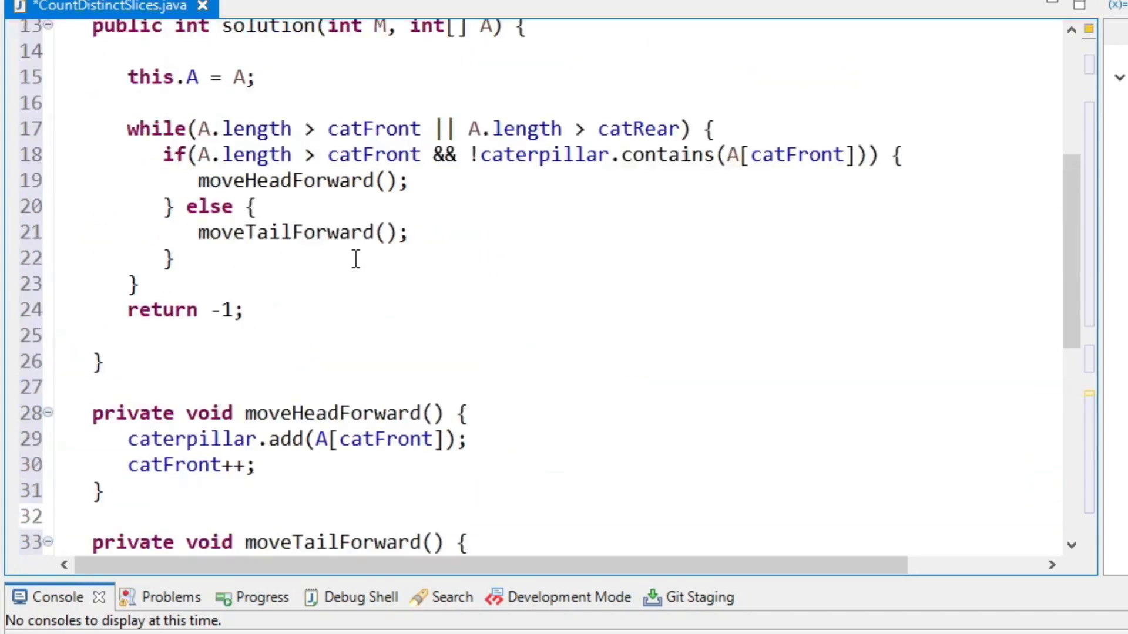
type("outputCat")
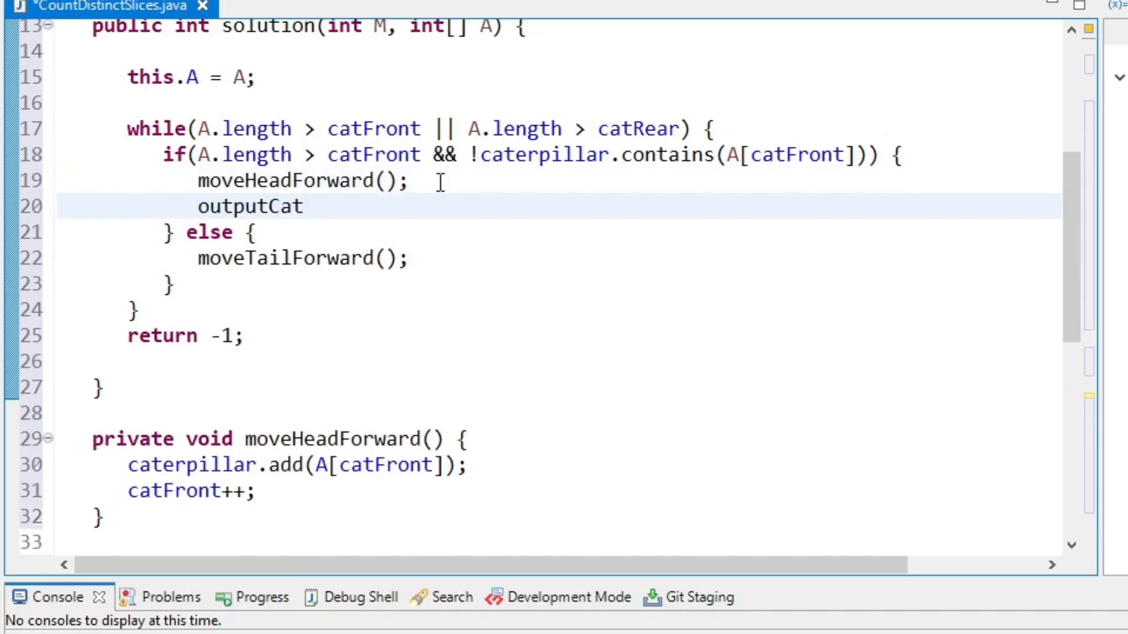
type("();")
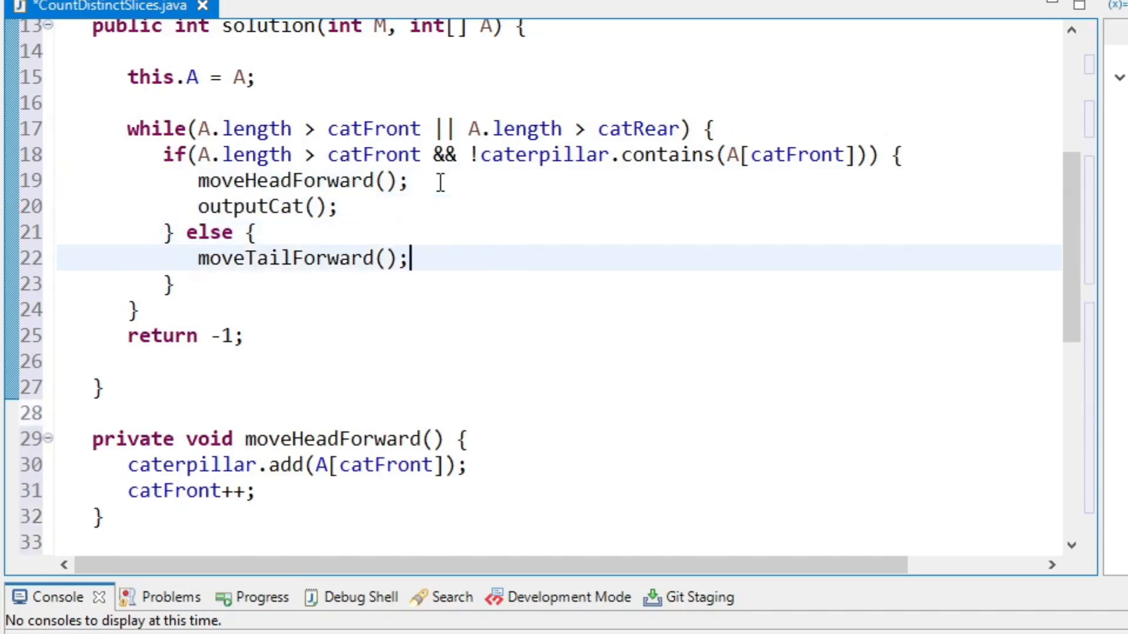
type("outputCat();")
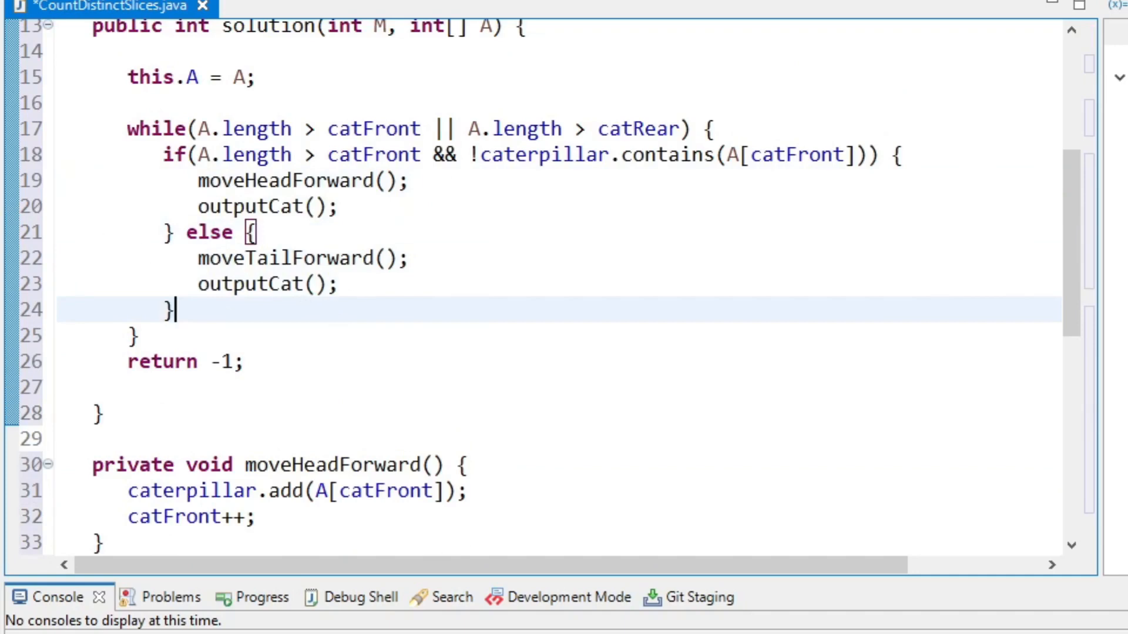
key("ctrl+s")
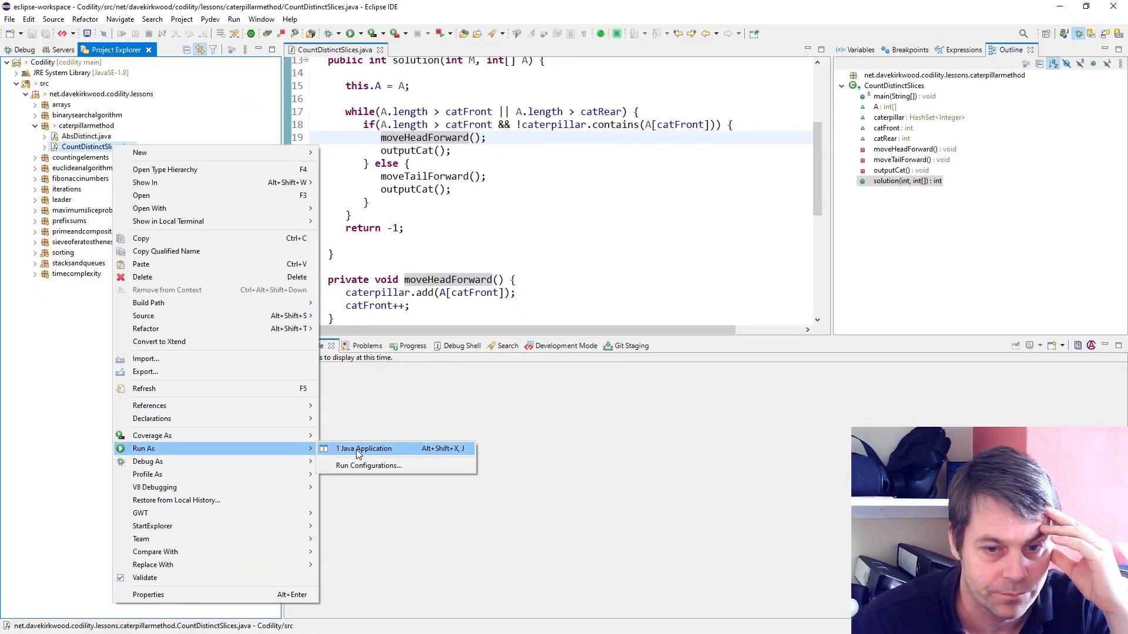
- Run as a Java application and compare the test array with the console output
left_click(364, 449)
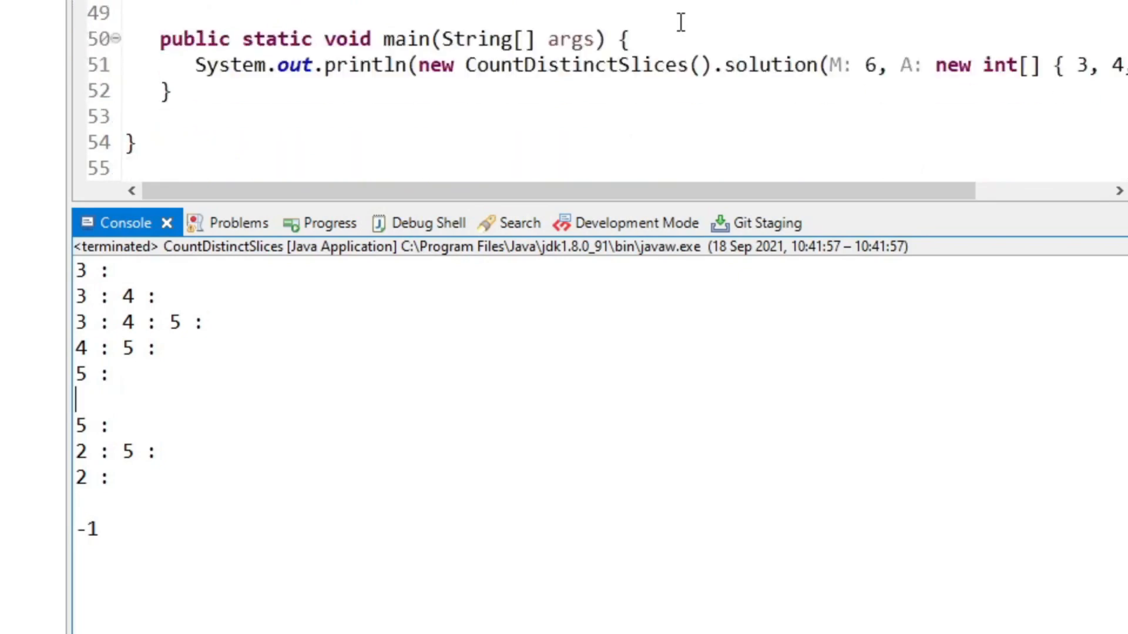
scroll("right", 3)
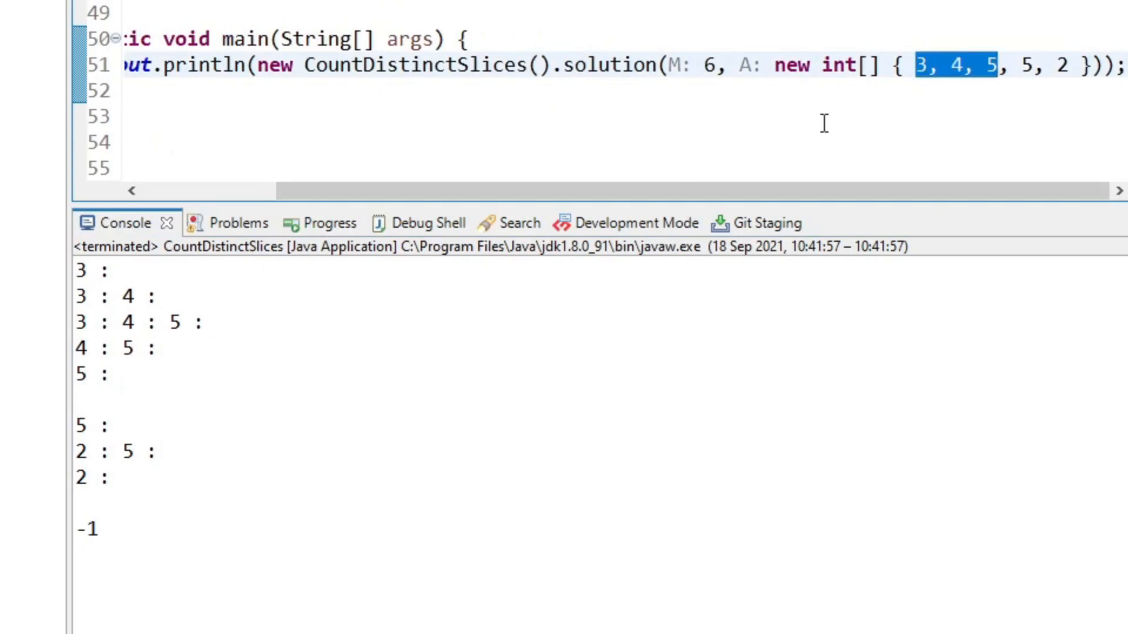
mouse_move(953, 66)
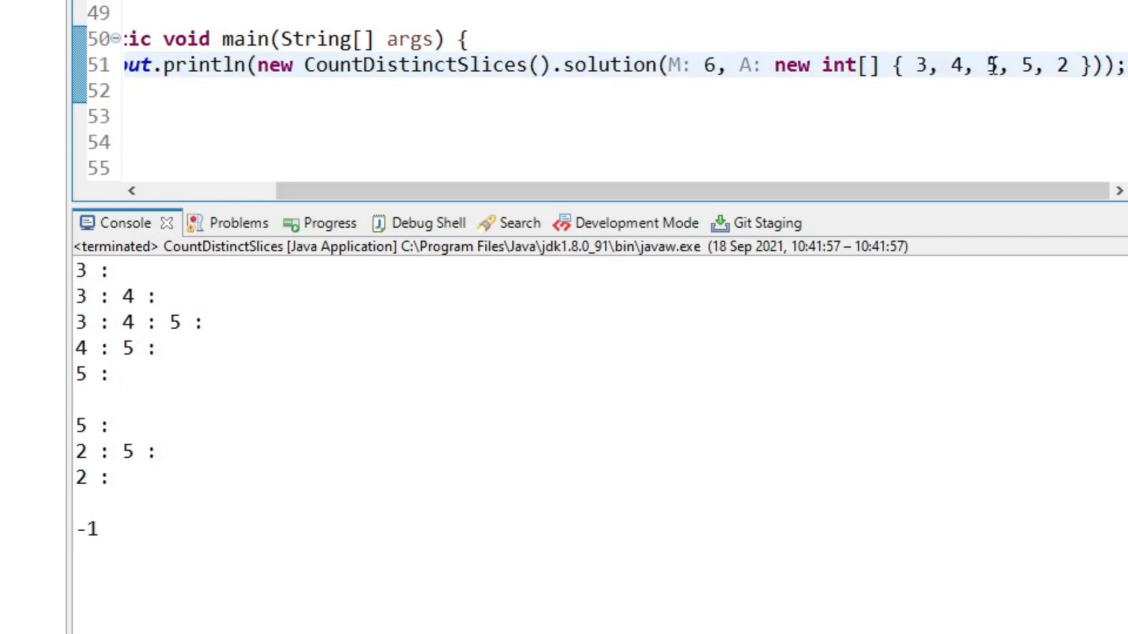
double_click(988, 65)
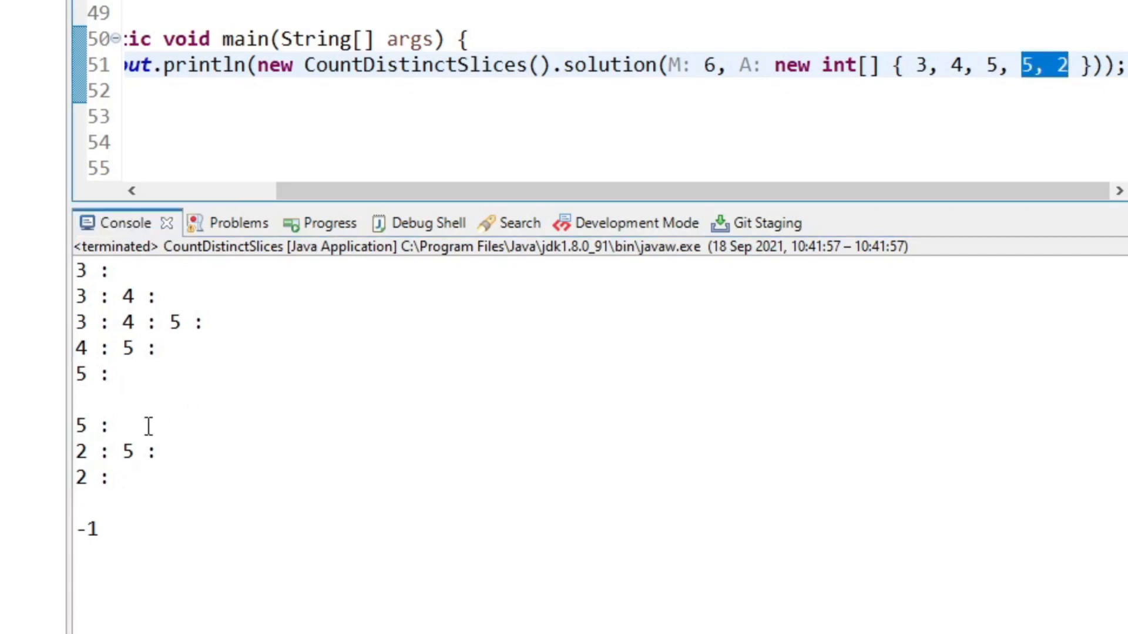
left_click(1043, 64)
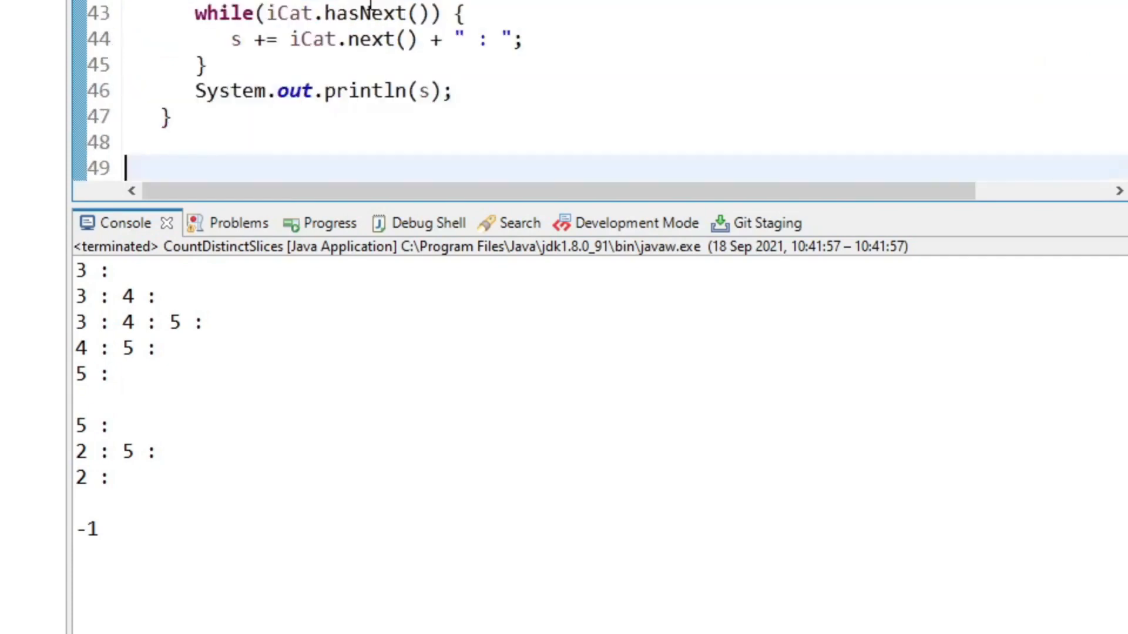
scroll("down", 3)
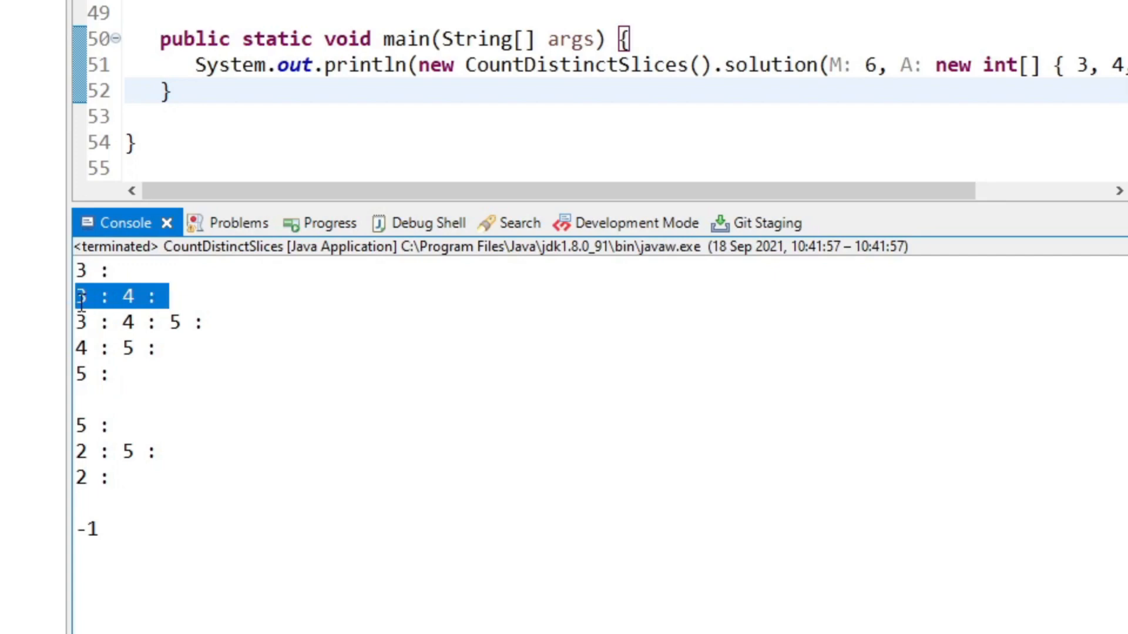
left_click(131, 298)
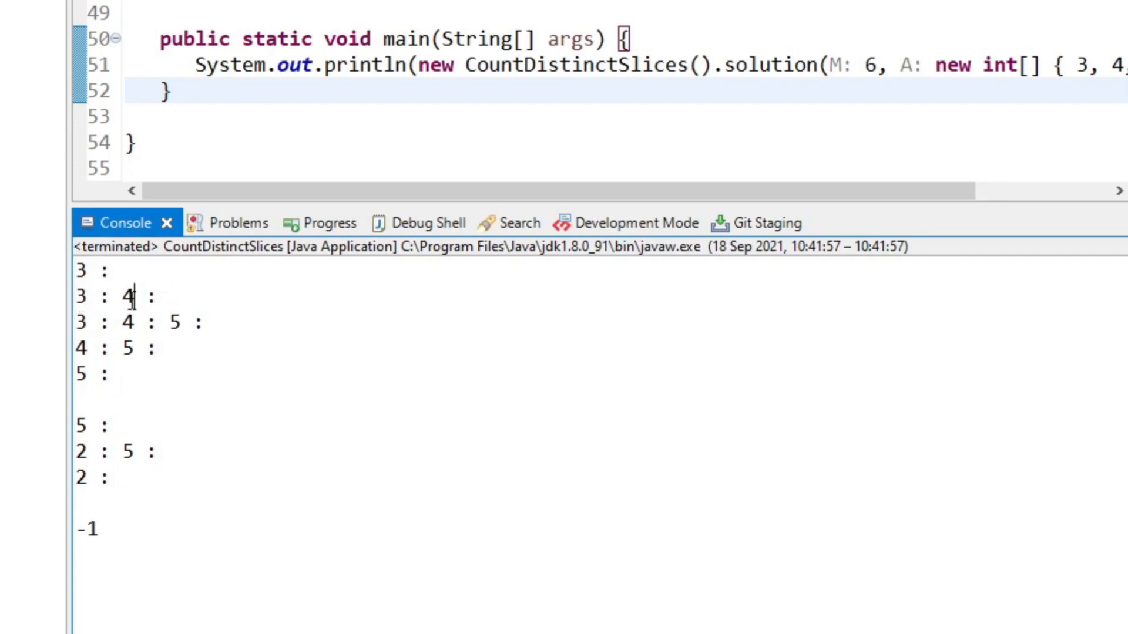
double_click(129, 297)
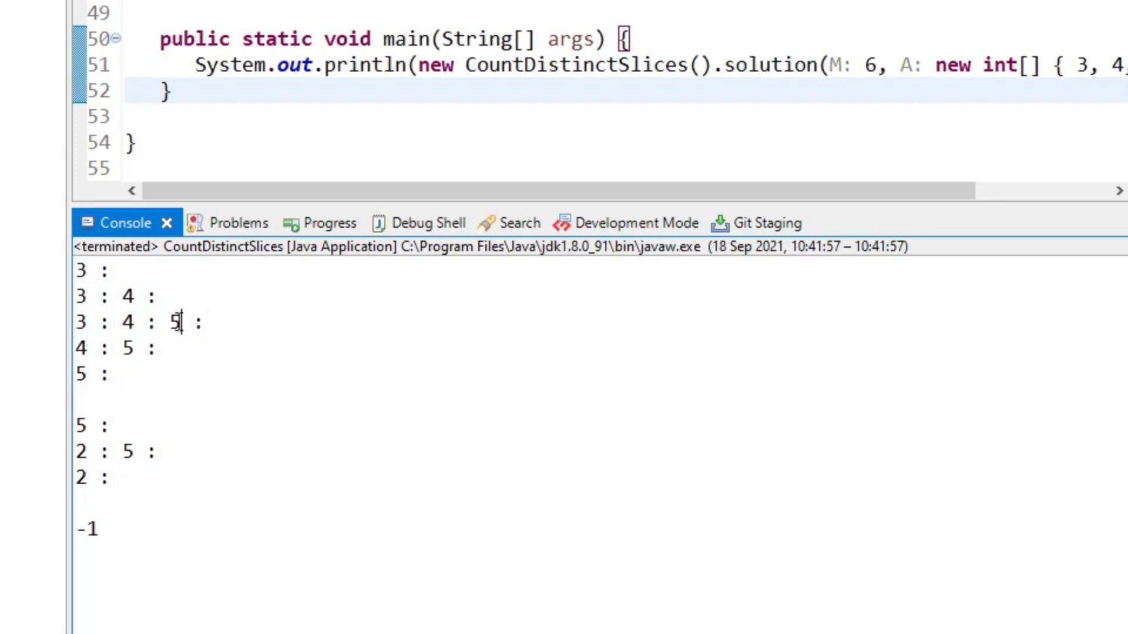
double_click(174, 322)
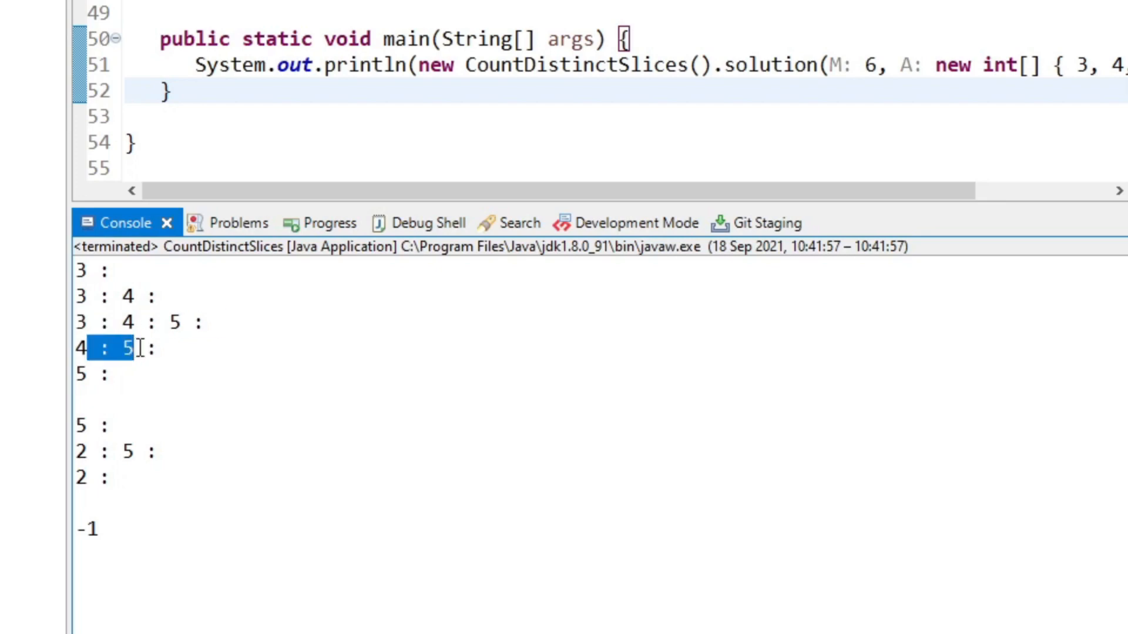
mouse_move(128, 348)
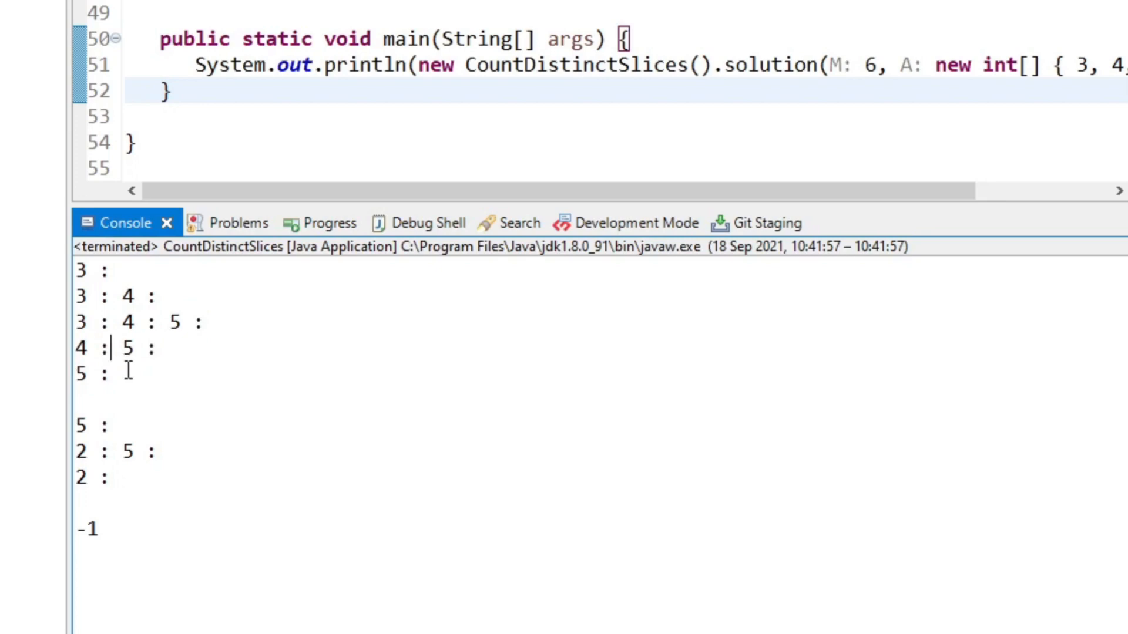
mouse_move(152, 322)
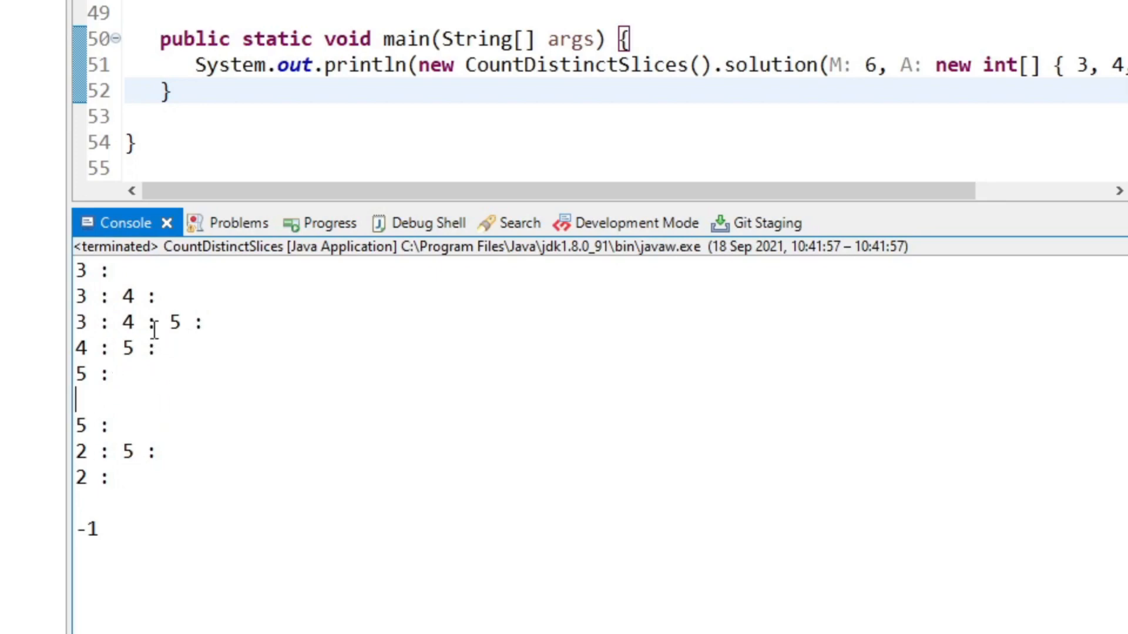
left_click_drag(79, 271, 133, 297)
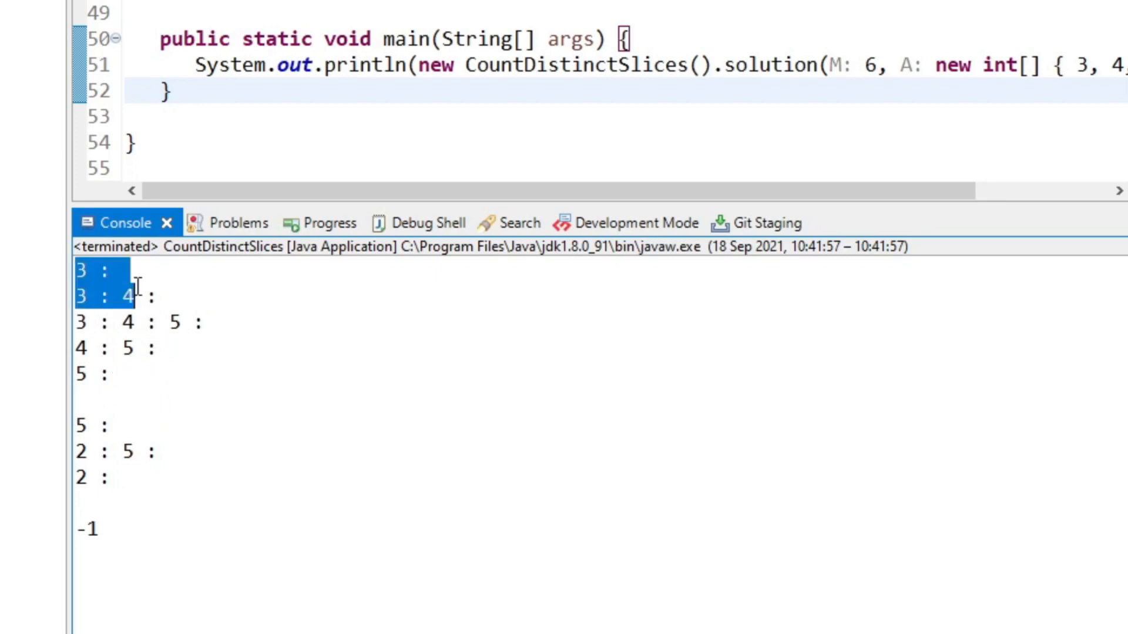
left_click(101, 281)
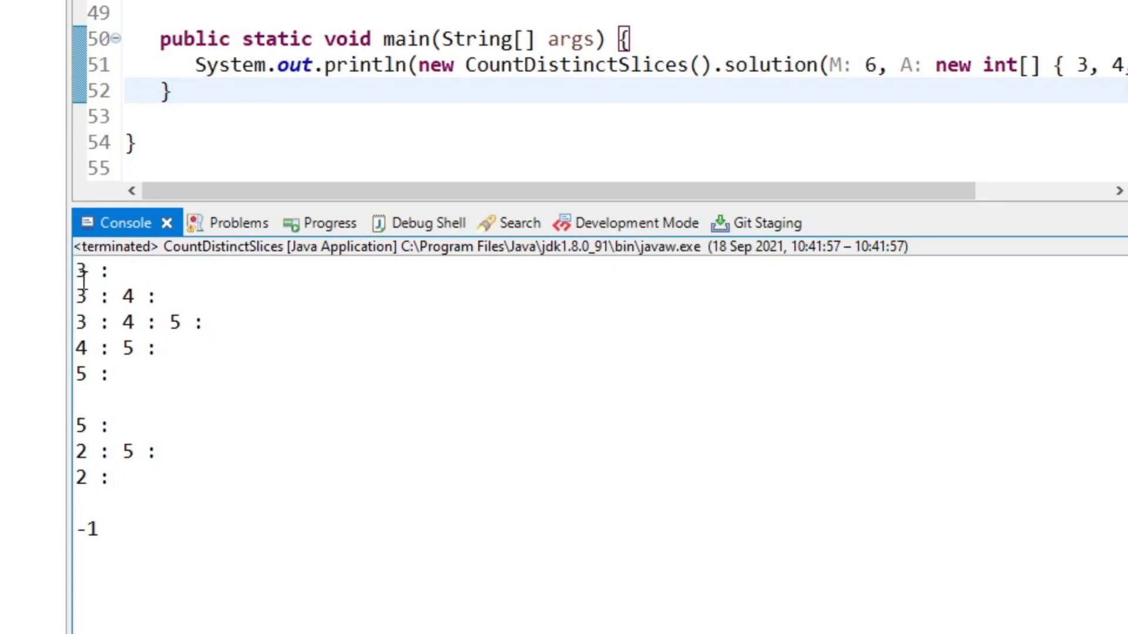
double_click(86, 271)
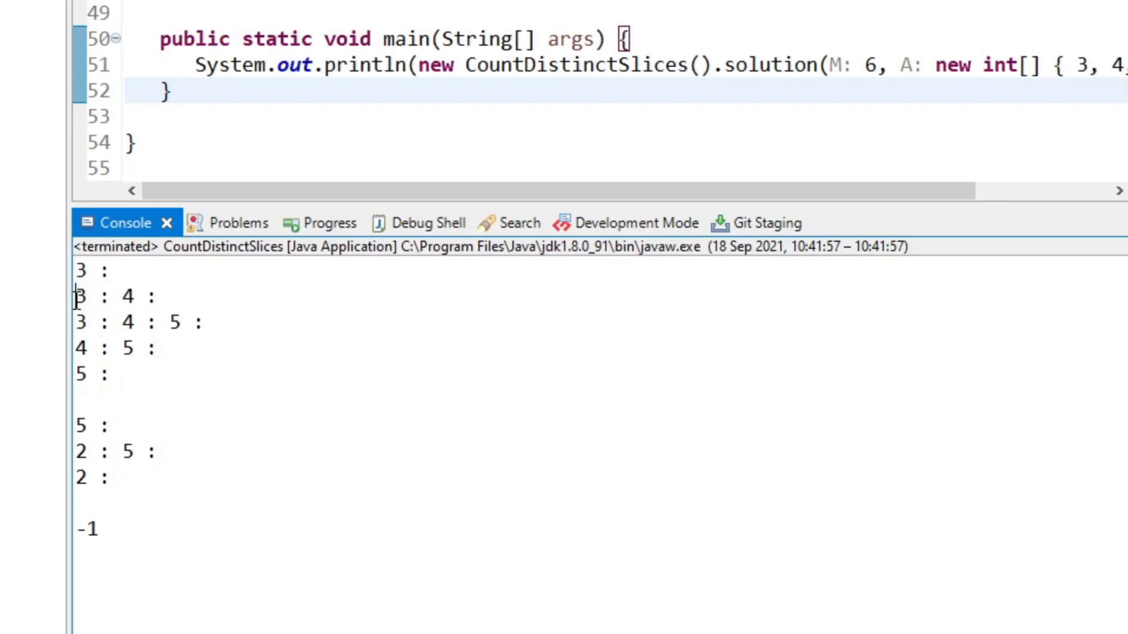
double_click(128, 296)
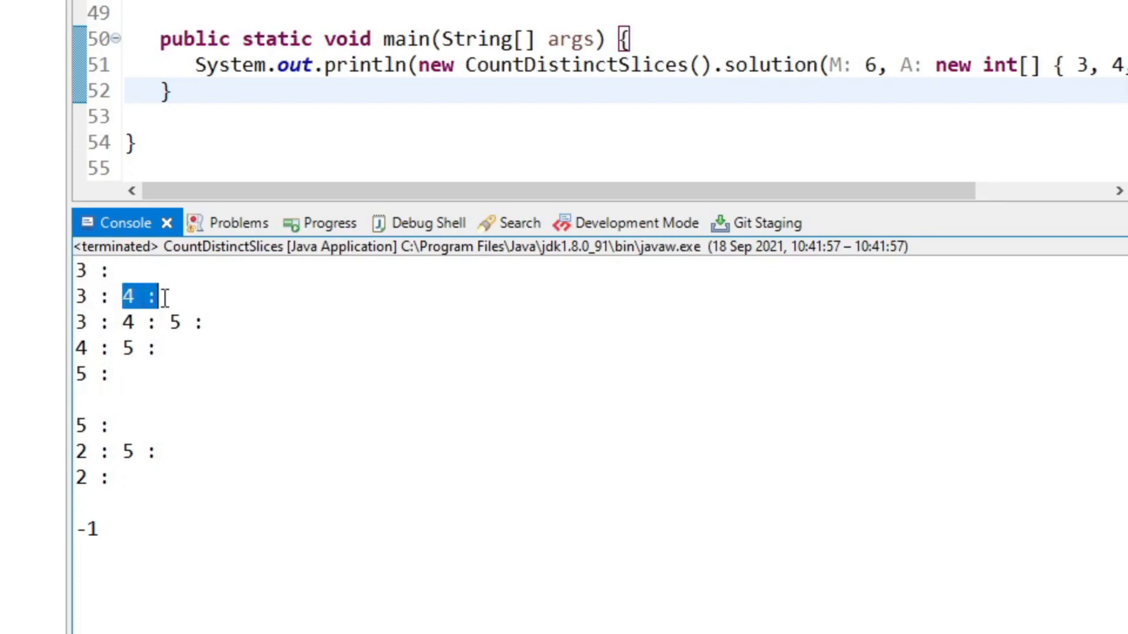
mouse_move(81, 329)
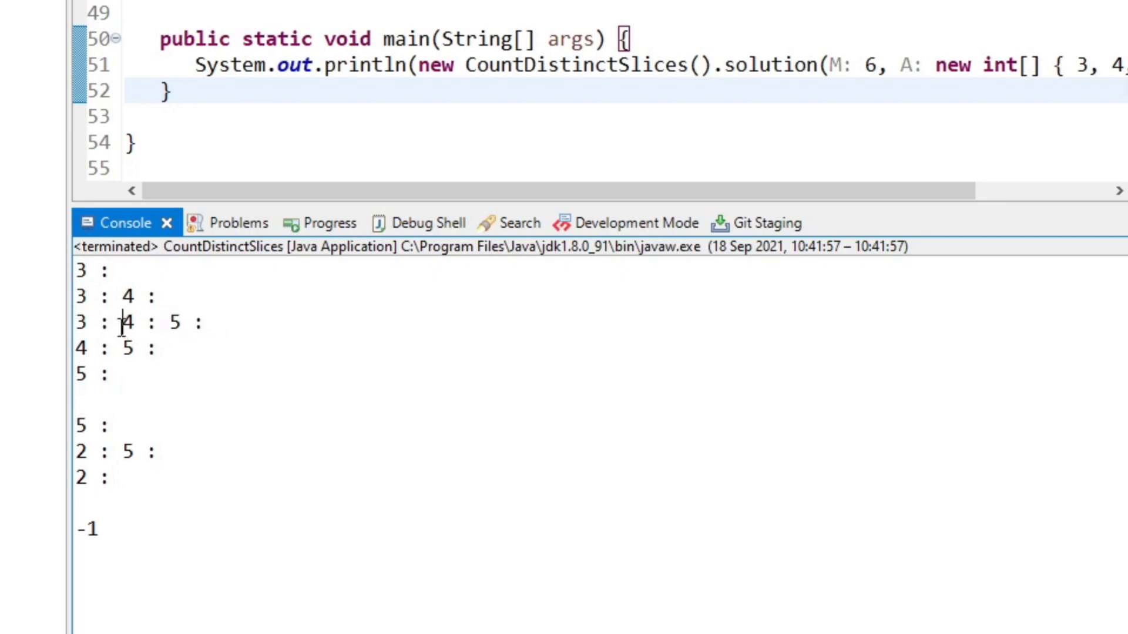
left_click_drag(121, 321, 204, 322)
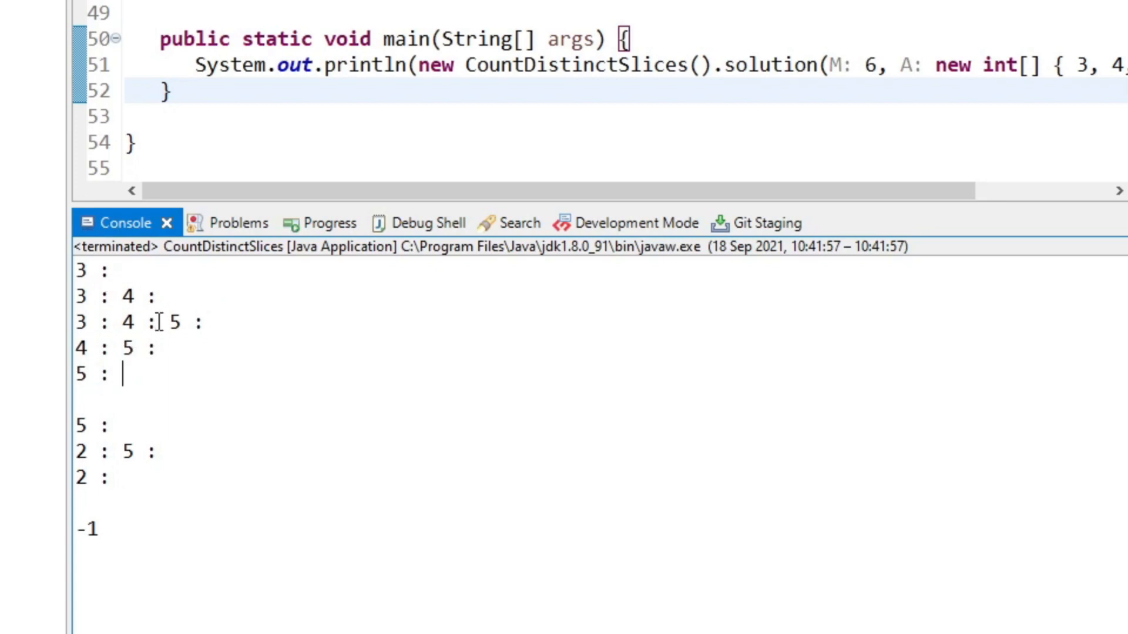
left_click(611, 92)
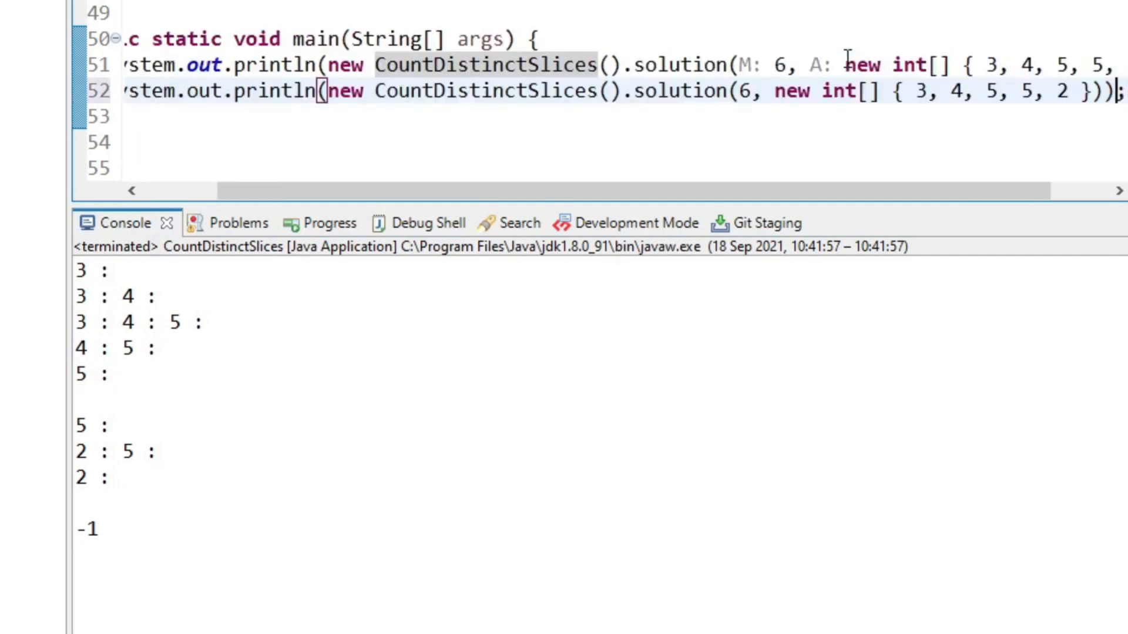
- Edit the duplicated test call's array to begin 1, 2, 3, 4
type("1,")
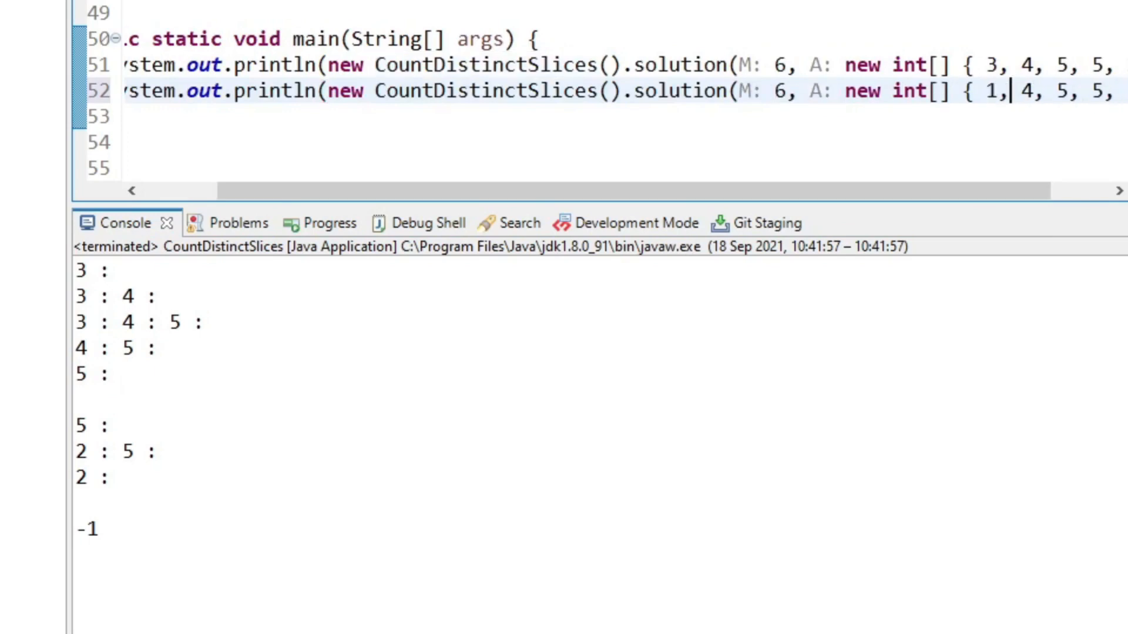
type("2, 3, 4,")
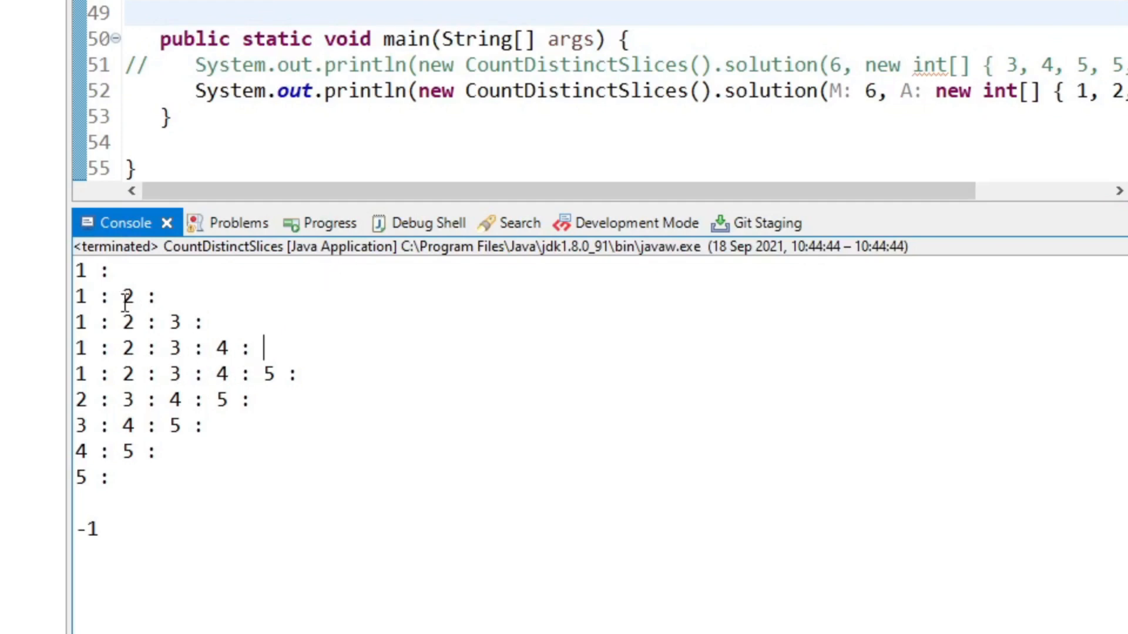
mouse_move(156, 366)
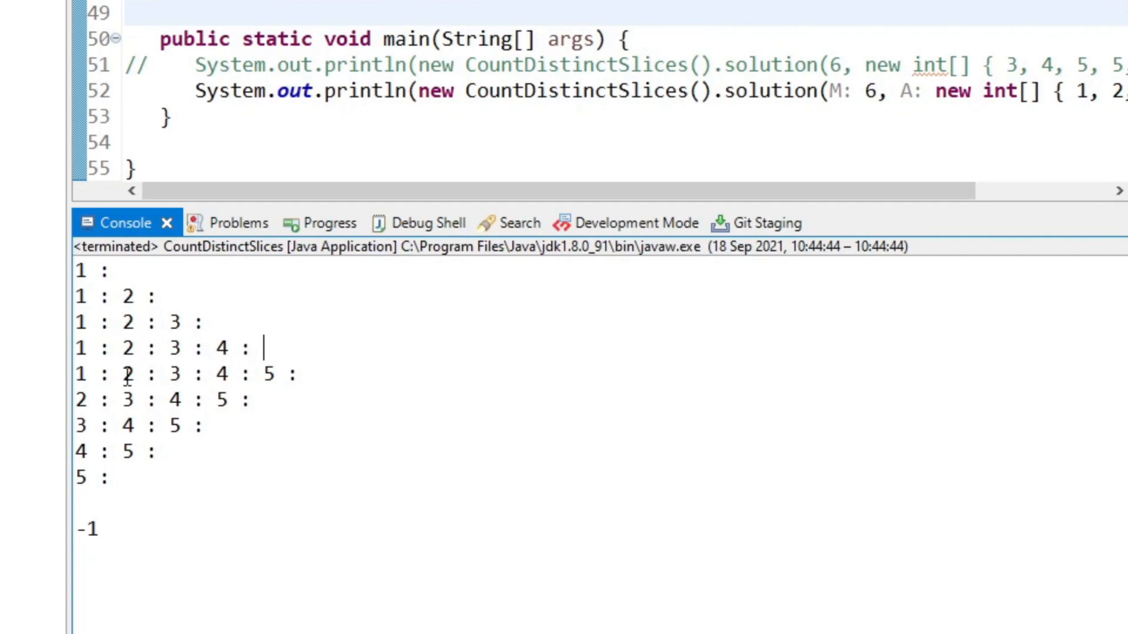
left_click_drag(121, 374, 193, 374)
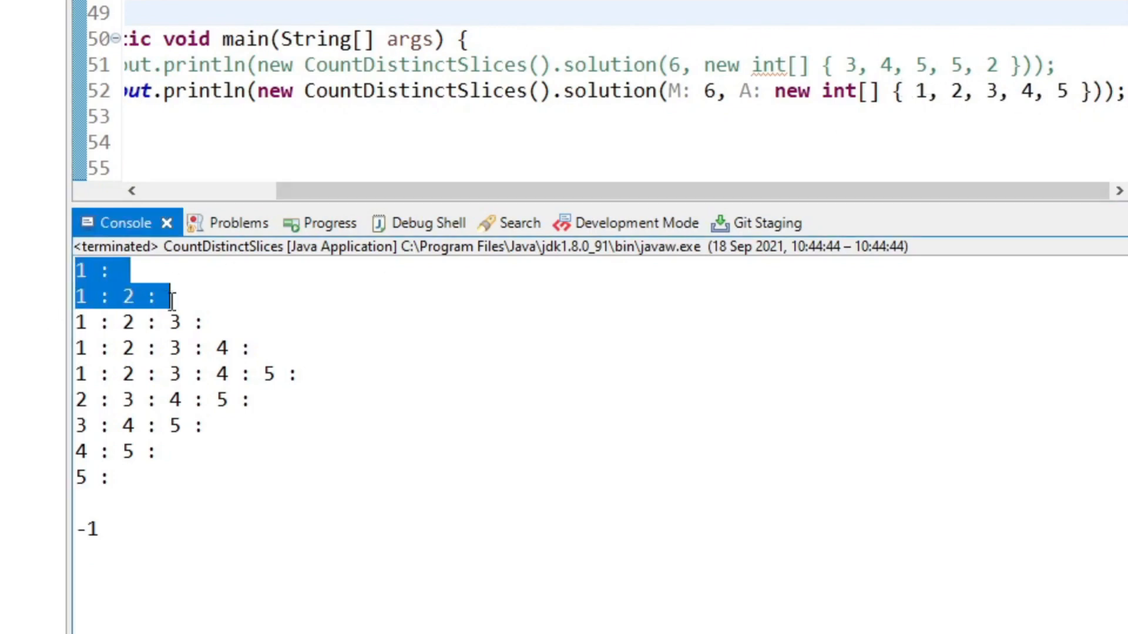
left_click_drag(166, 296, 267, 347)
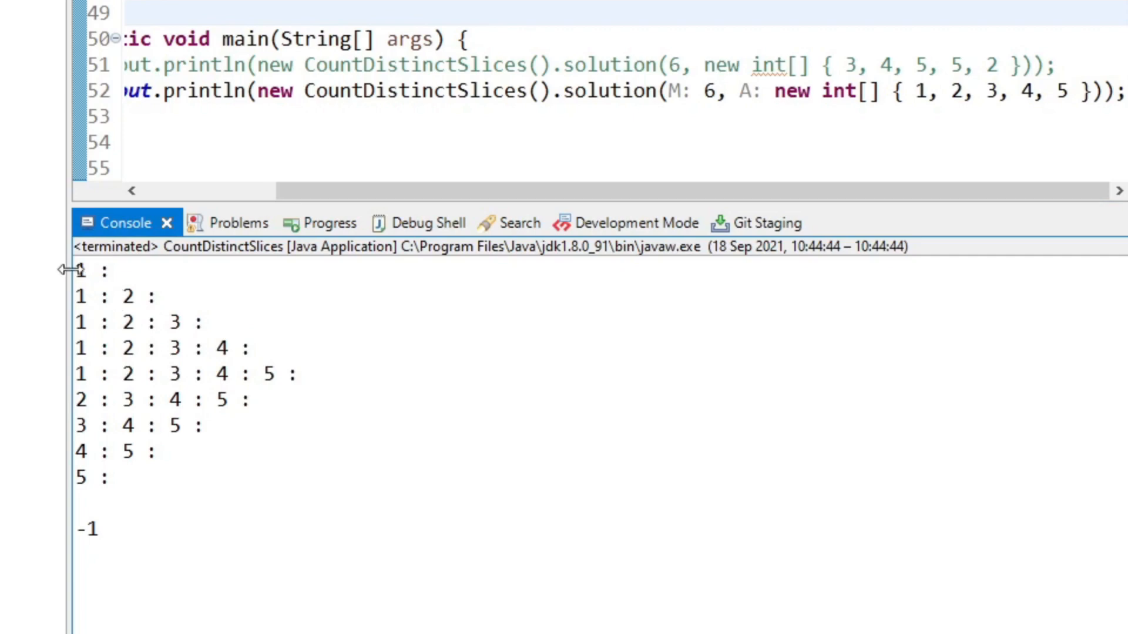
left_click_drag(79, 270, 306, 373)
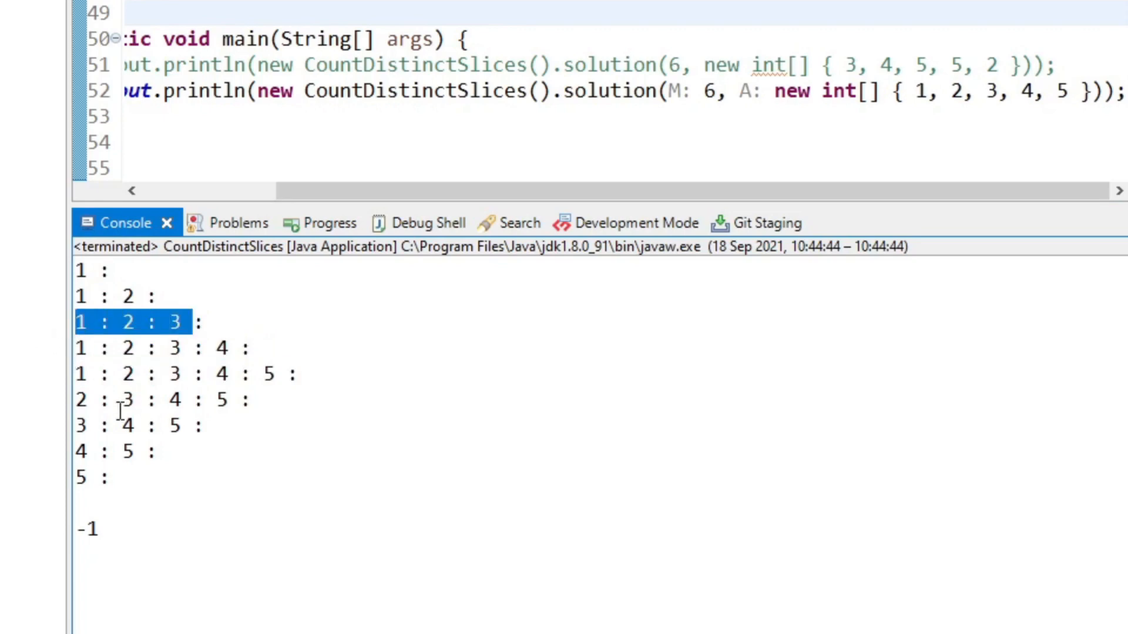
left_click_drag(78, 399, 169, 451)
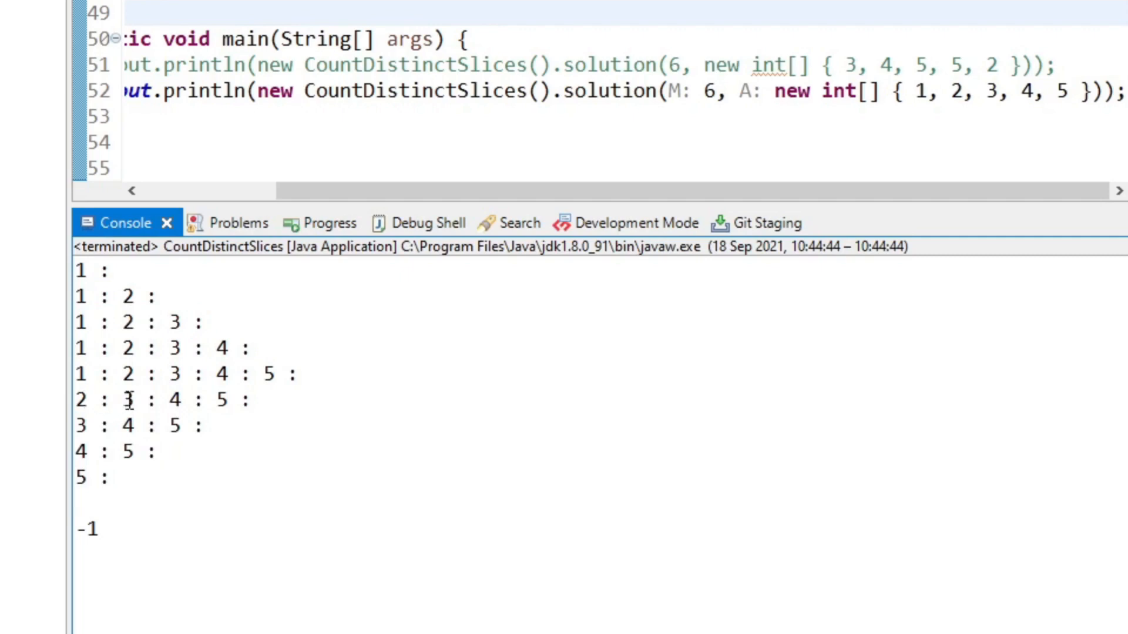
mouse_move(271, 365)
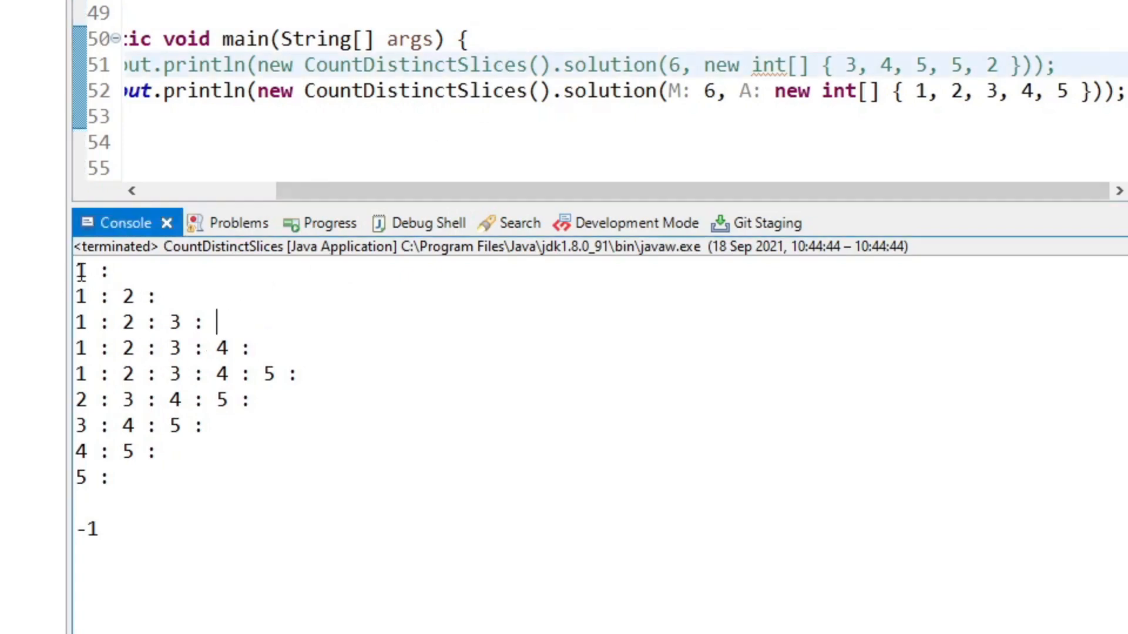
left_click_drag(79, 271, 165, 296)
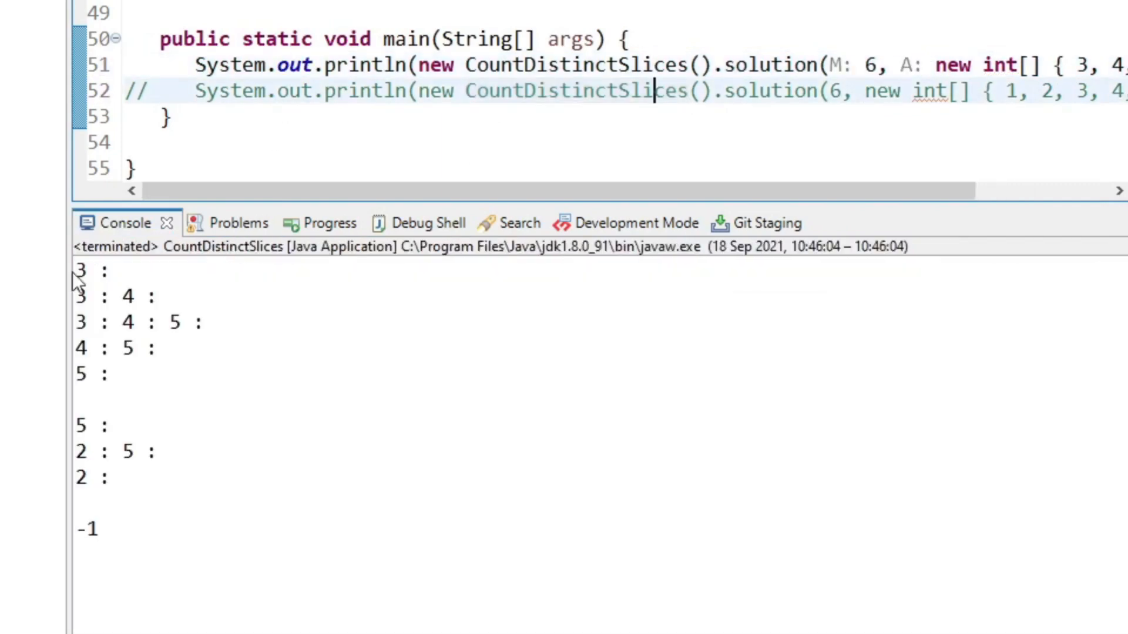
- Highlight the caterpillar states printed for the 3, 4, 5, 5, 2 run in the Console
left_click_drag(79, 271, 173, 298)
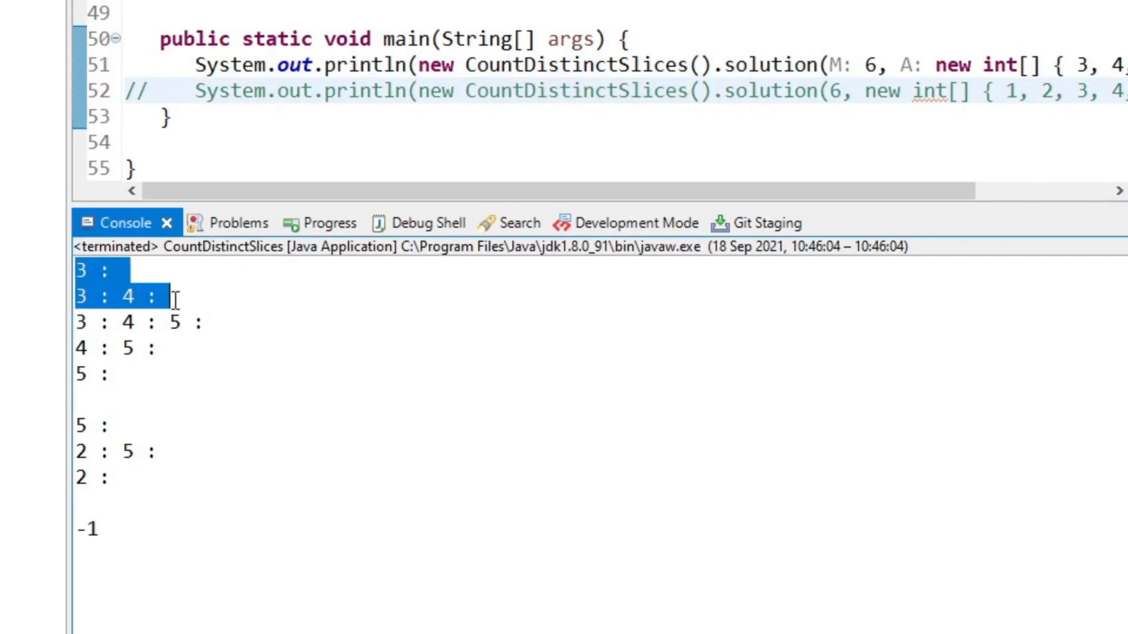
left_click_drag(173, 296, 101, 373)
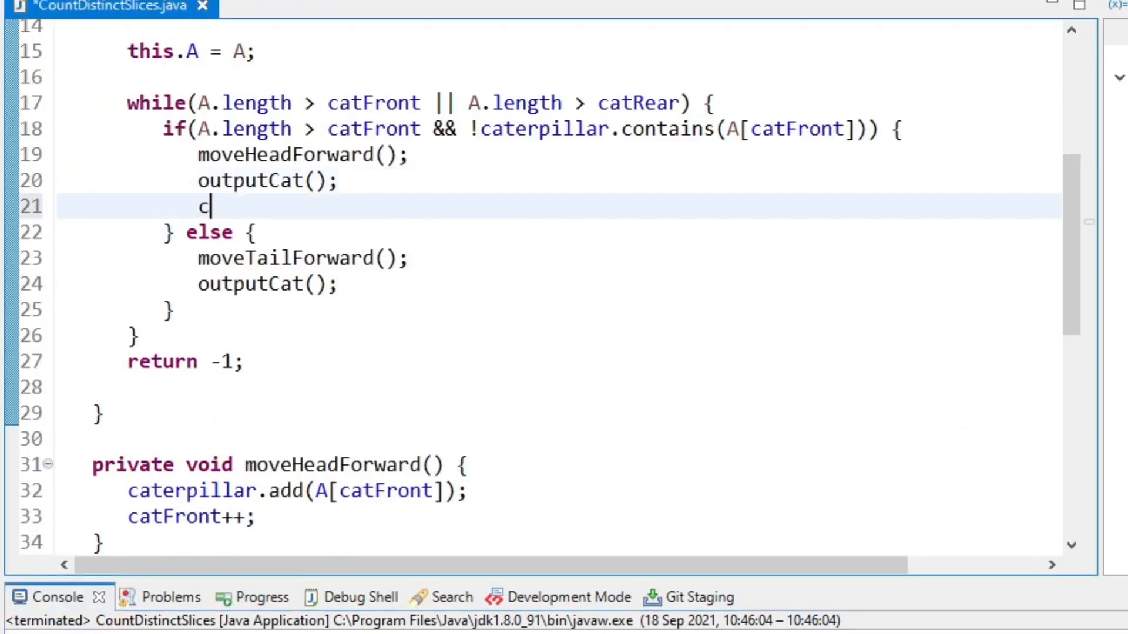
- Declare int count = 0 and add count += caterpillar.size() after outputCat() in the head-forward branch
key("Backspace")
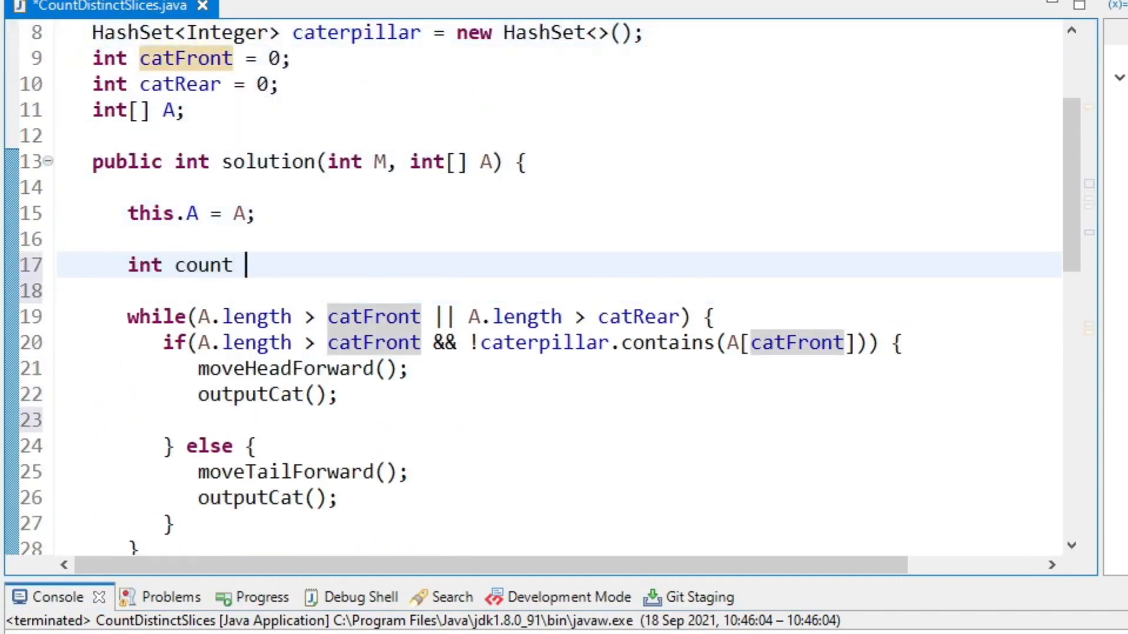
type("= 0;")
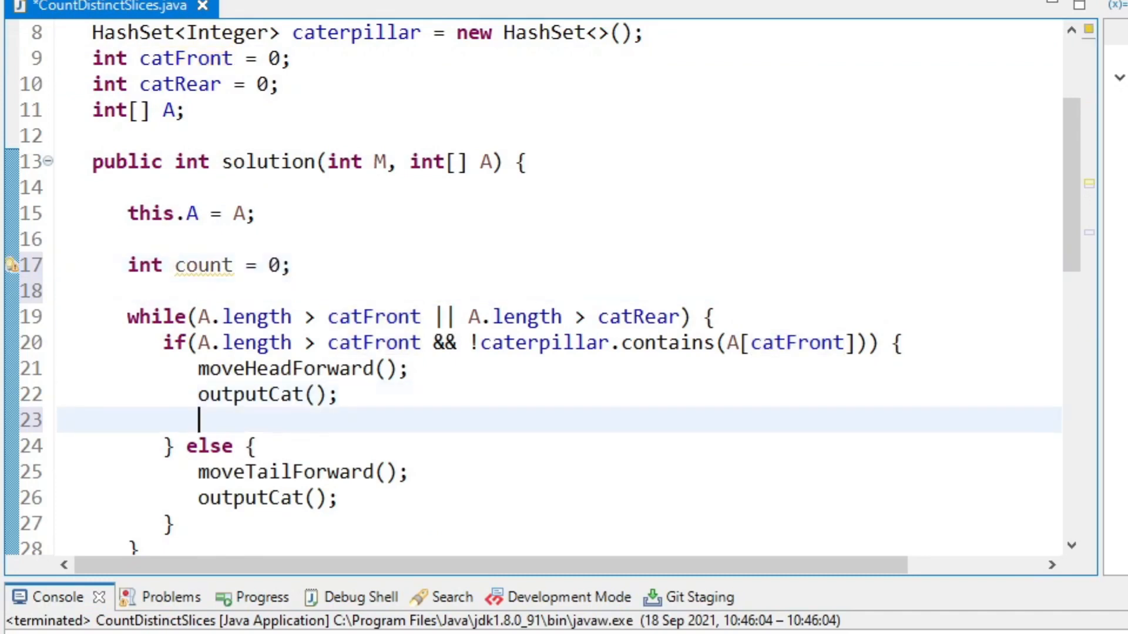
type("count")
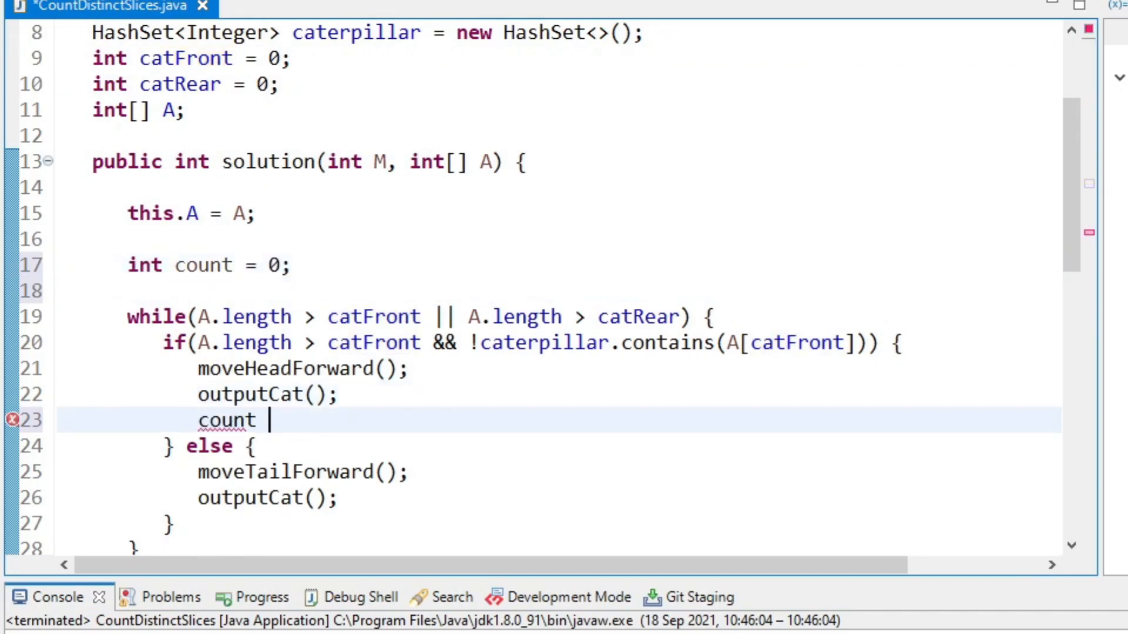
type("+= caterp")
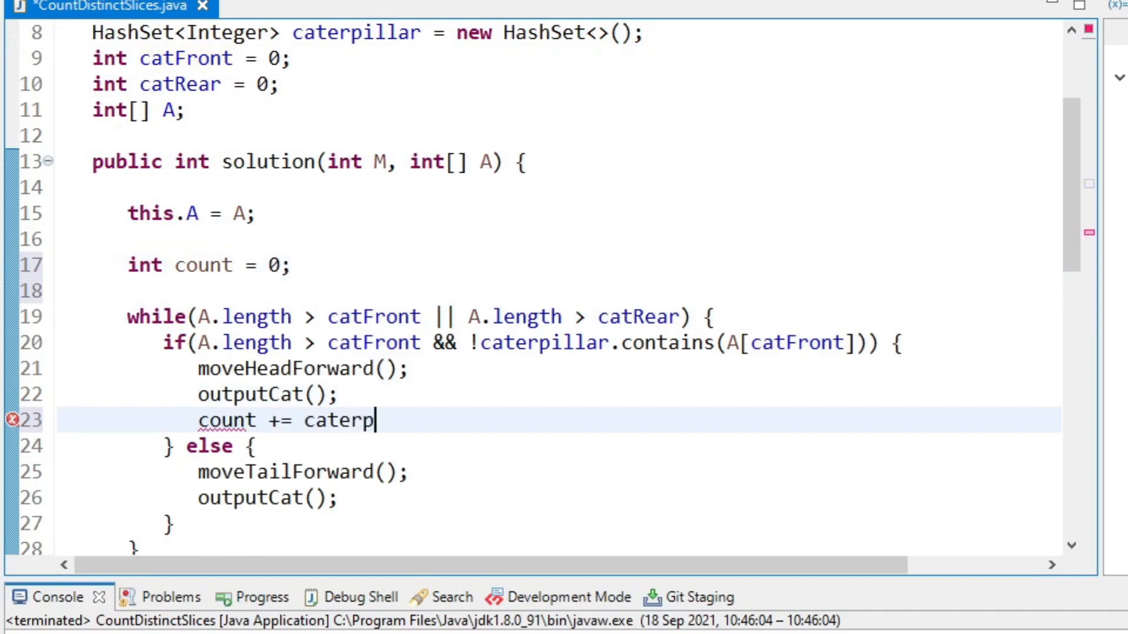
type("illar.size();")
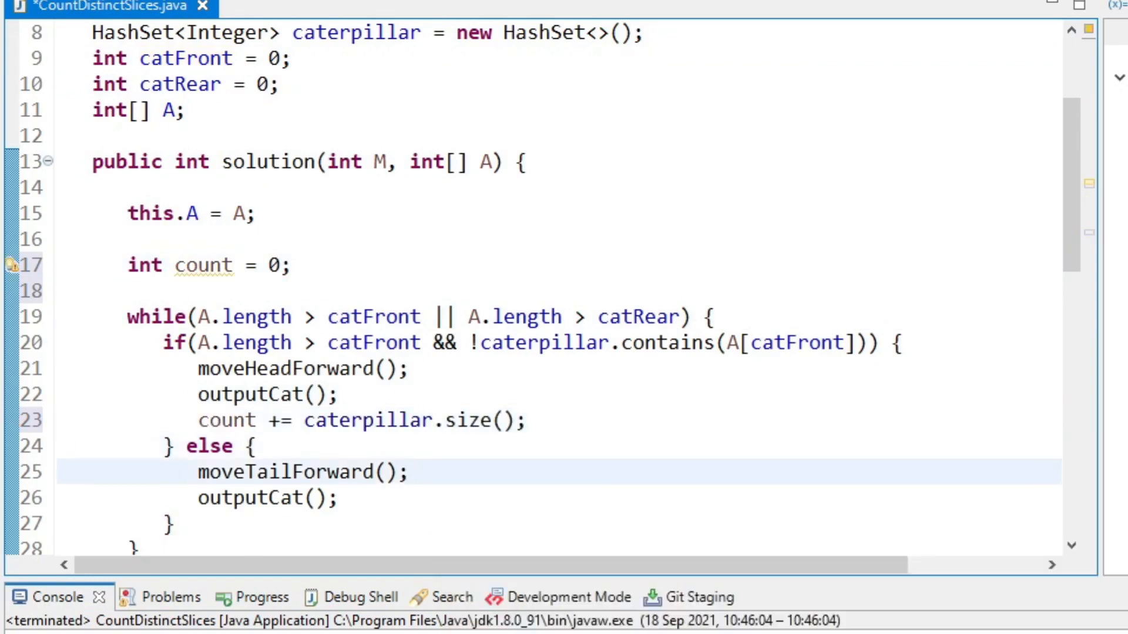
scroll("down", 3)
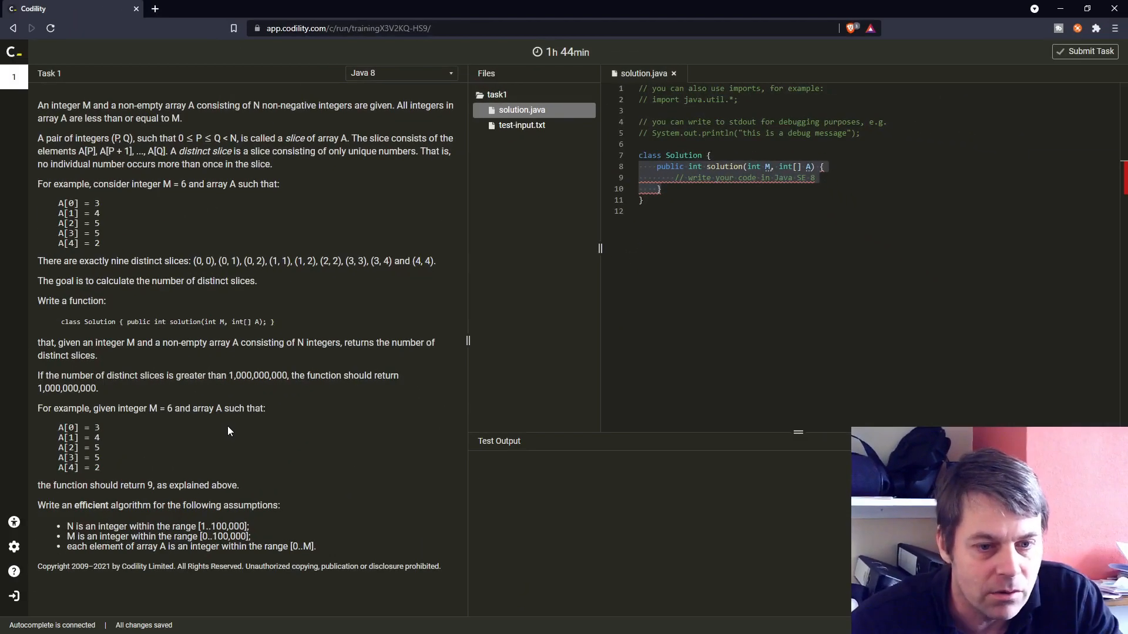
- Review the Codility task rule that results above 1,000,000,000 return 1,000,000,000
left_click_drag(120, 374, 97, 388)
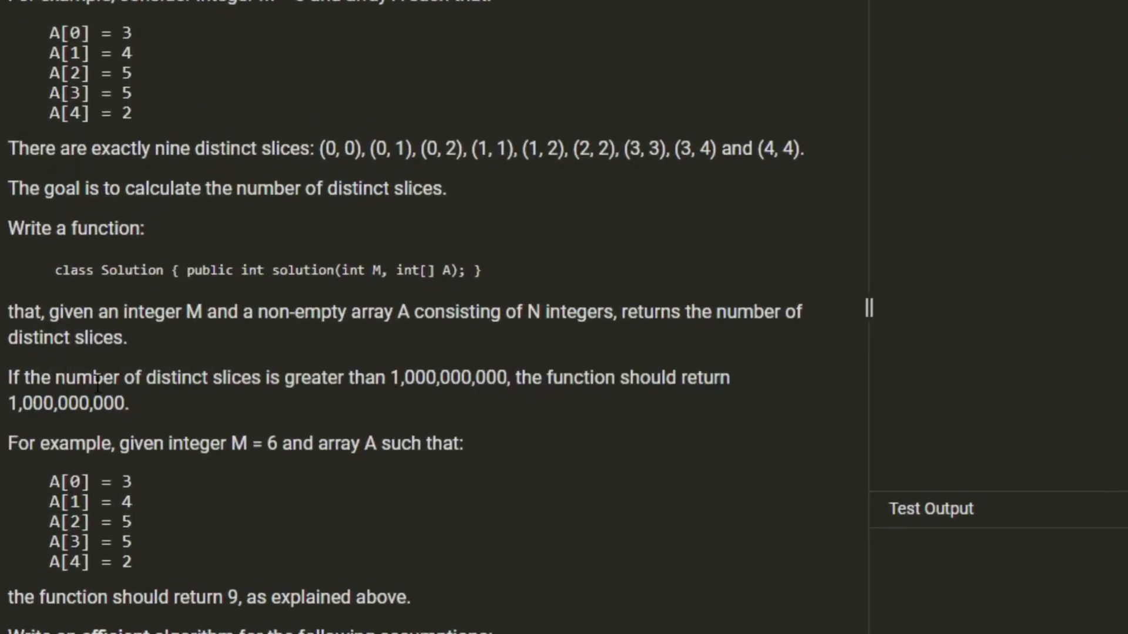
double_click(446, 377)
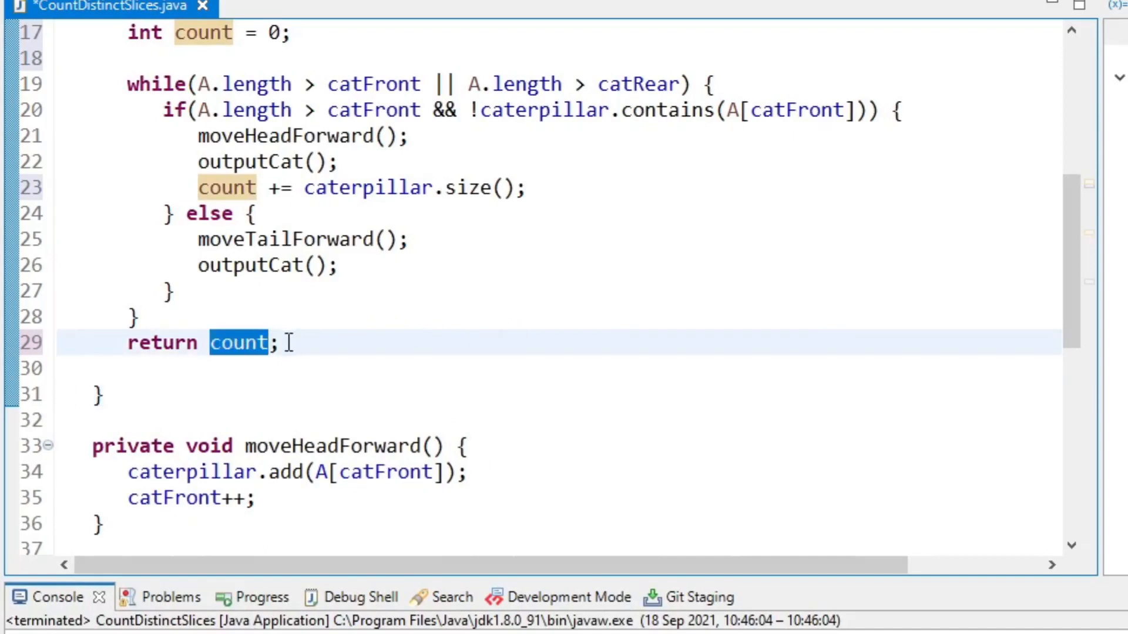
mouse_move(238, 342)
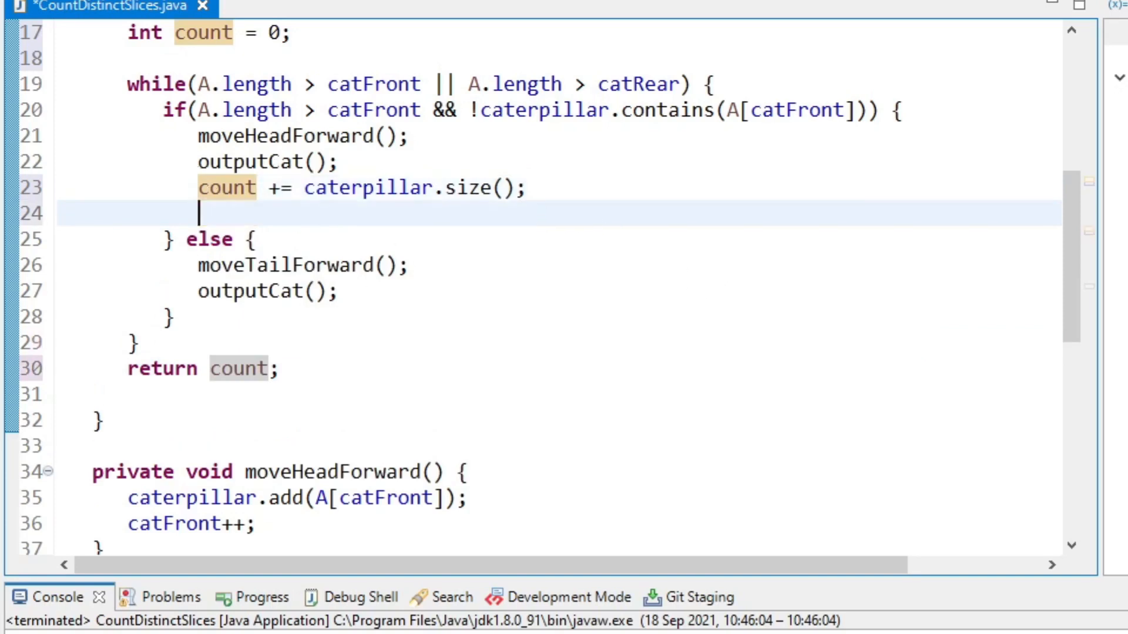
type("if(")
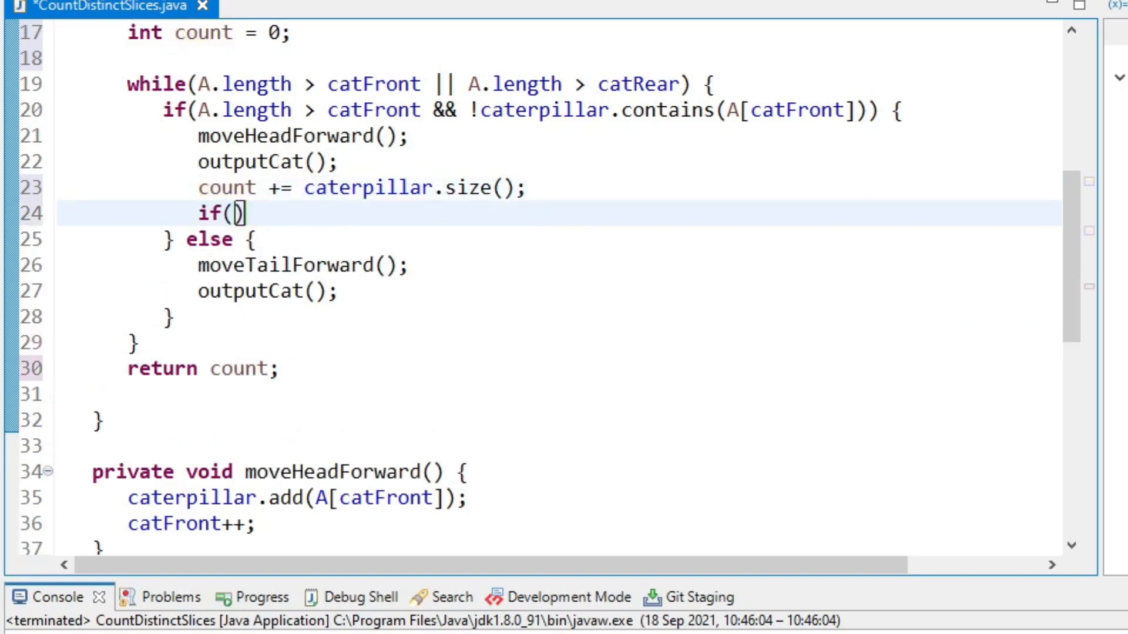
type("count >")
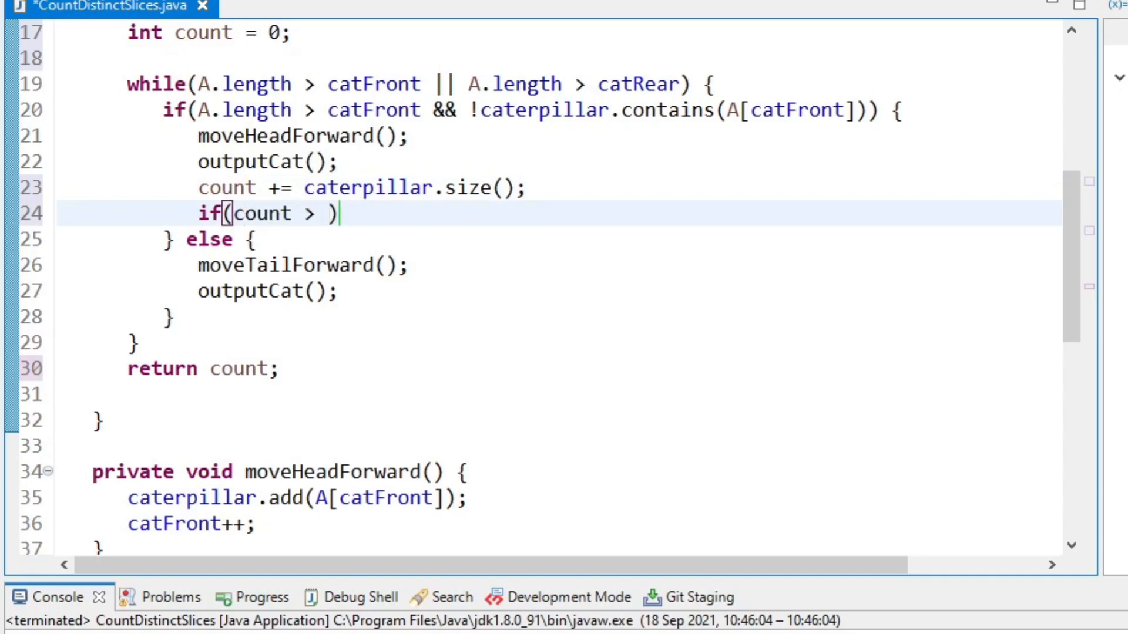
type("10")
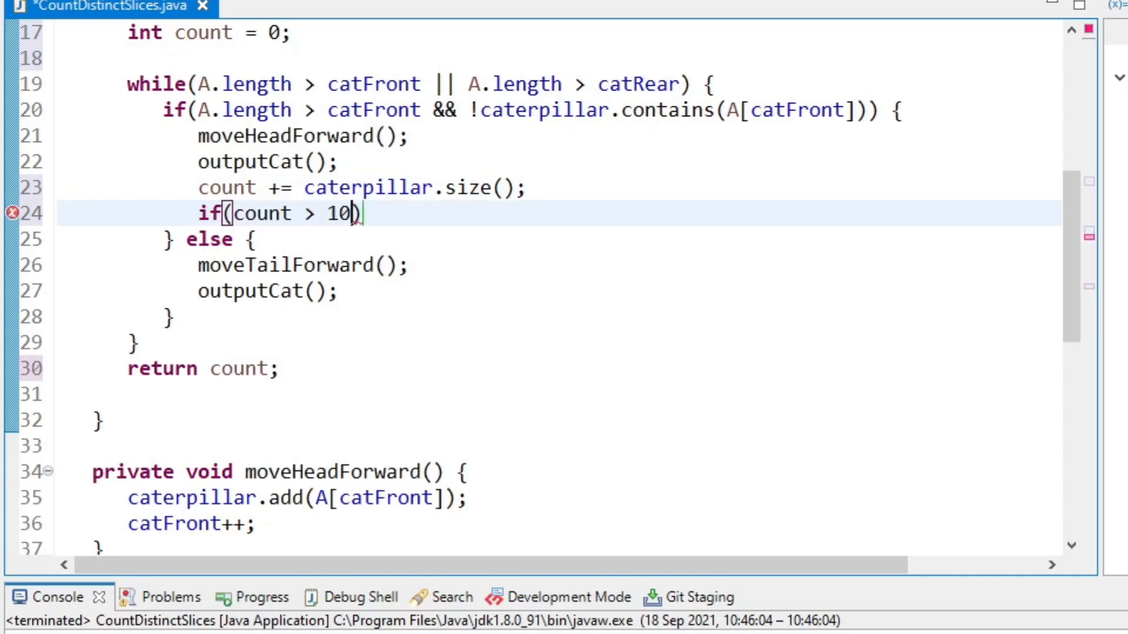
type("00000000")
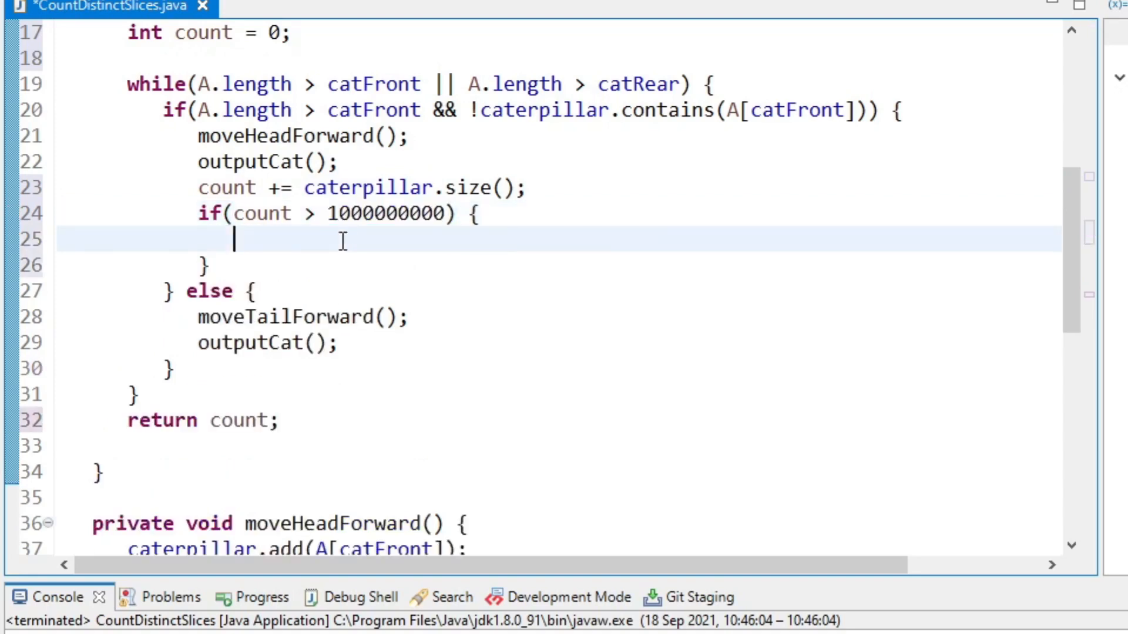
type("return 1000000000;")
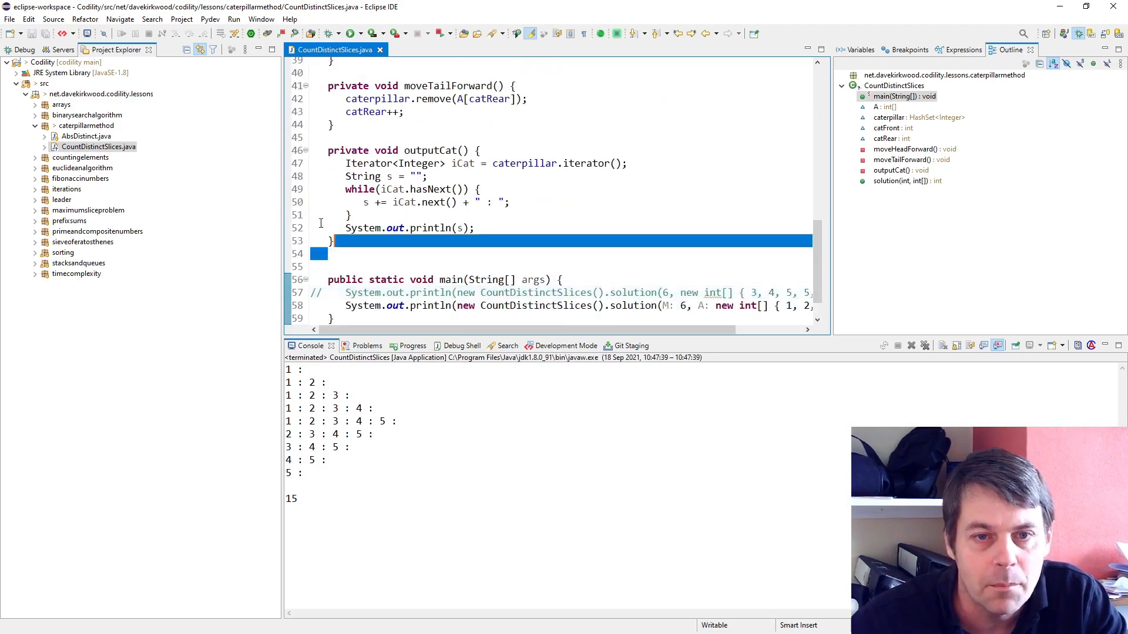
- Comment out the outputCat() calls with Ctrl+/ so a rerun prints only 15
key("Ctrl+/")
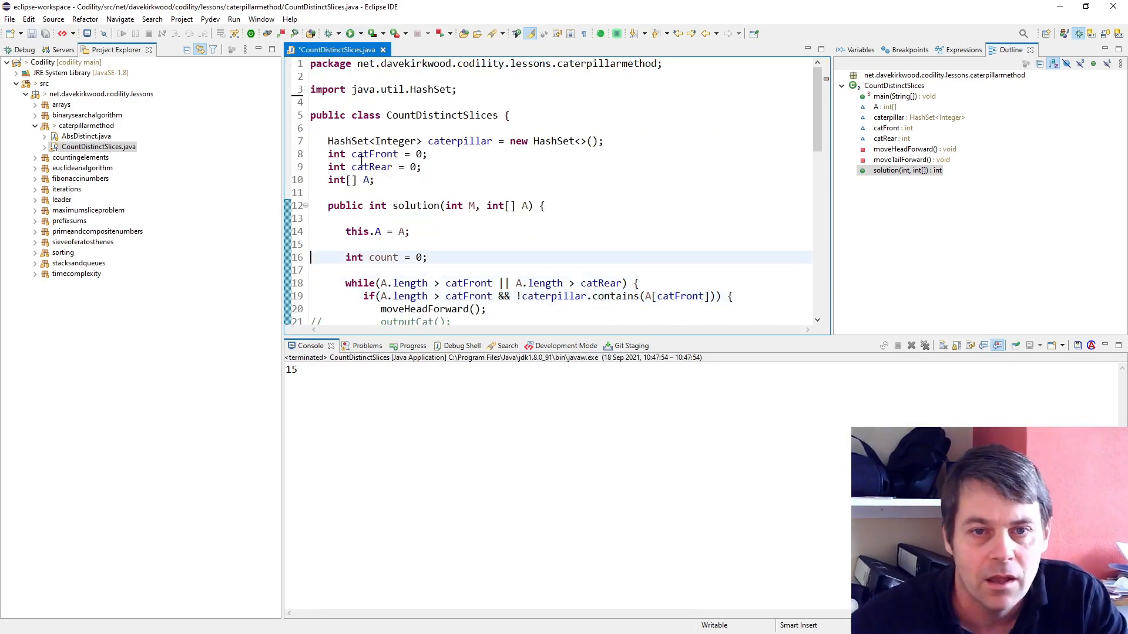
scroll("down", 3)
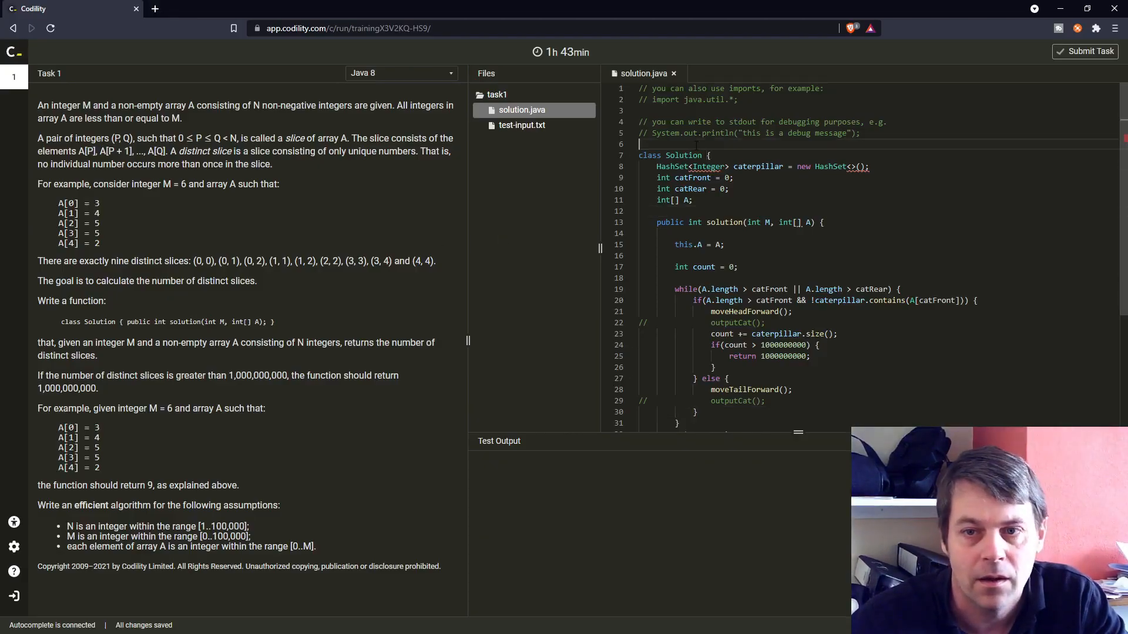
- Add import java.util.HashSet; above the pasted Solution class in Codility's solution.java
type("import java.util.HashSet;")
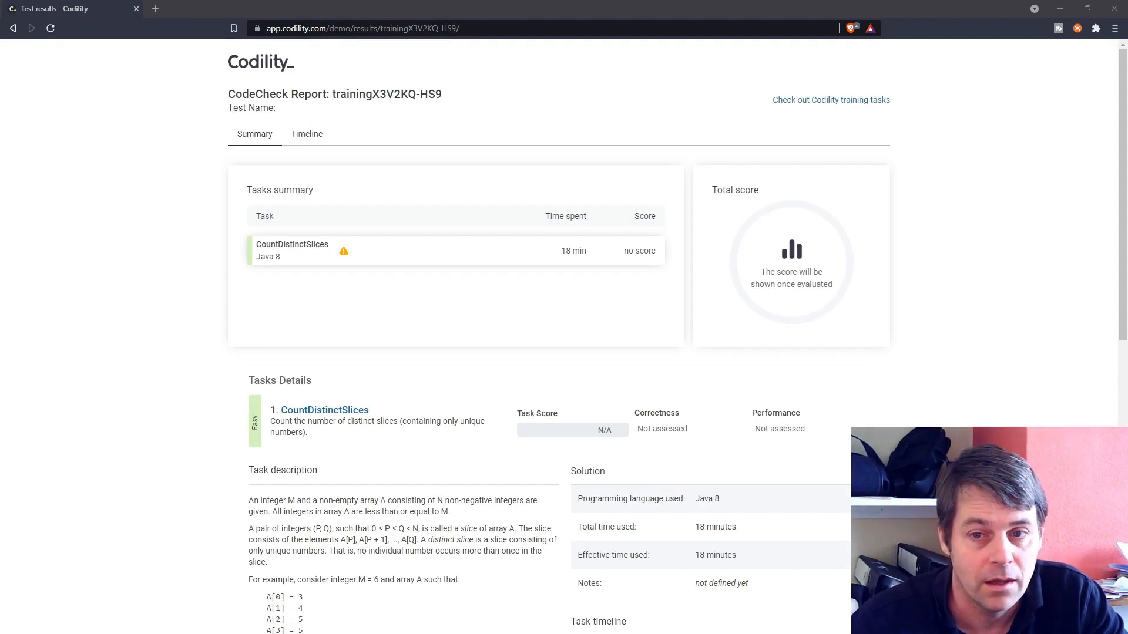
- Refresh the CodeCheck report to show CountDistinctSlices scoring 100%
left_click(50, 29)
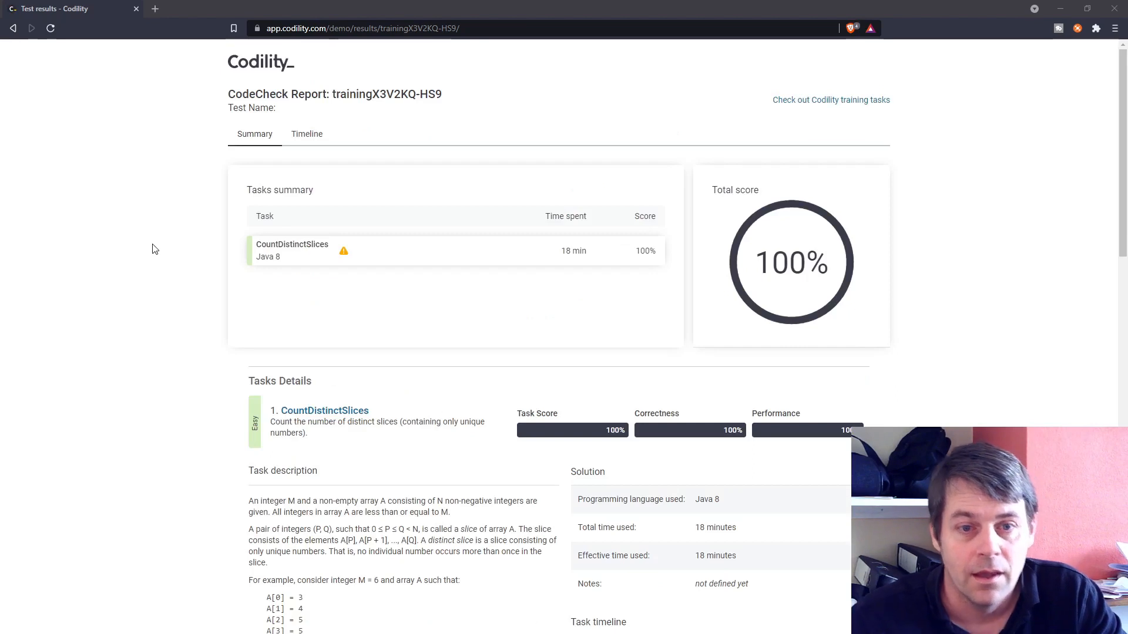
mouse_move(219, 257)
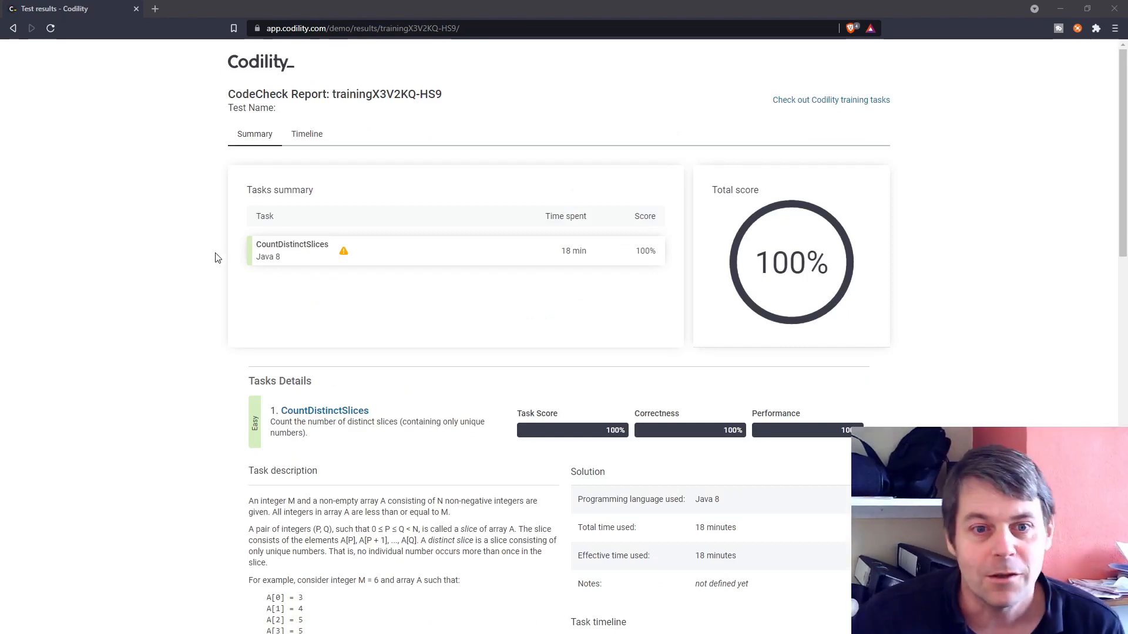
mouse_move(183, 277)
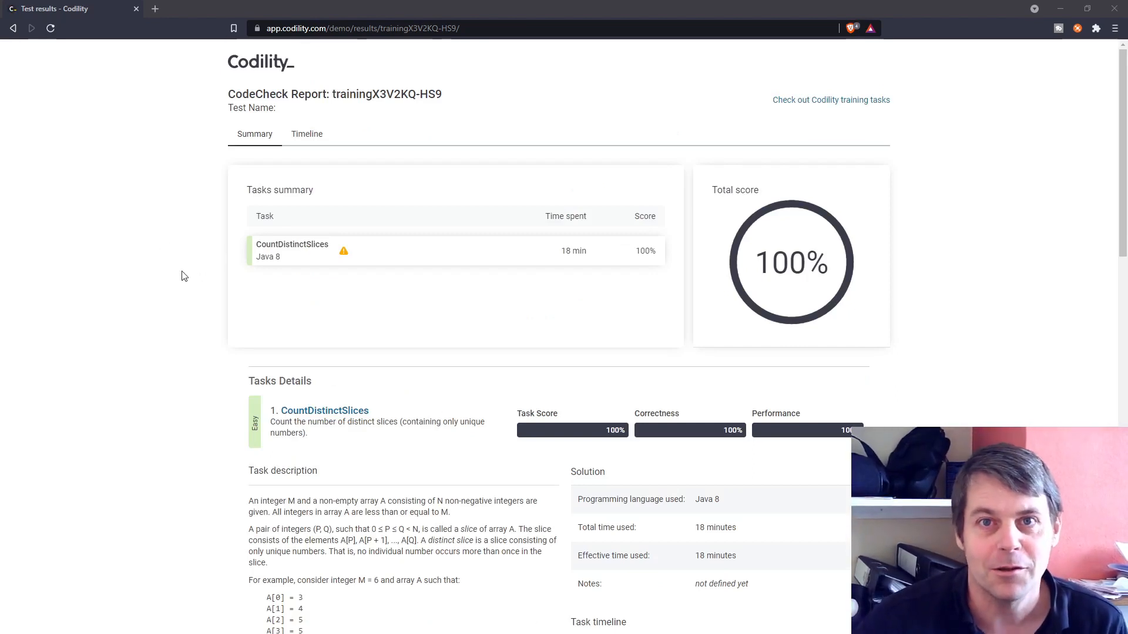